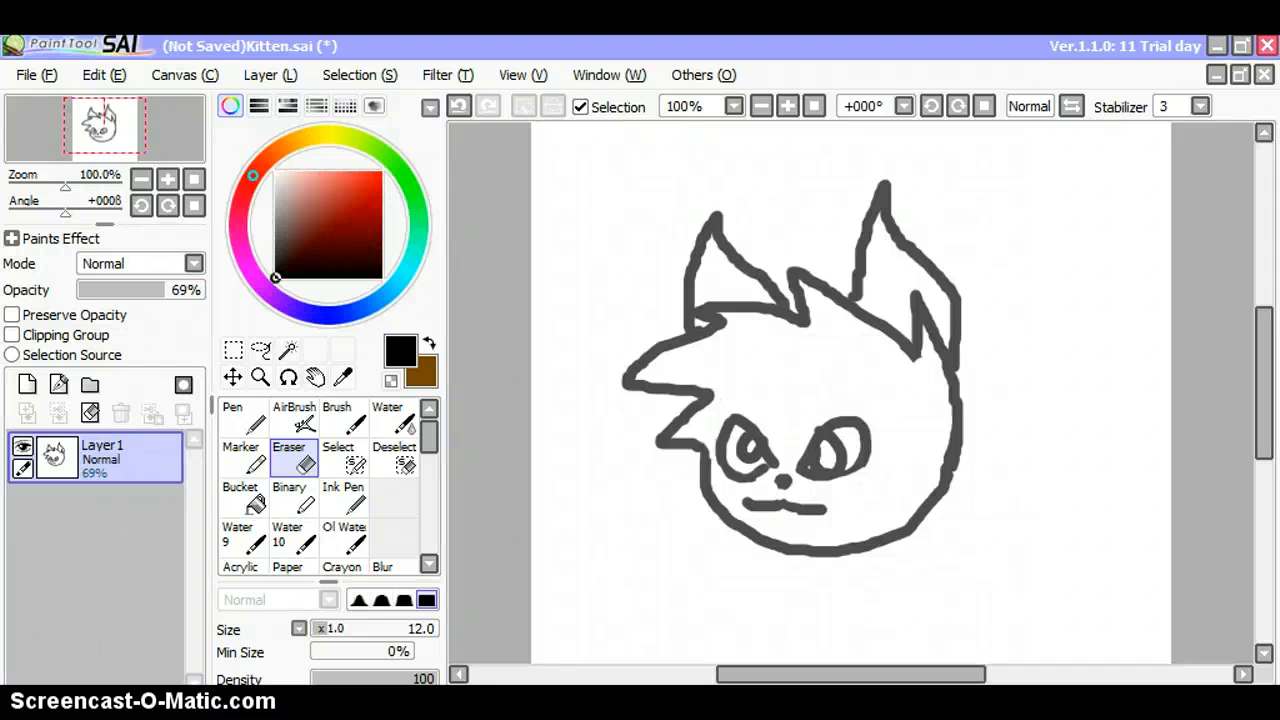
mouse_move(665, 645)
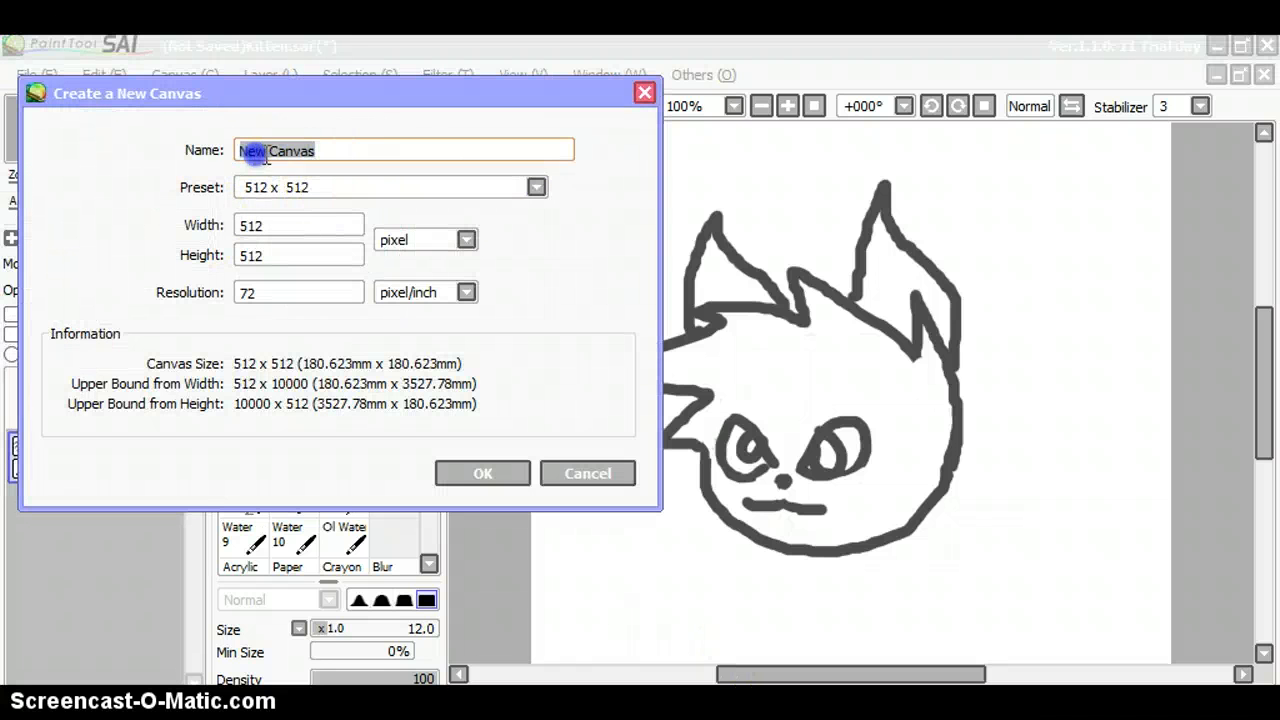
Create a new 512×512 canvas named 'Kitten'.
text(Kitten)
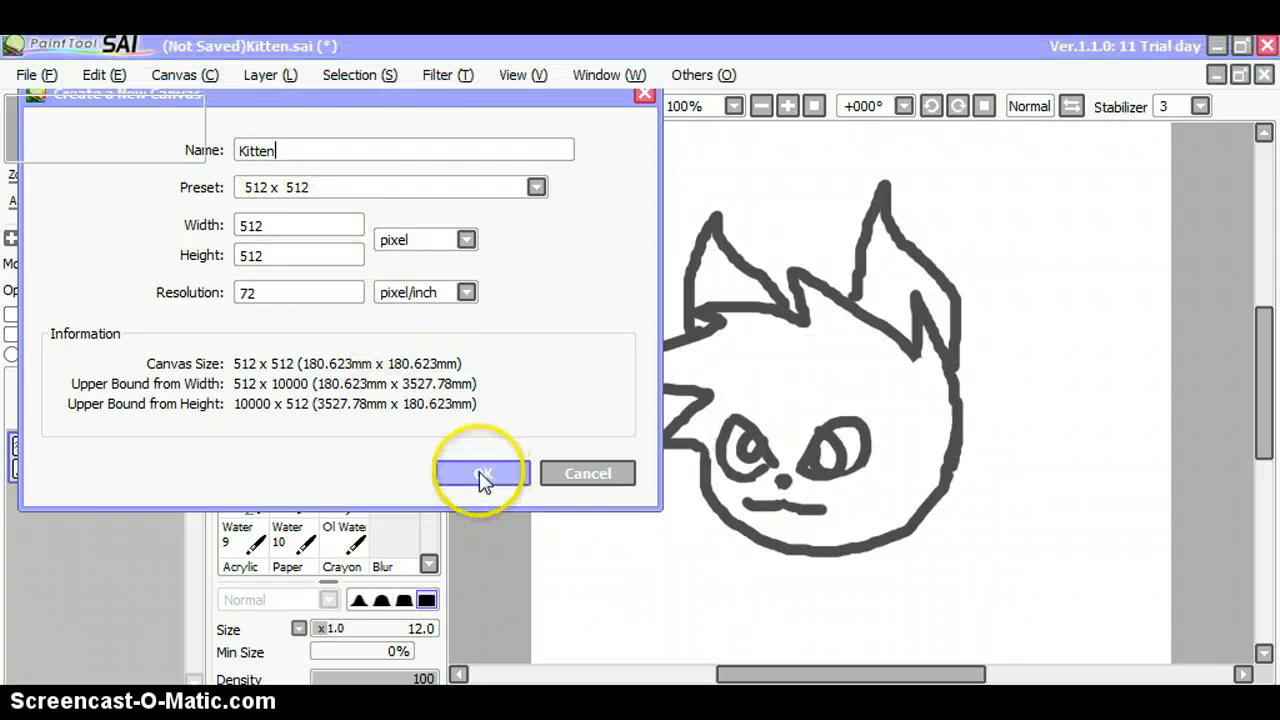
click(482, 473)
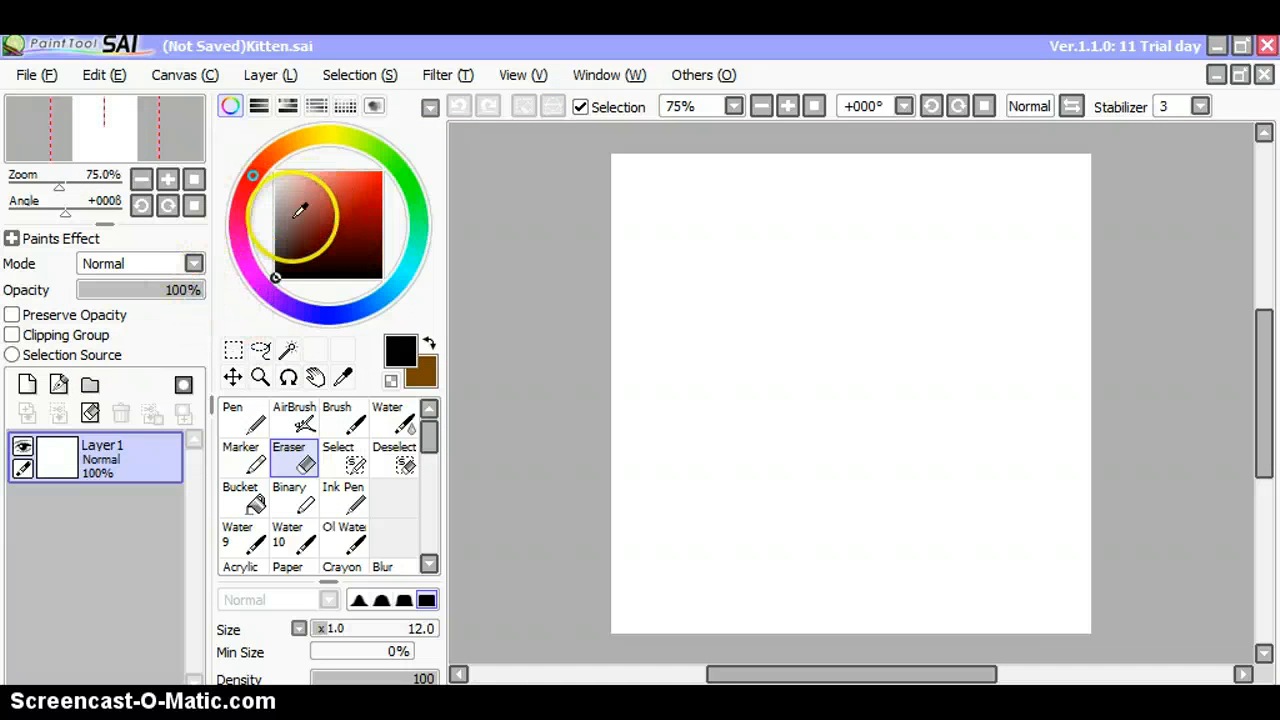
Lower Layer 1's opacity from 100% to 69%.
drag(190, 290, 160, 290)
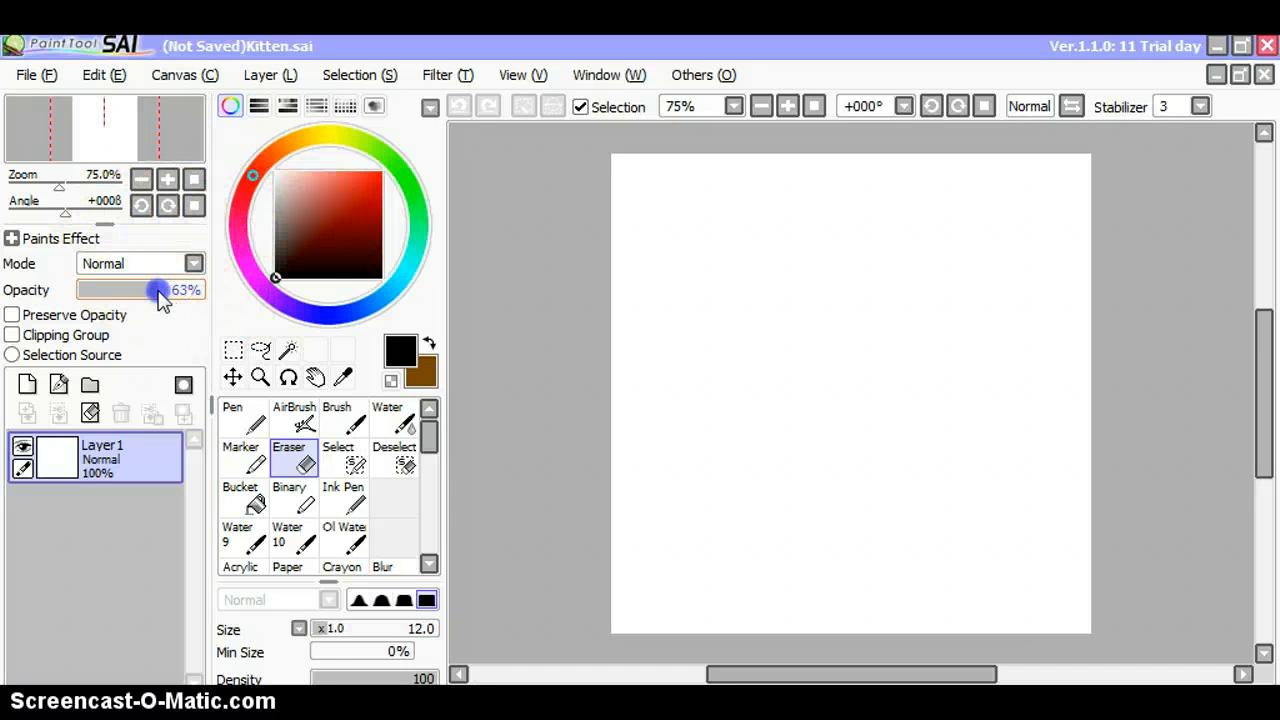
drag(155, 290, 168, 290)
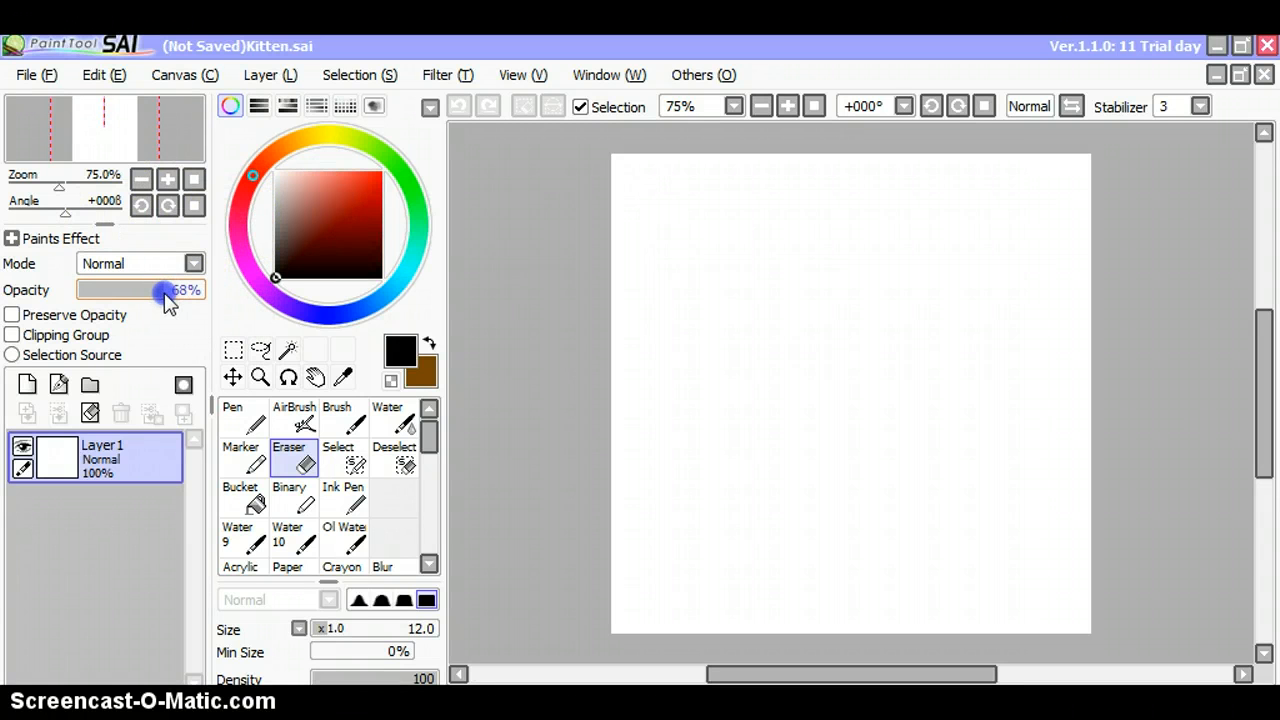
drag(163, 290, 120, 290)
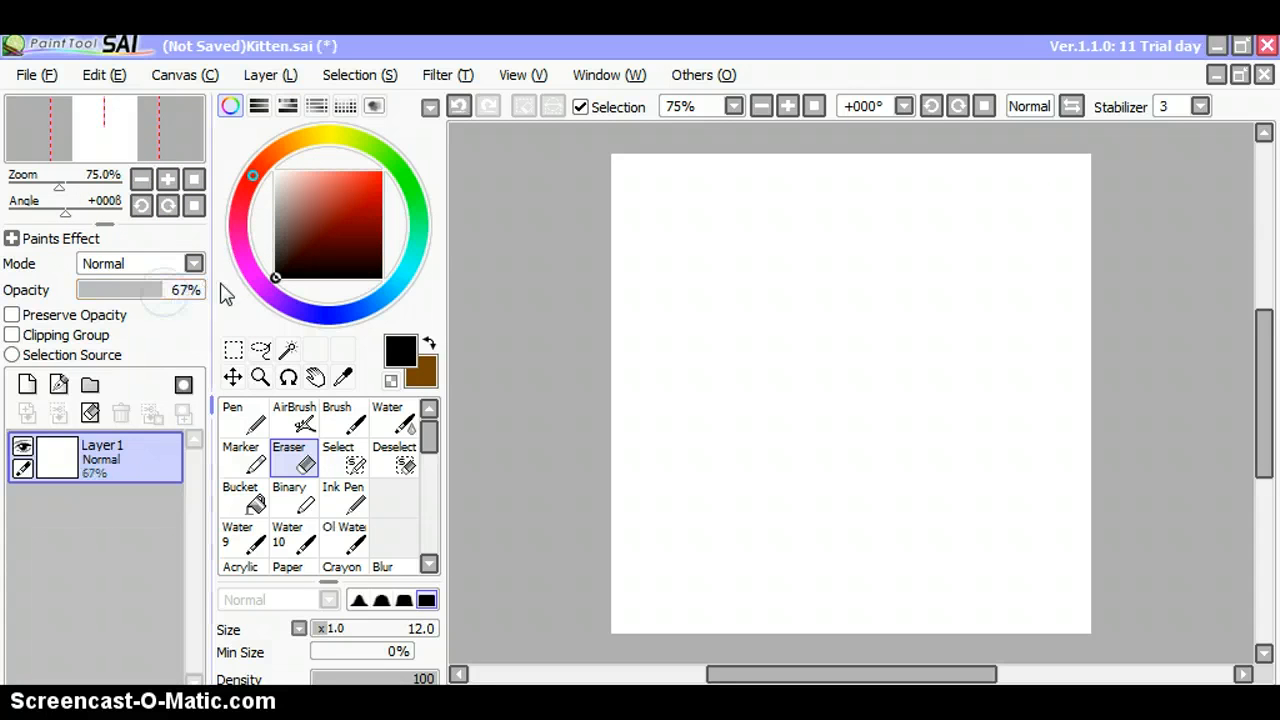
mouse_move(170, 298)
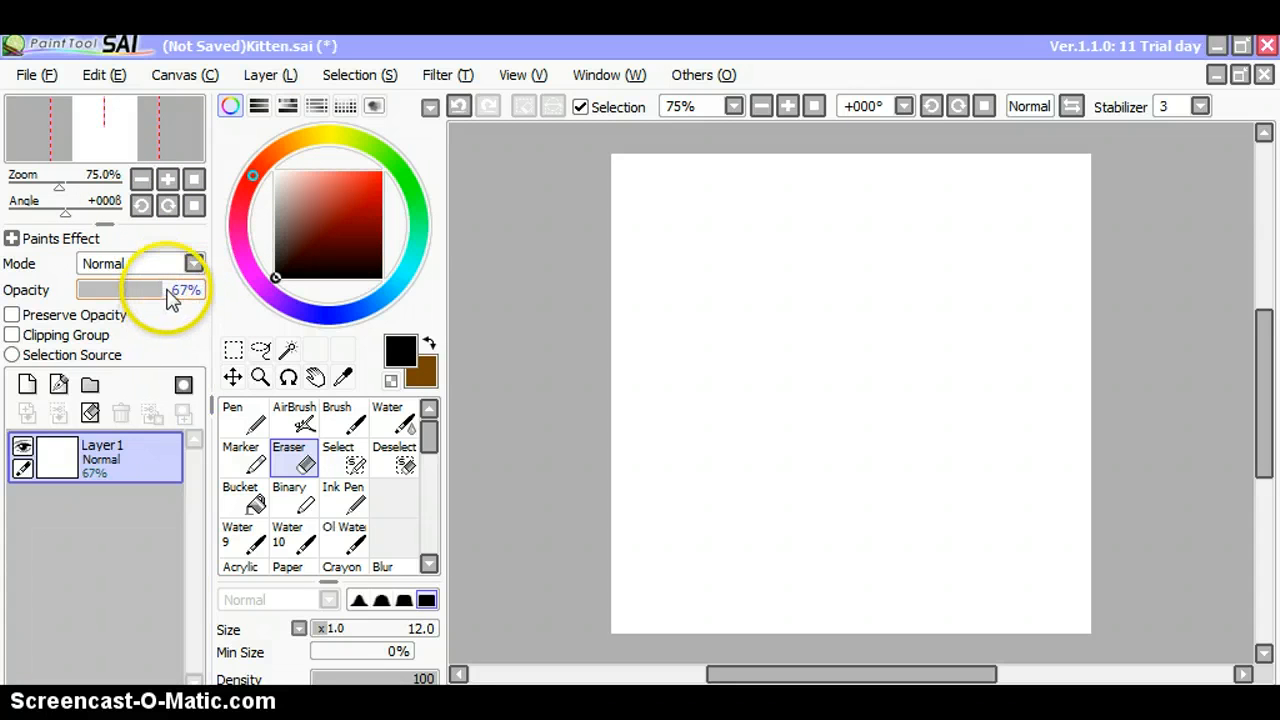
drag(150, 290, 160, 290)
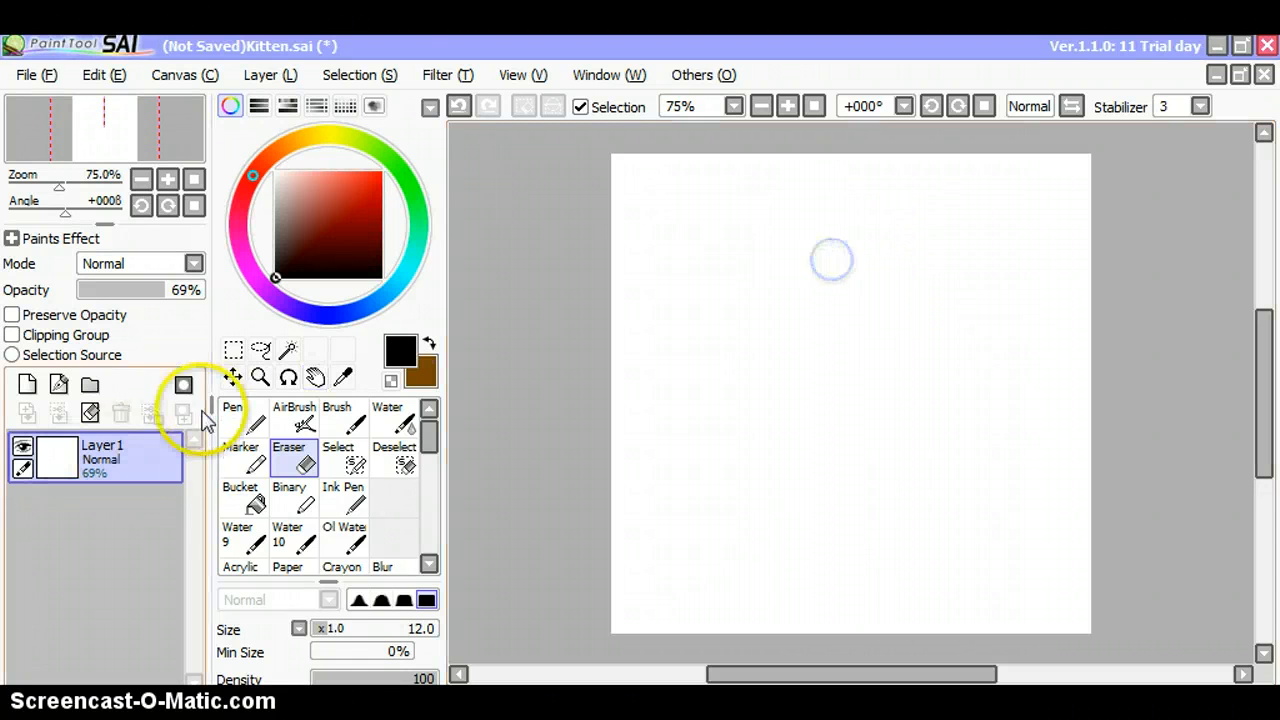
Draw the round head outline and a fur spike off its top right with the Pen.
click(232, 415)
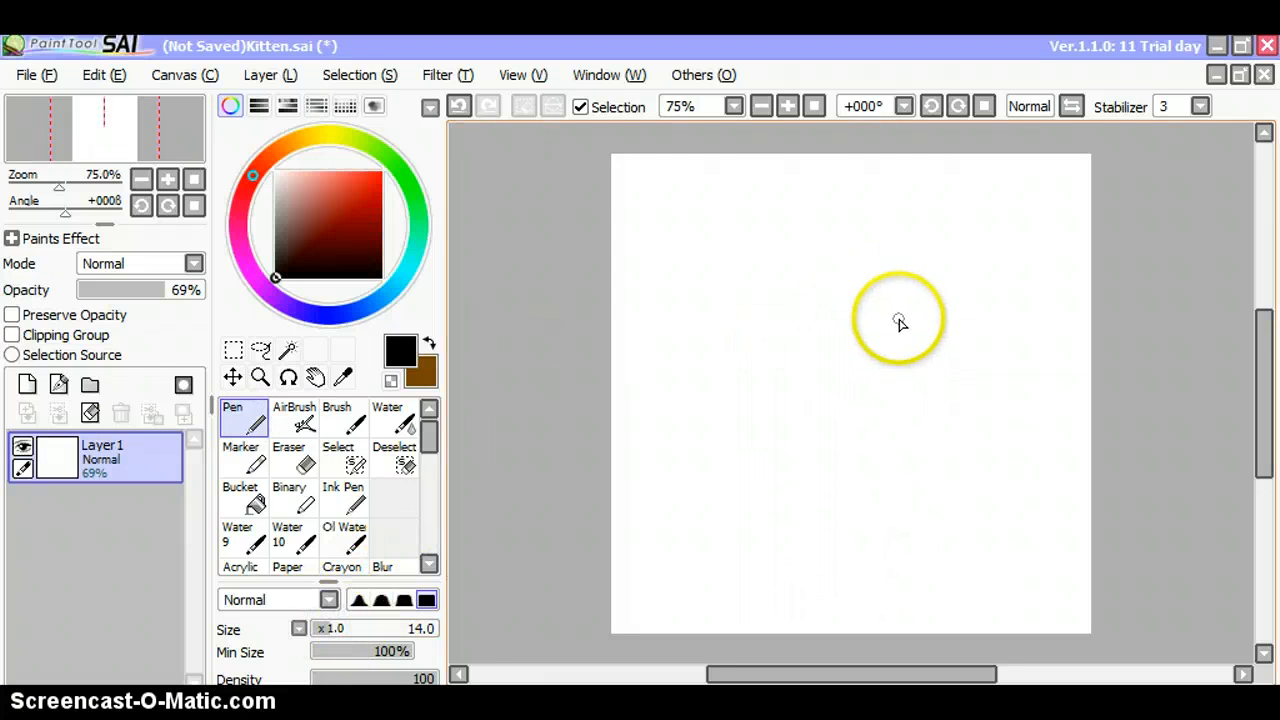
drag(900, 300, 760, 475)
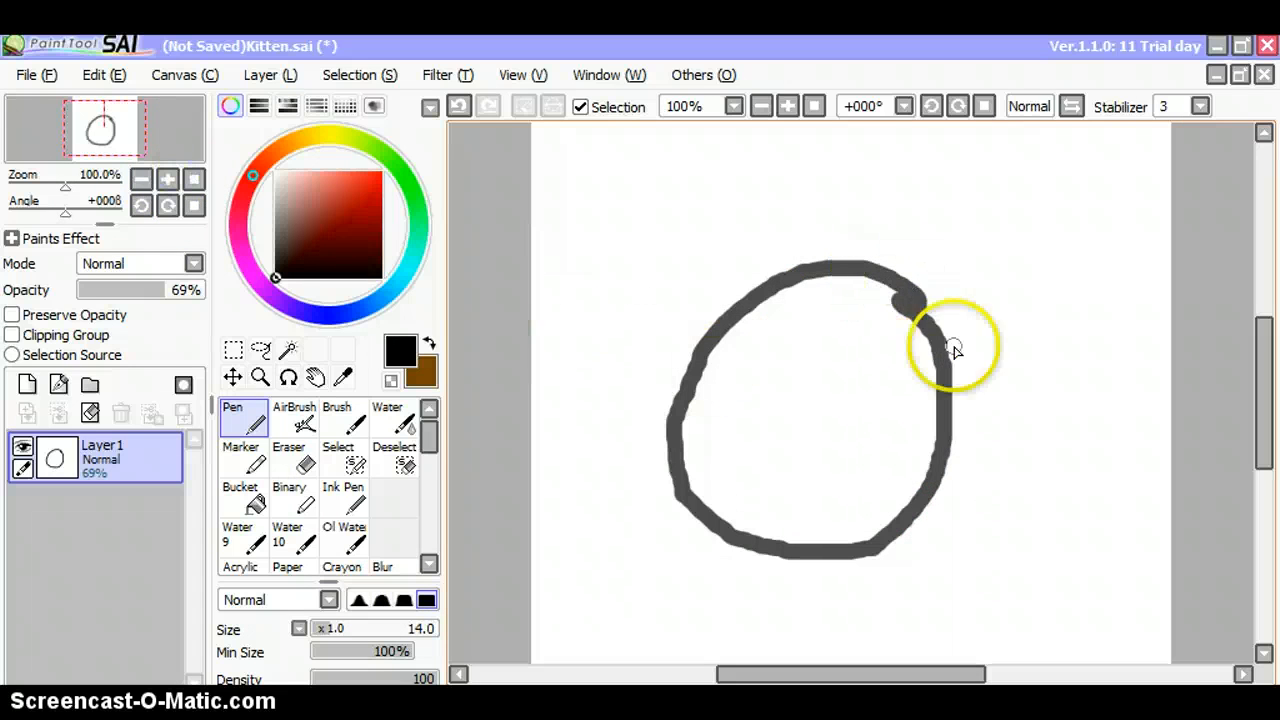
drag(935, 345, 880, 205)
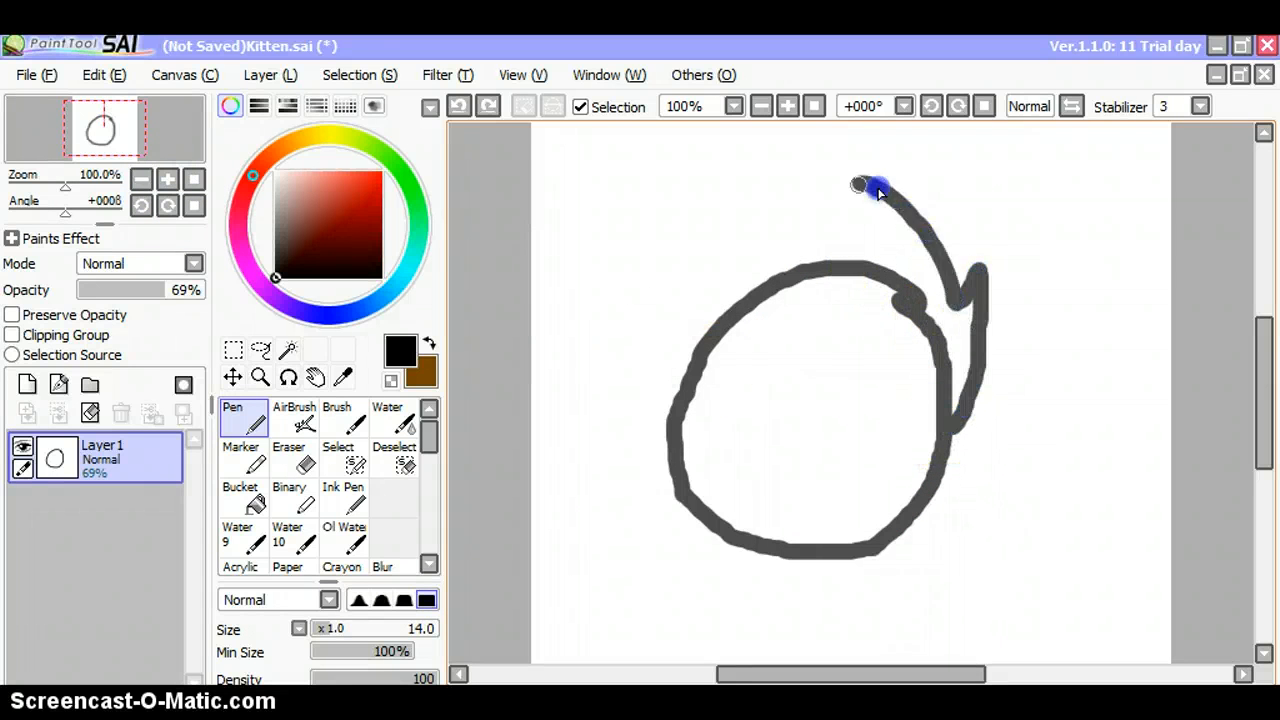
drag(875, 185, 605, 385)
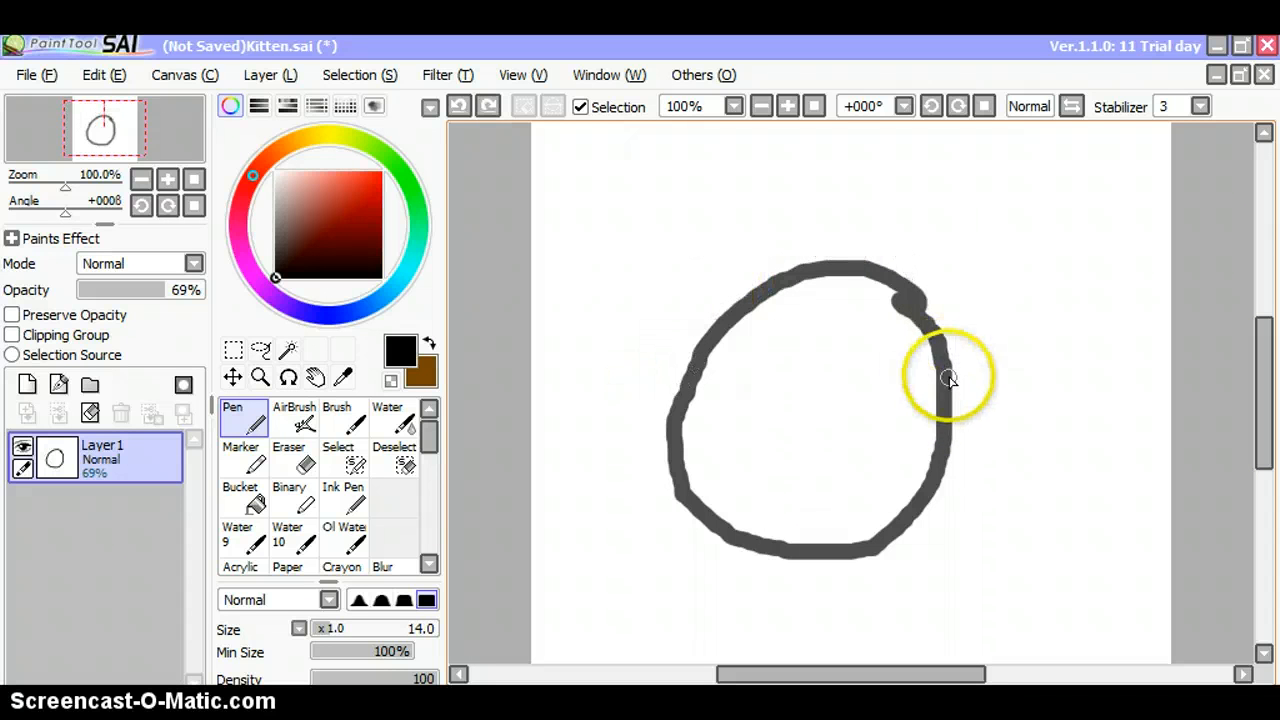
Add zigzag fur tufts across the top and left of the head, plus a pointed ear.
drag(945, 360, 700, 238)
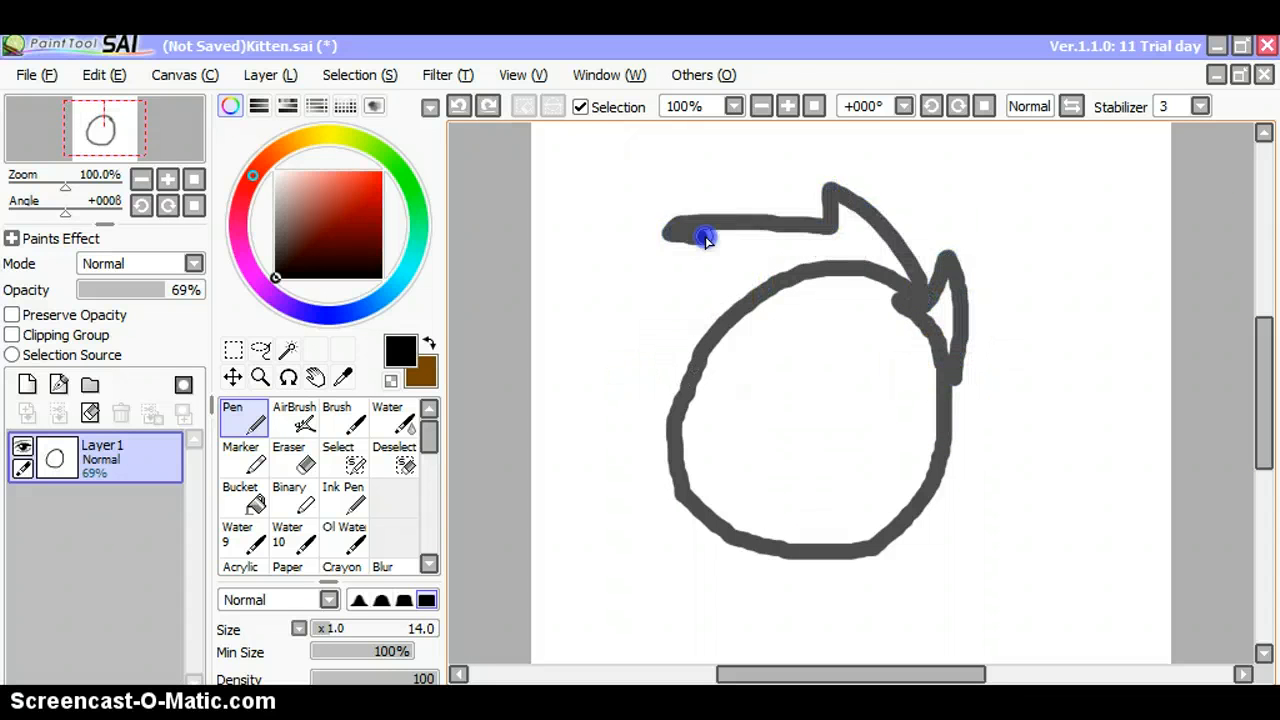
drag(705, 237, 690, 370)
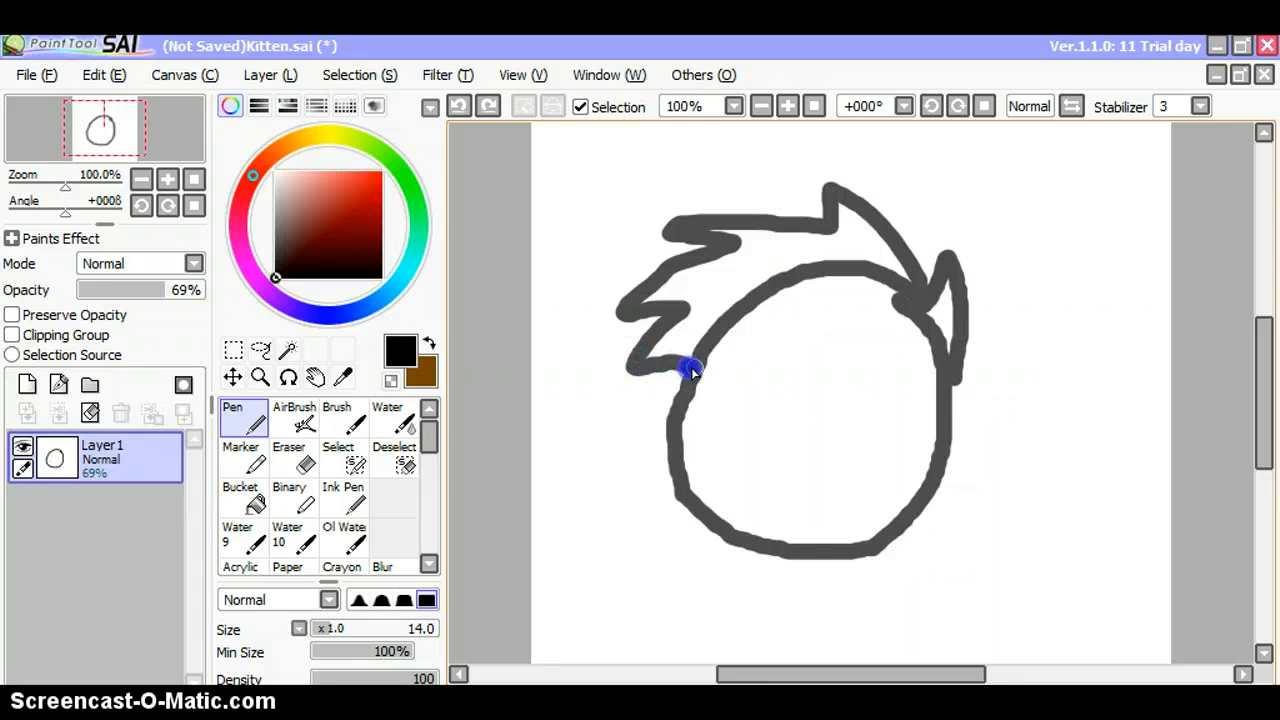
mouse_move(930, 280)
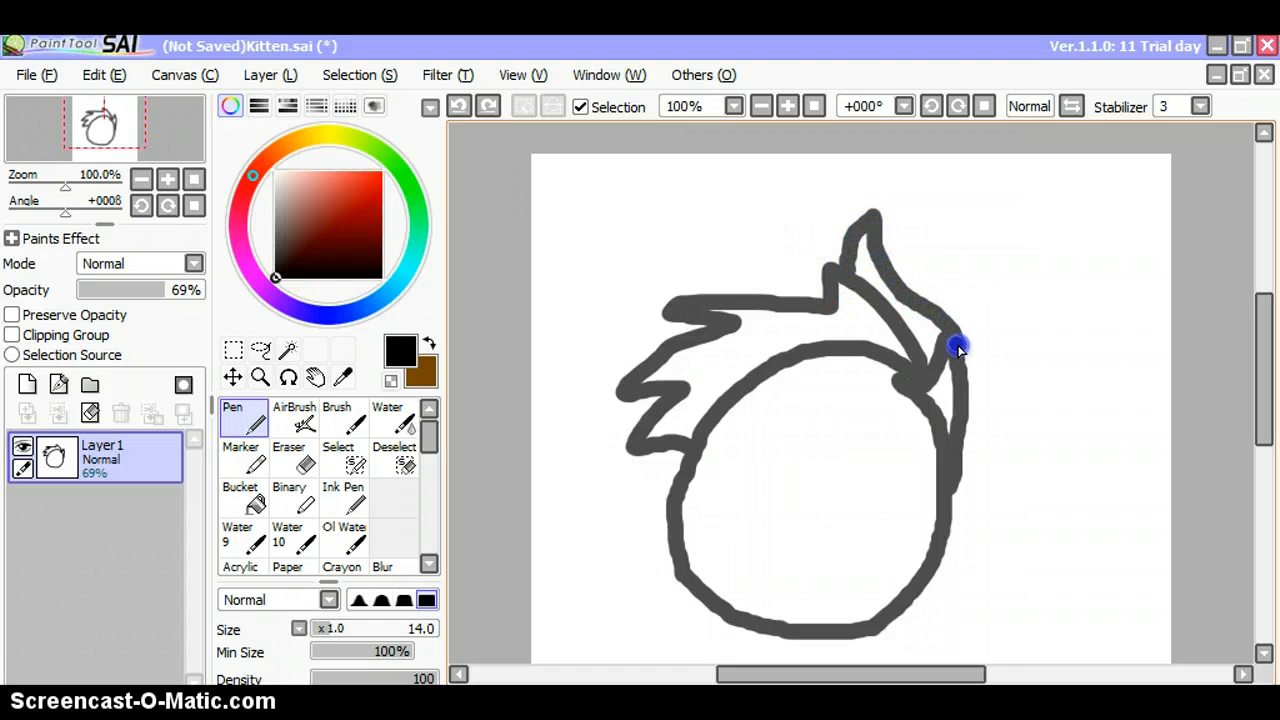
drag(958, 347, 705, 275)
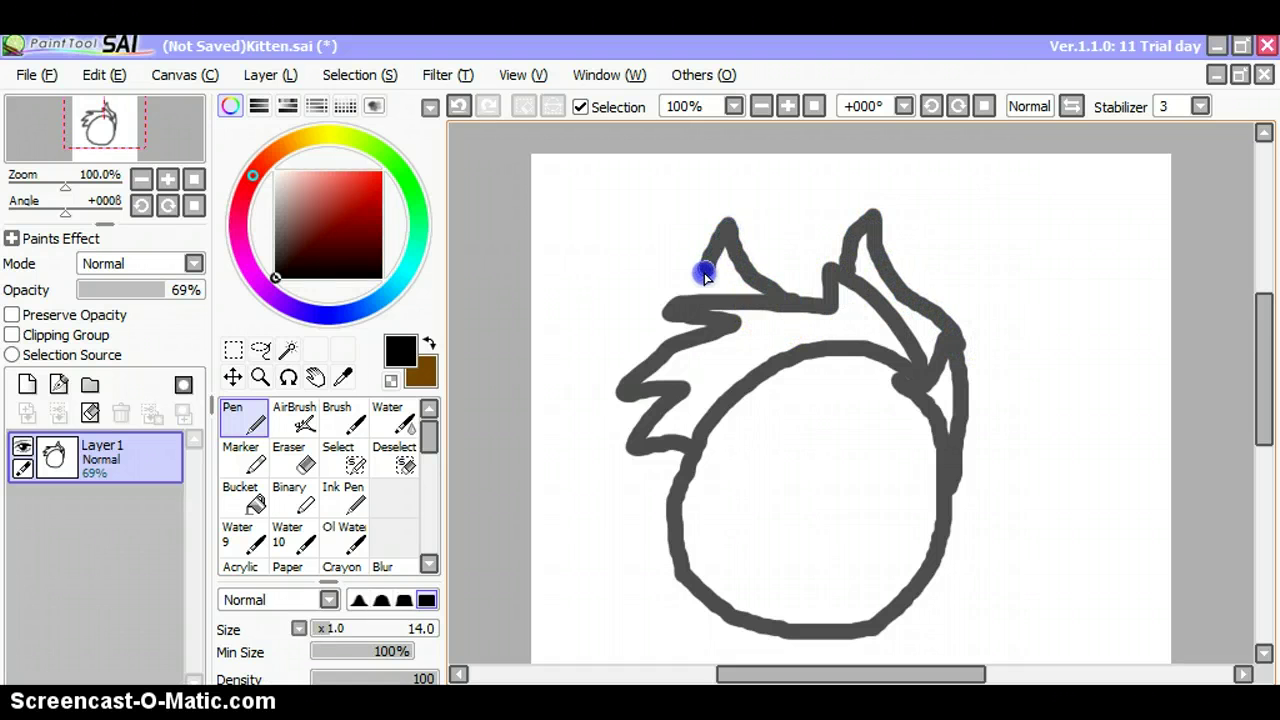
mouse_move(1058, 338)
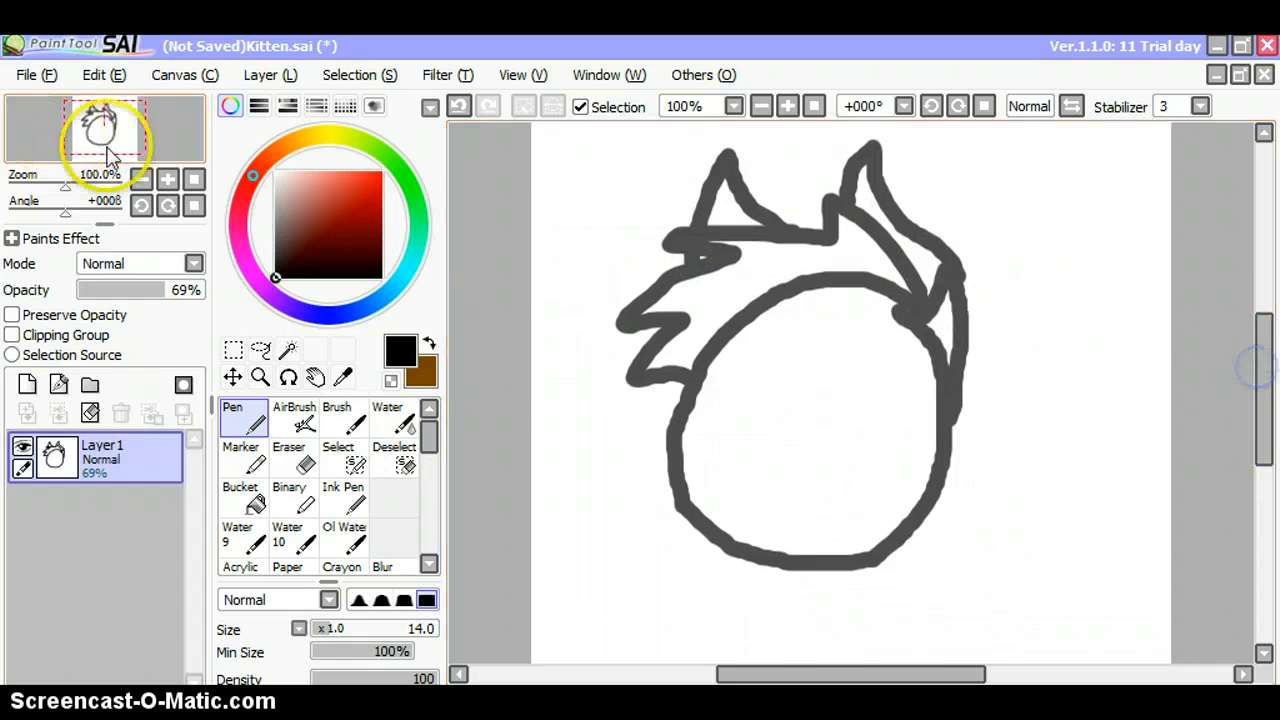
At 200% zoom, erase the circle line under the top fur and draw spiky cheek fur.
click(289, 460)
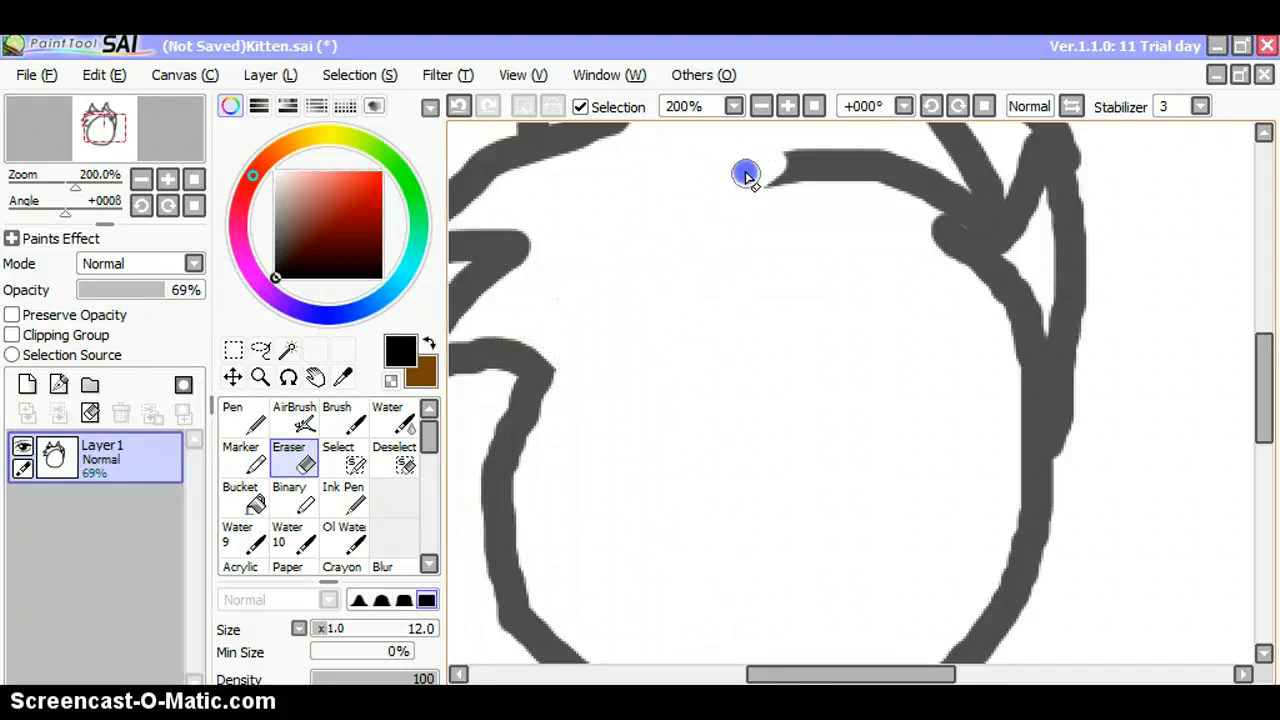
drag(747, 175, 987, 274)
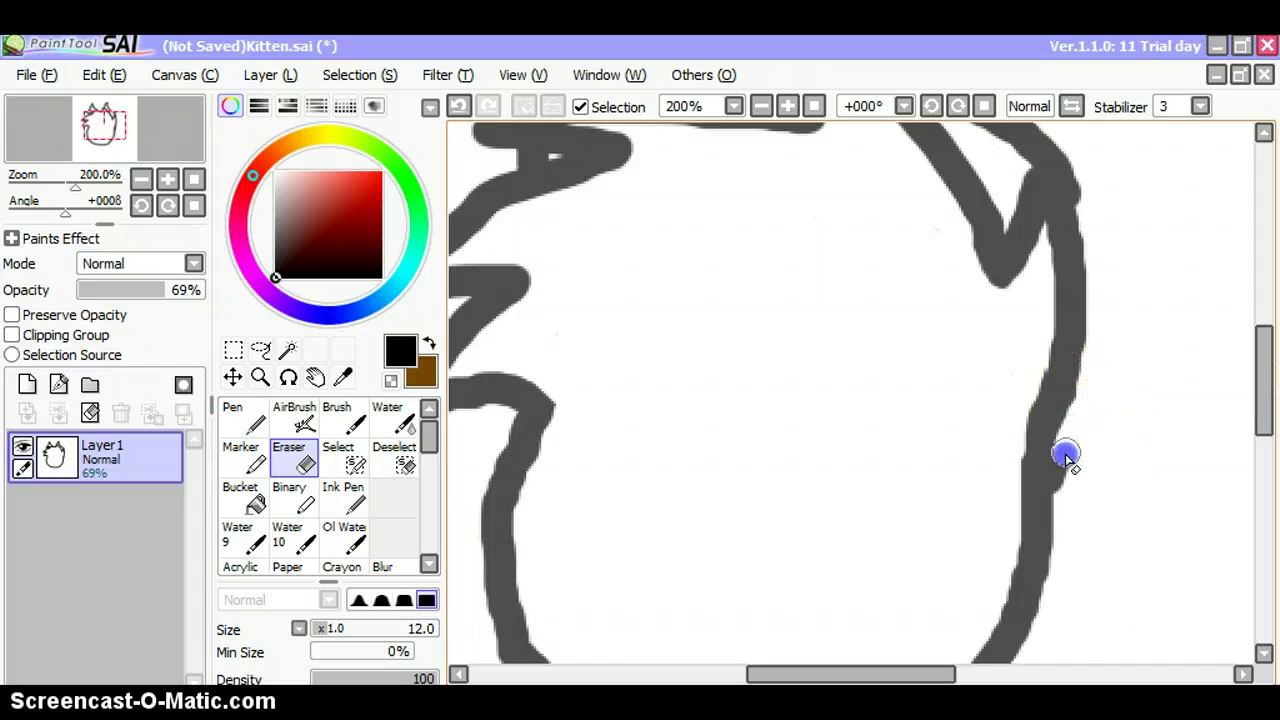
scroll(up, 3)
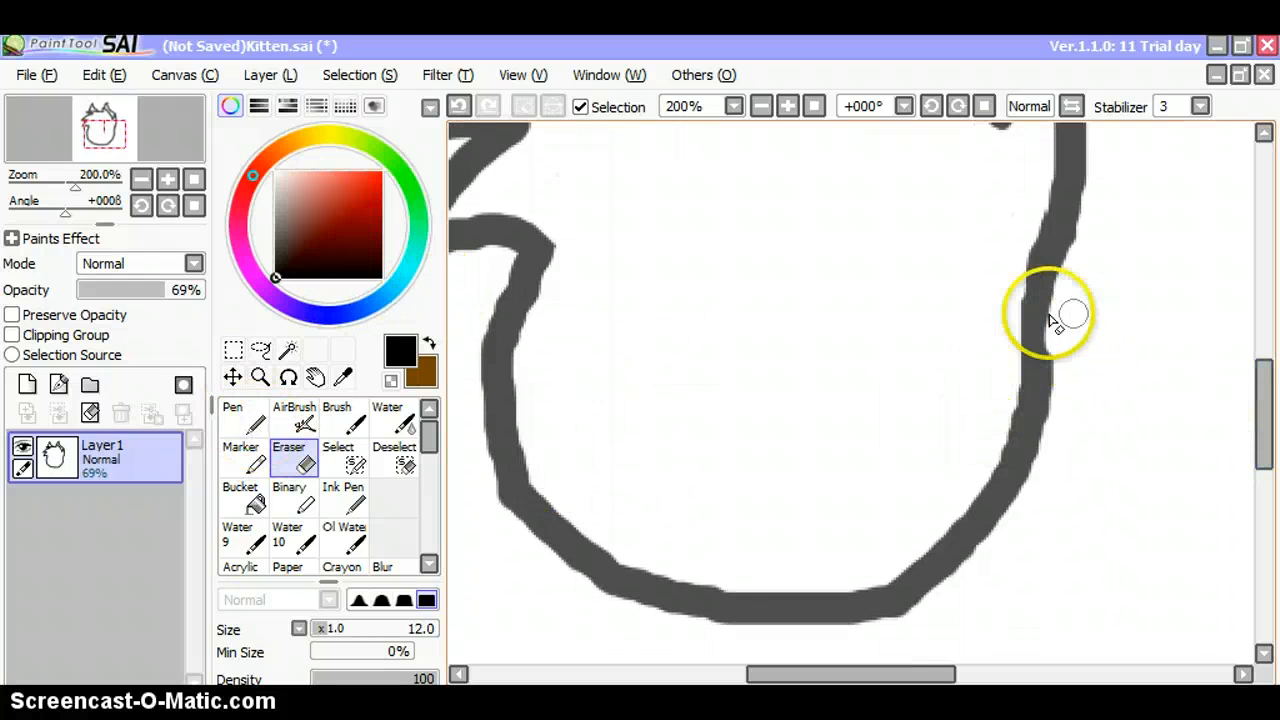
click(232, 420)
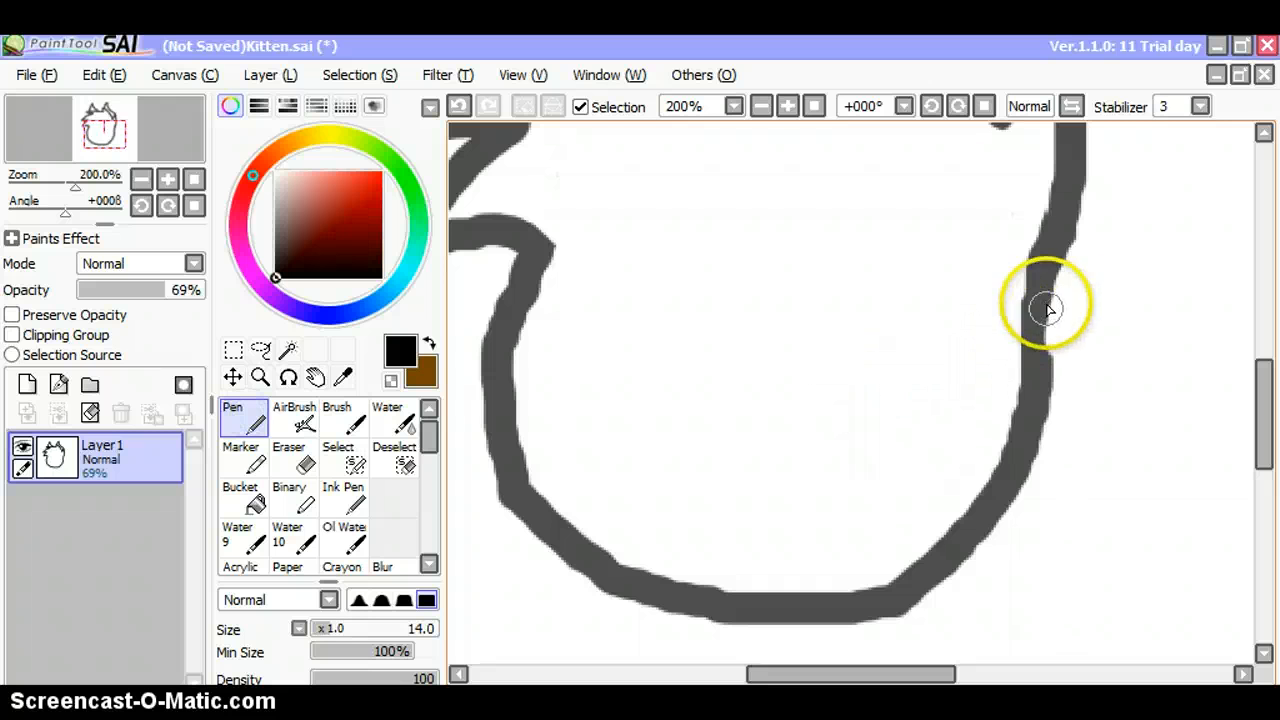
drag(1045, 305, 1140, 450)
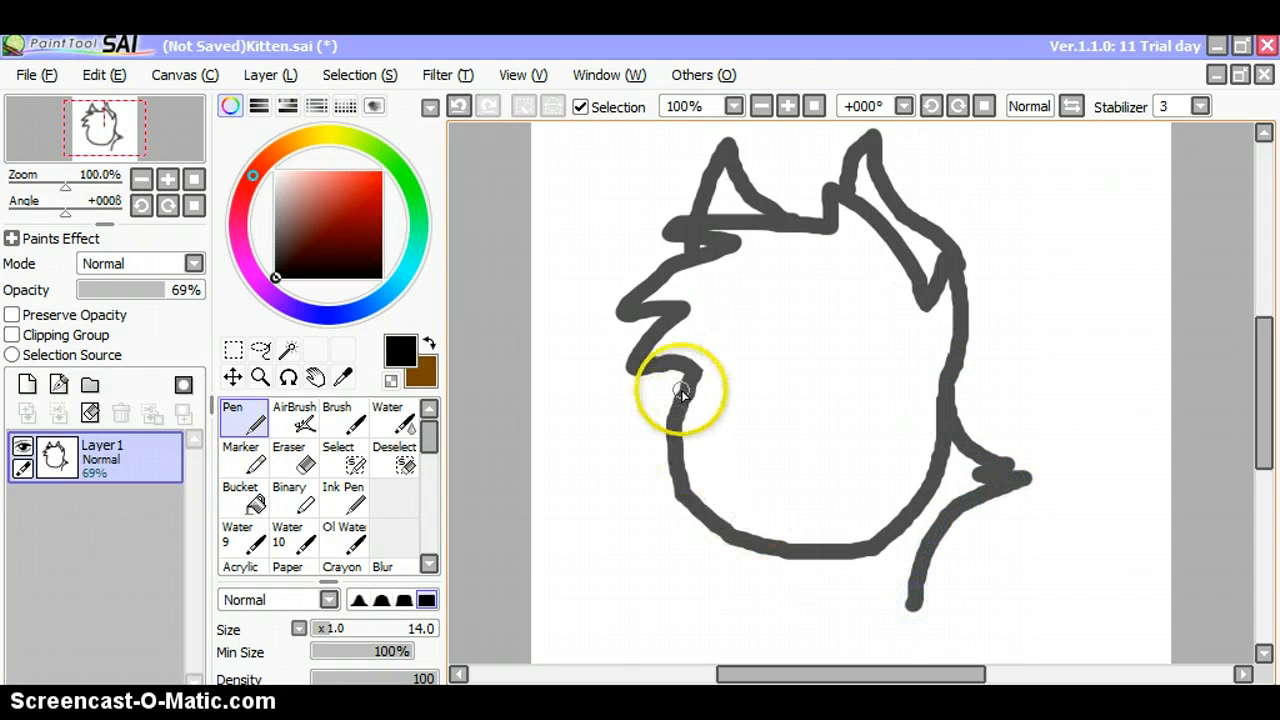
drag(680, 390, 710, 585)
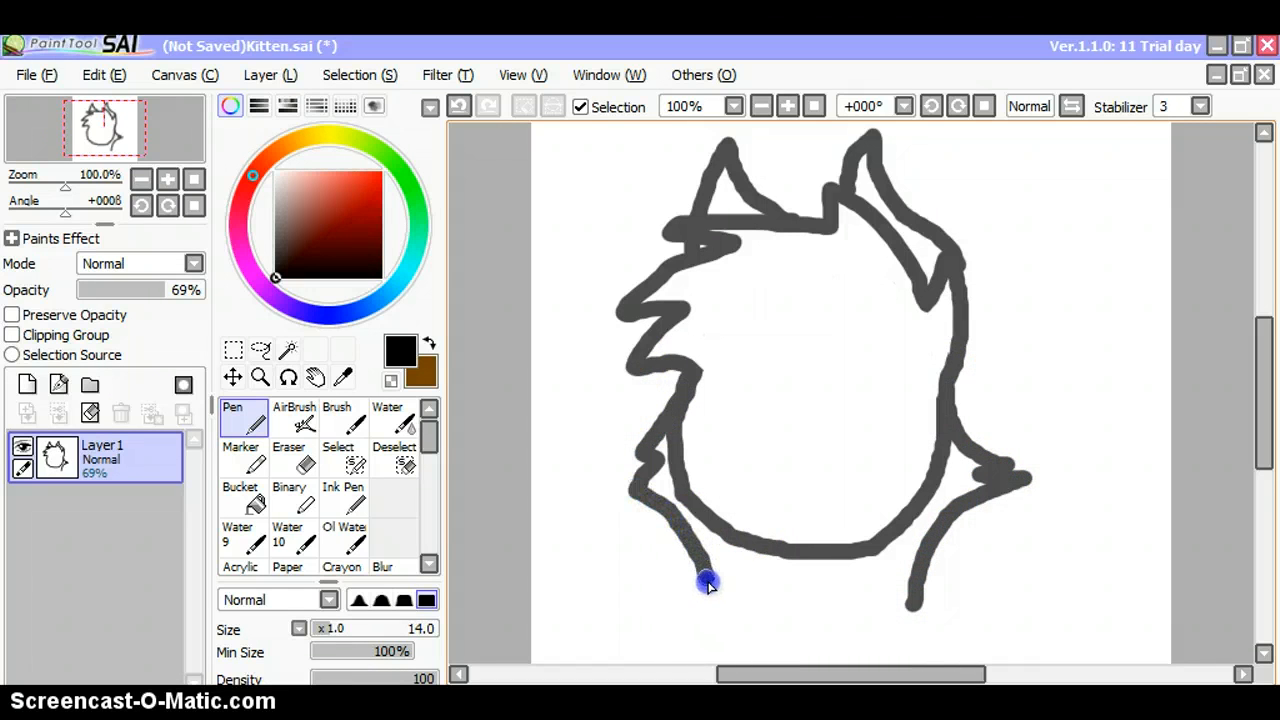
Erase the head's bottom curve and the circle lines inside both cheek tufts.
click(167, 178)
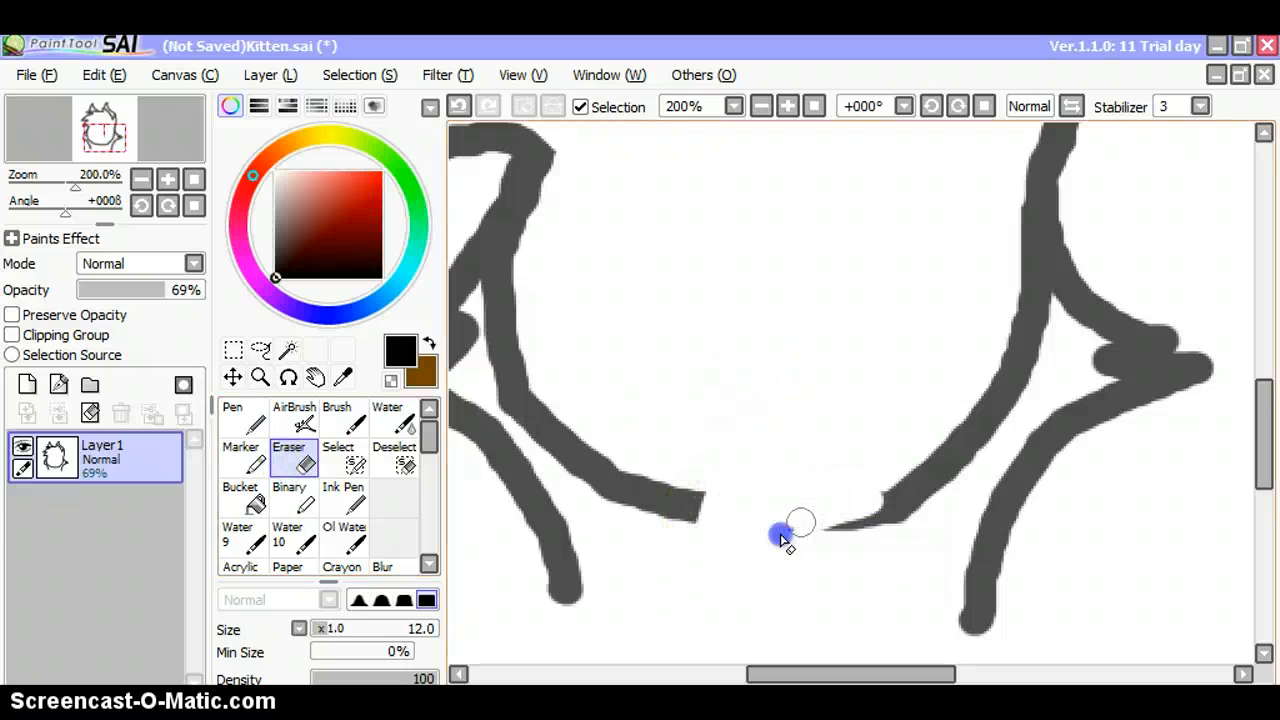
drag(785, 535, 1030, 390)
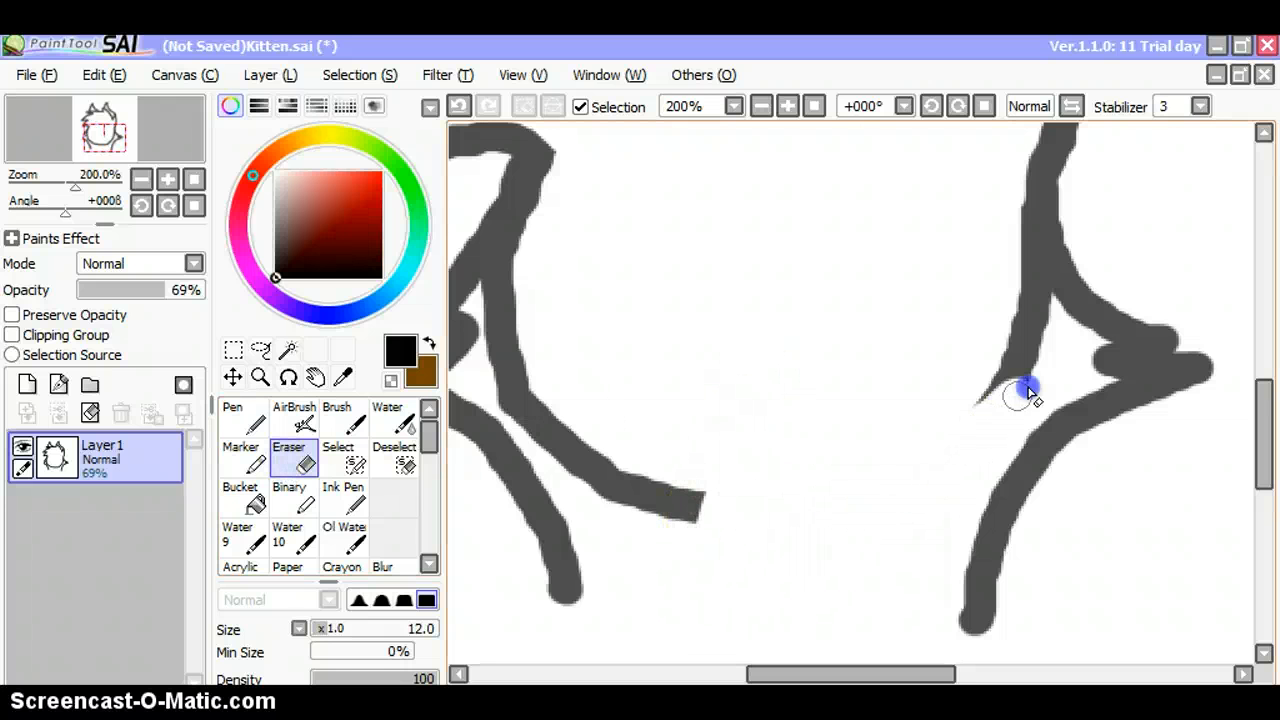
drag(1030, 390, 1035, 290)
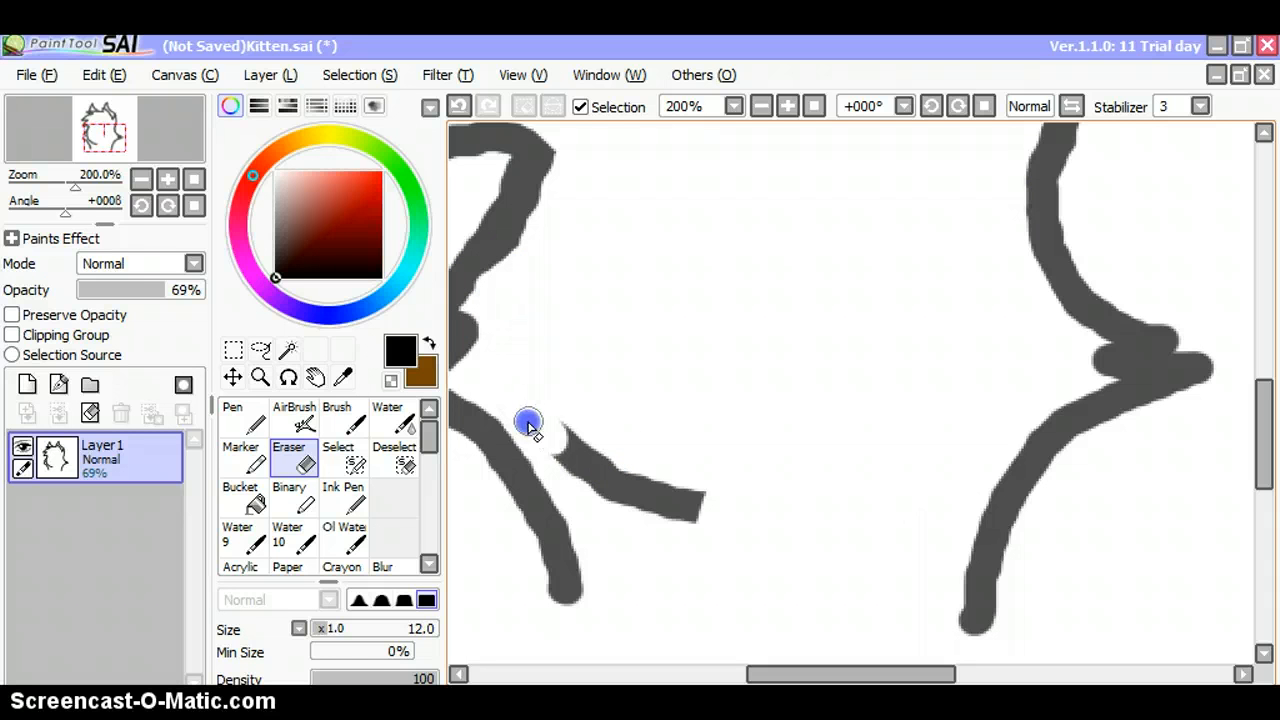
drag(530, 422, 685, 485)
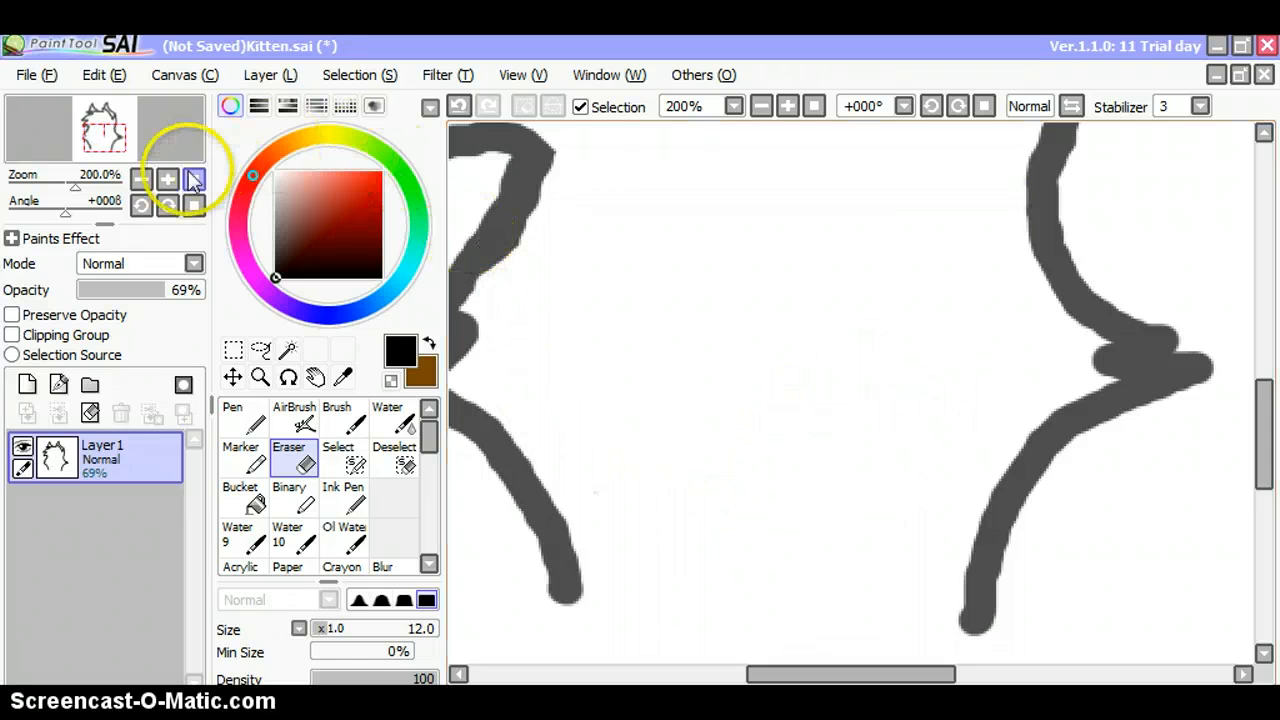
Draw a curved vertical and a horizontal bright green guide line across the face.
click(141, 181)
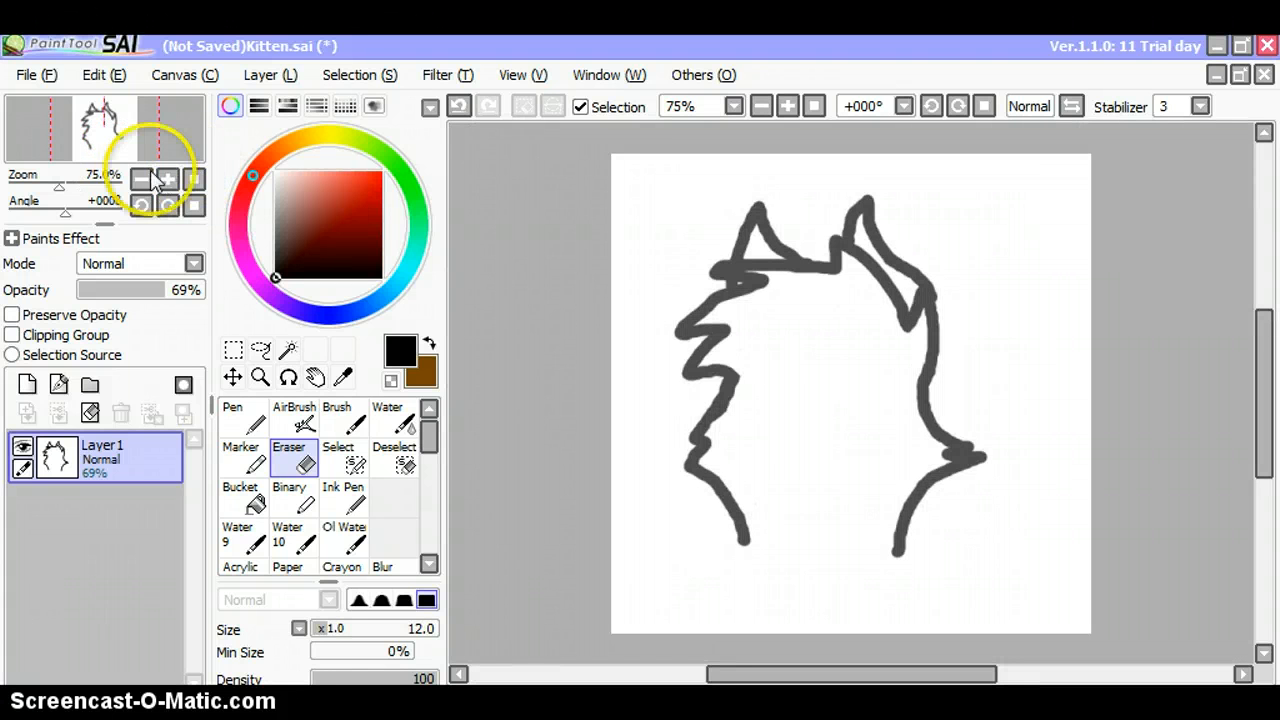
mouse_move(168, 180)
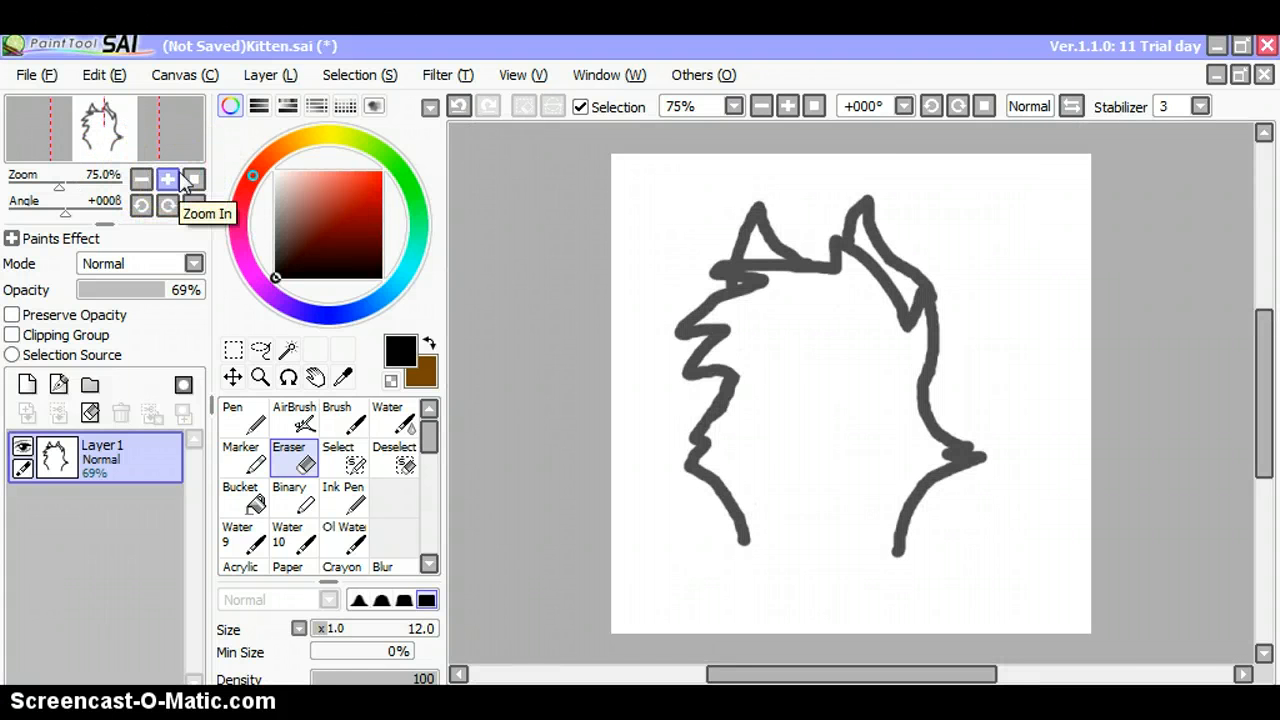
click(167, 179)
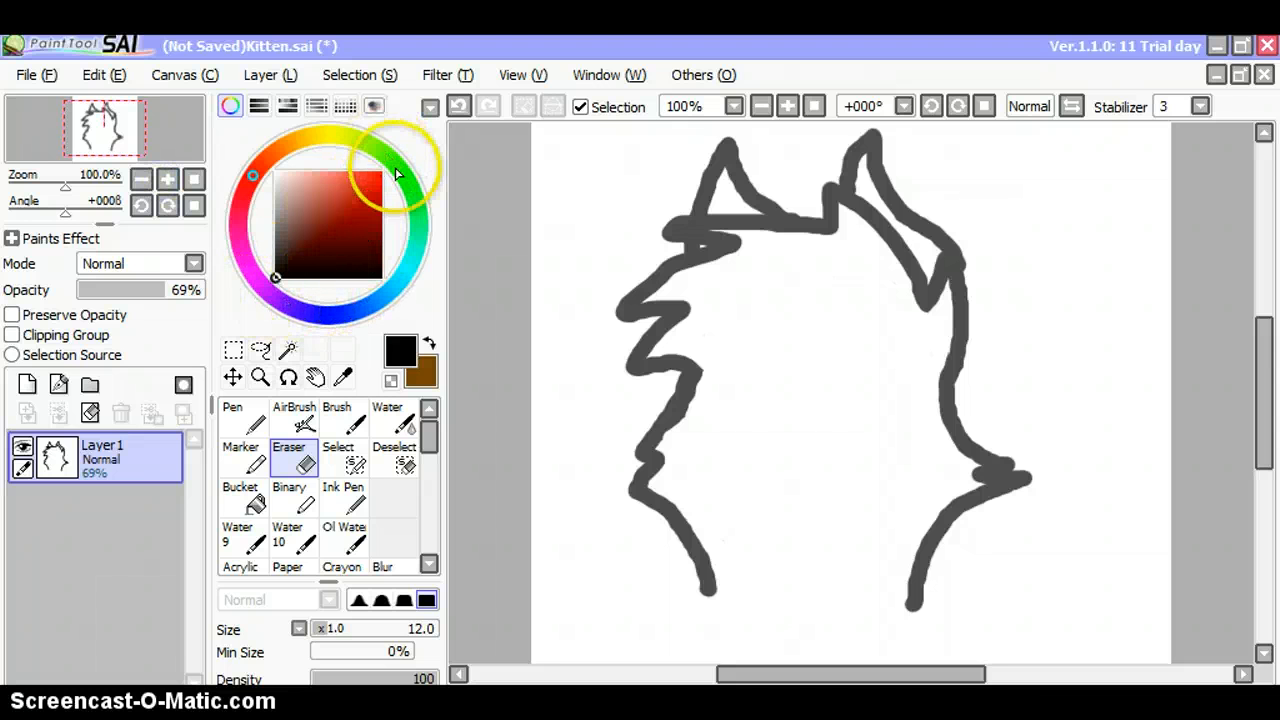
click(382, 170)
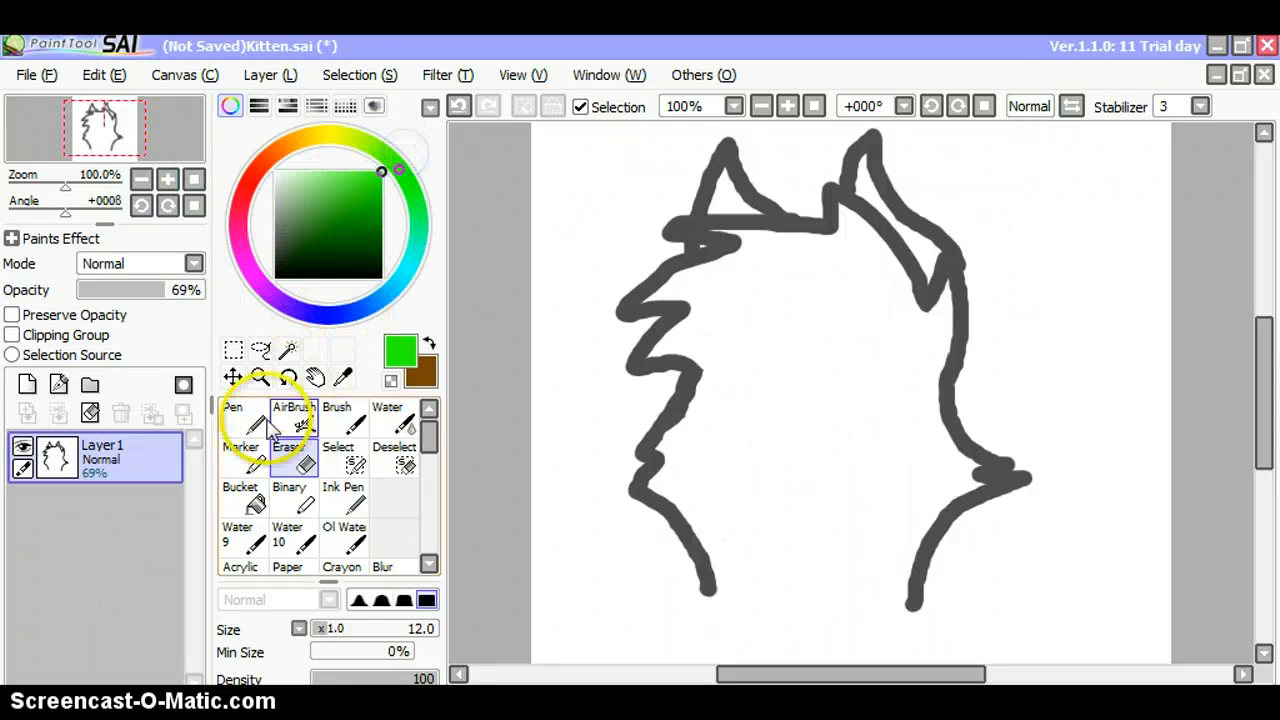
click(243, 420)
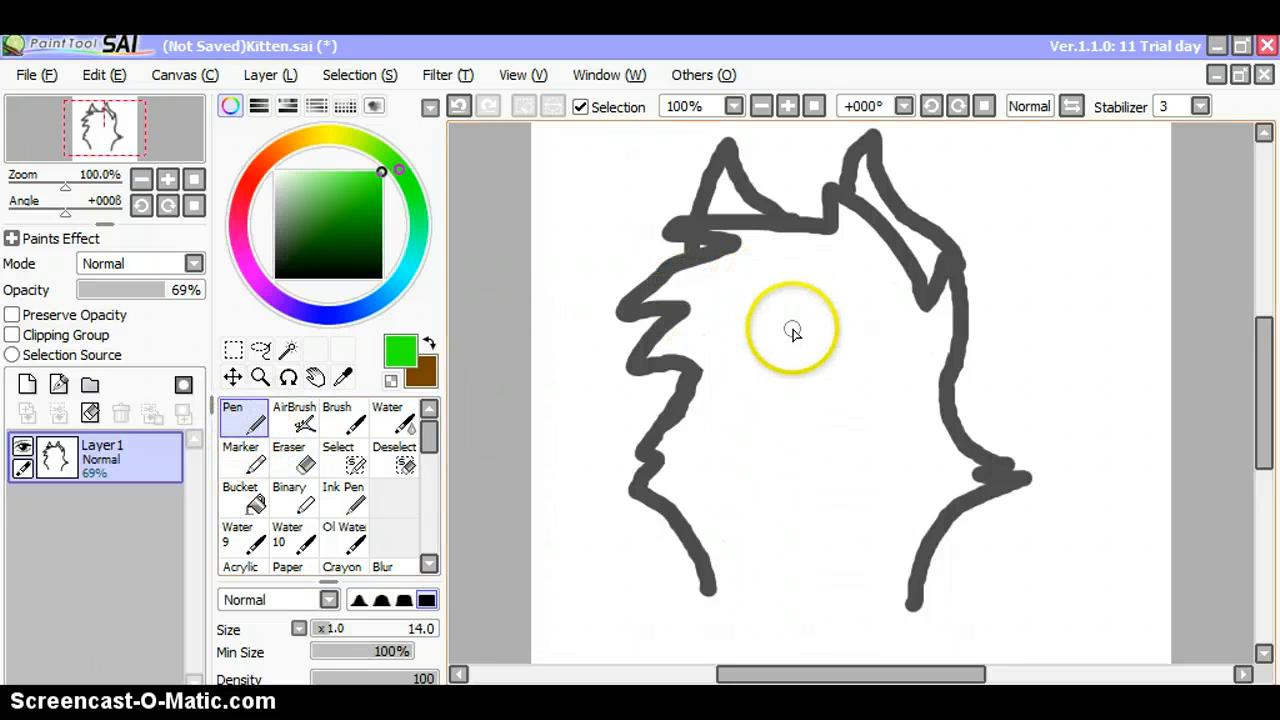
mouse_move(783, 333)
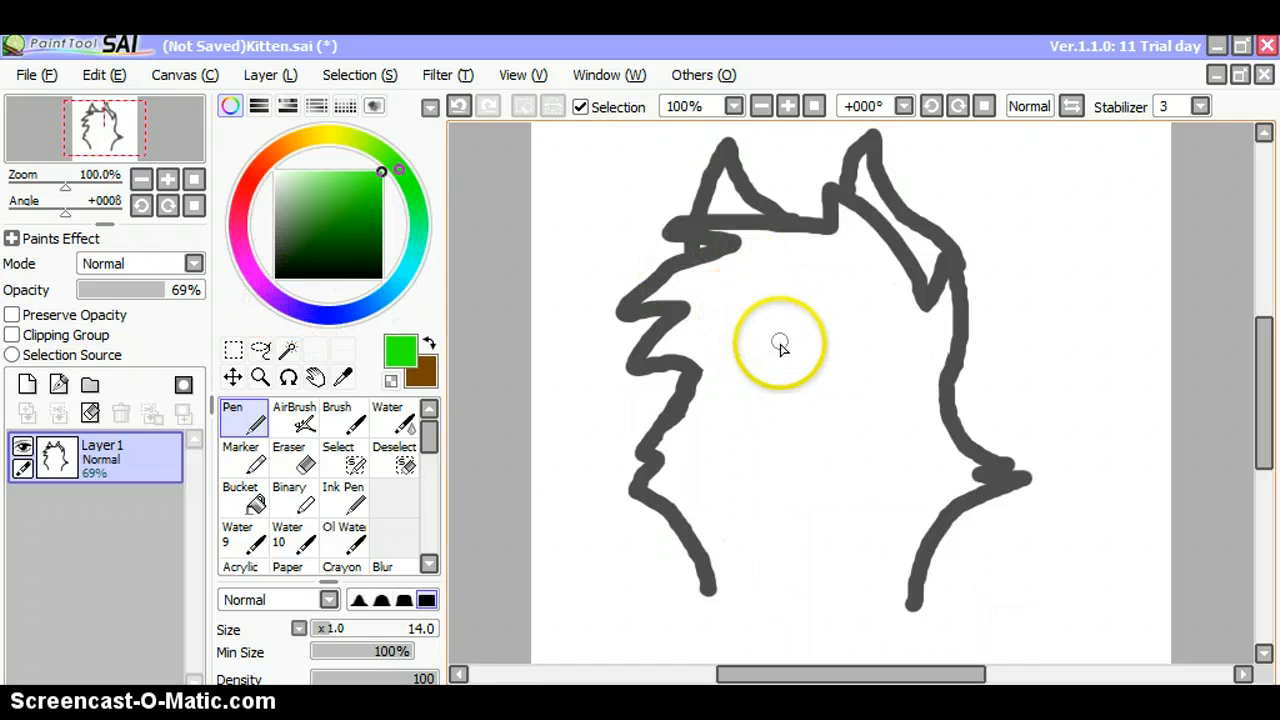
mouse_move(800, 327)
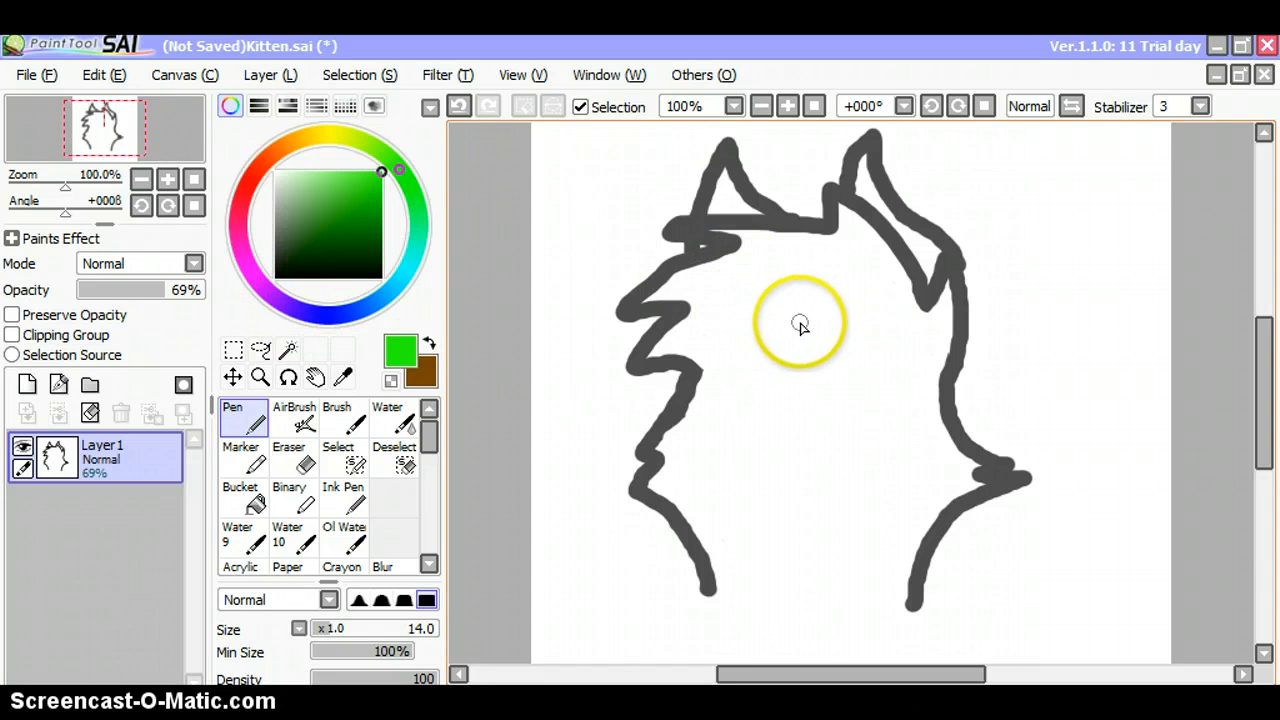
drag(795, 320, 765, 530)
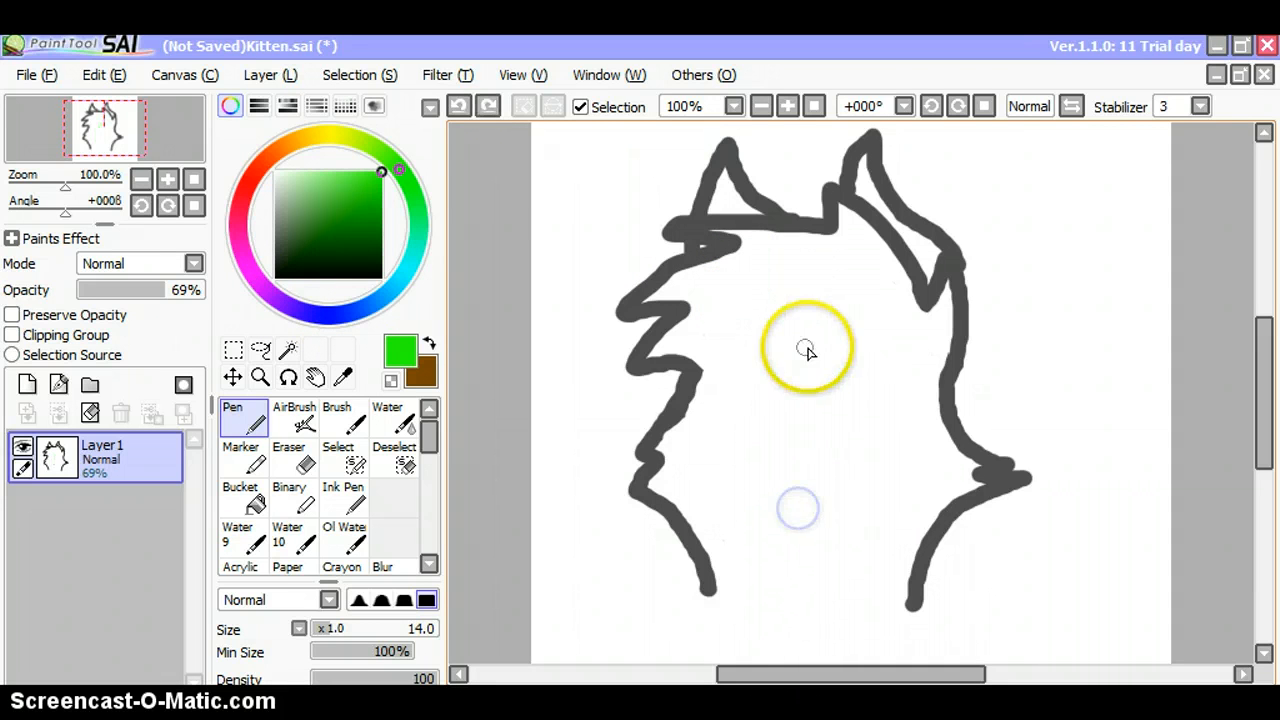
drag(820, 330, 775, 530)
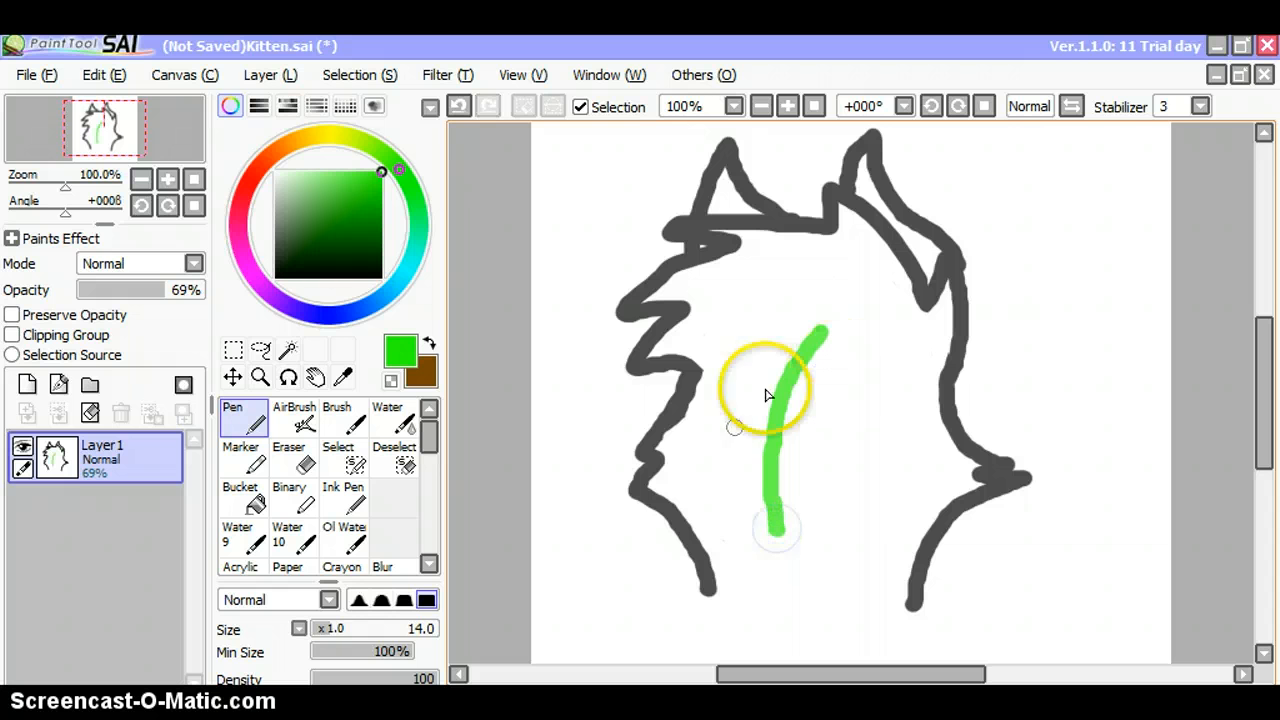
drag(700, 445, 878, 430)
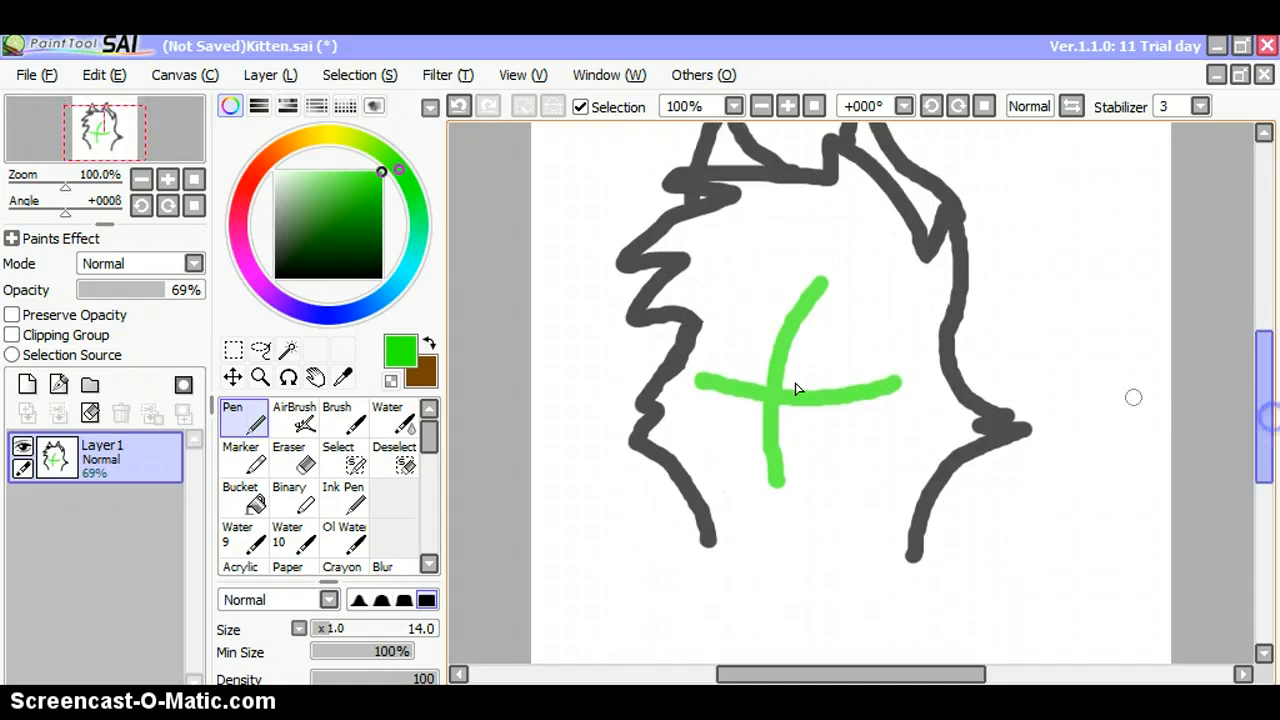
click(141, 178)
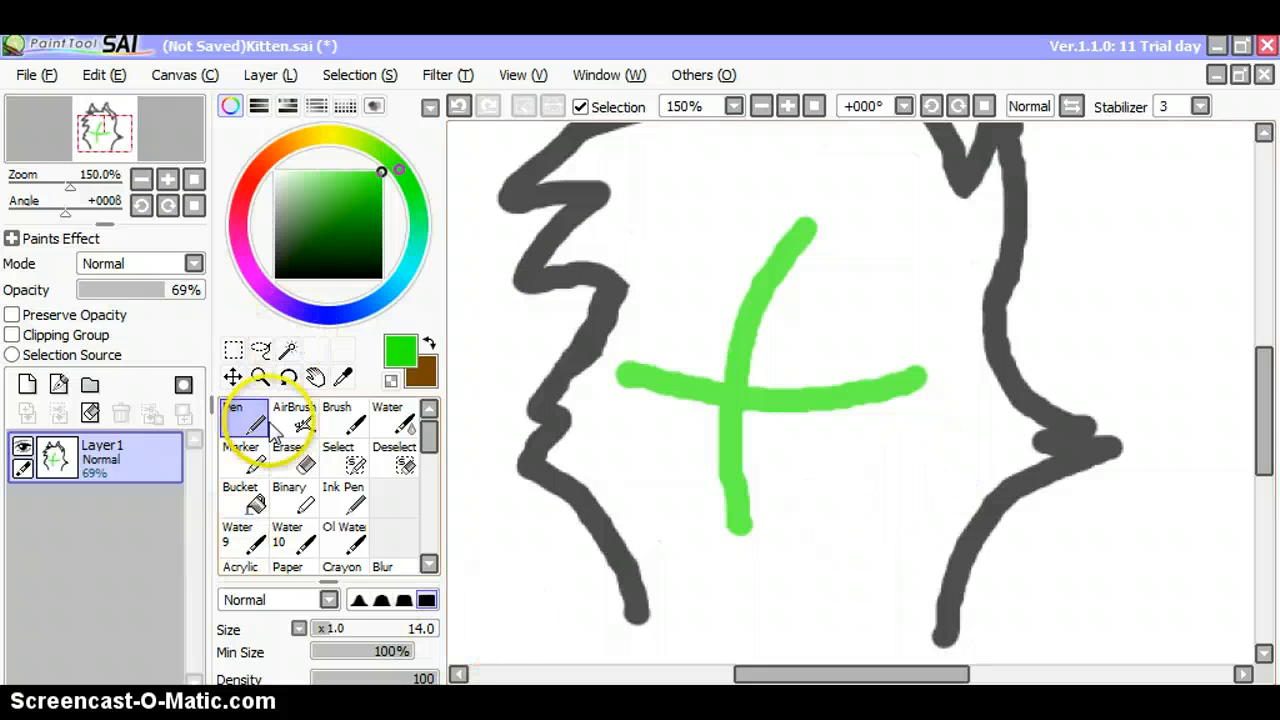
click(760, 106)
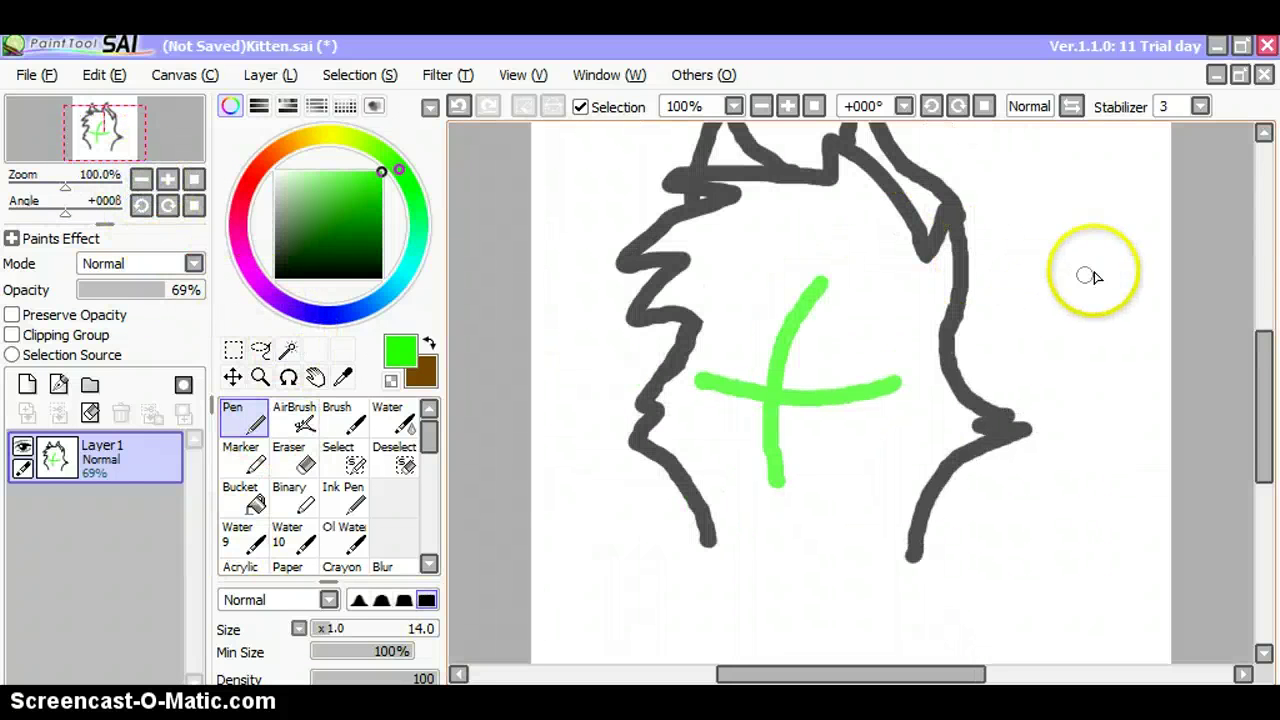
drag(1090, 280, 1150, 305)
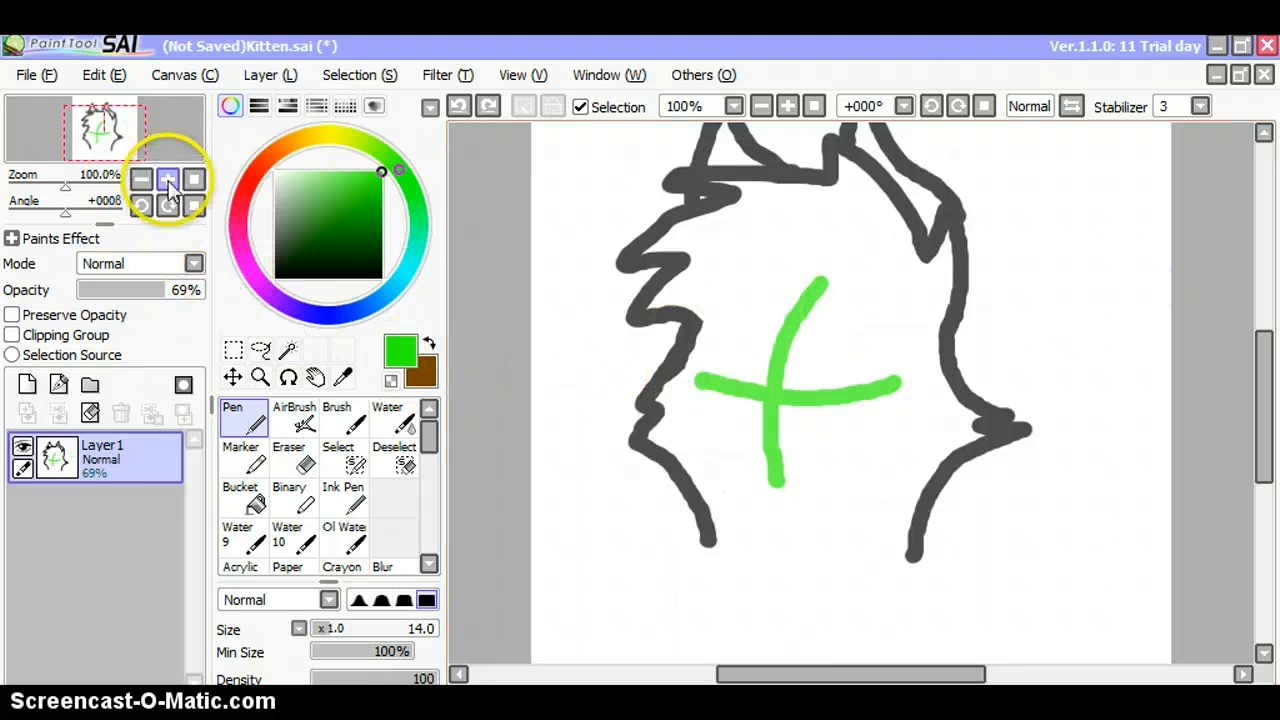
Draw black outlines for both eyes and erase the green guide between them.
click(167, 179)
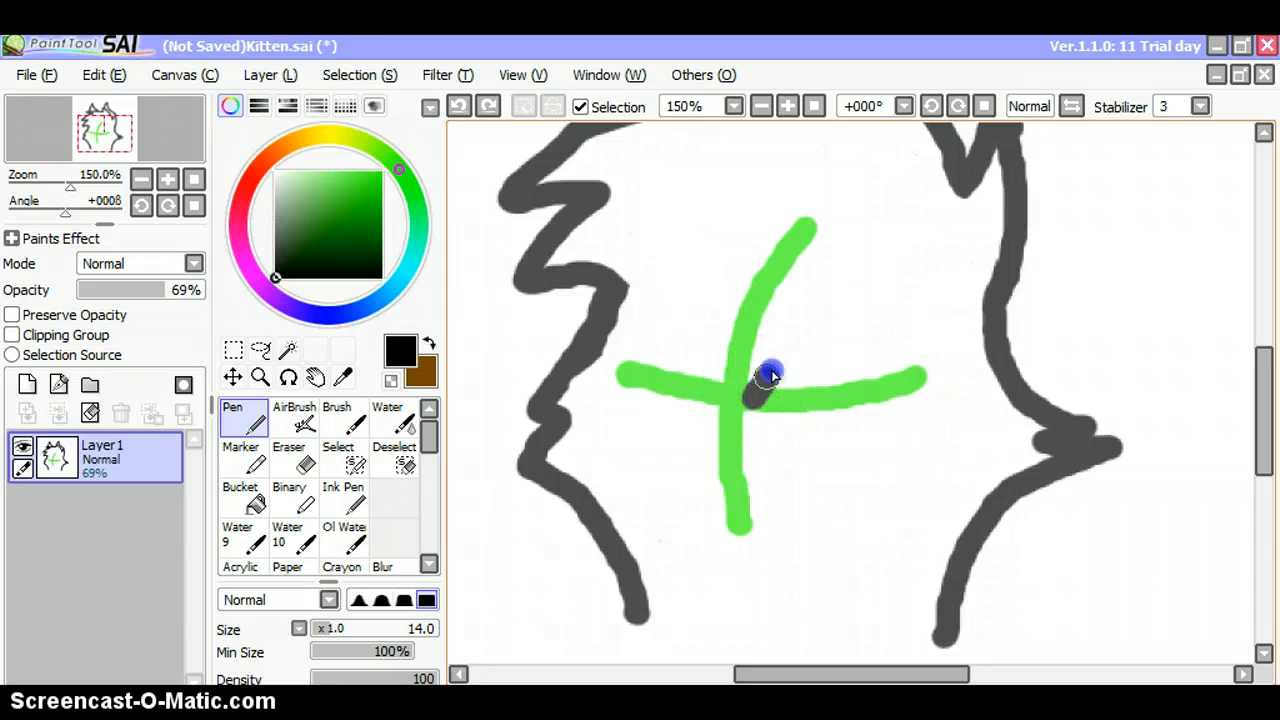
drag(765, 378, 825, 420)
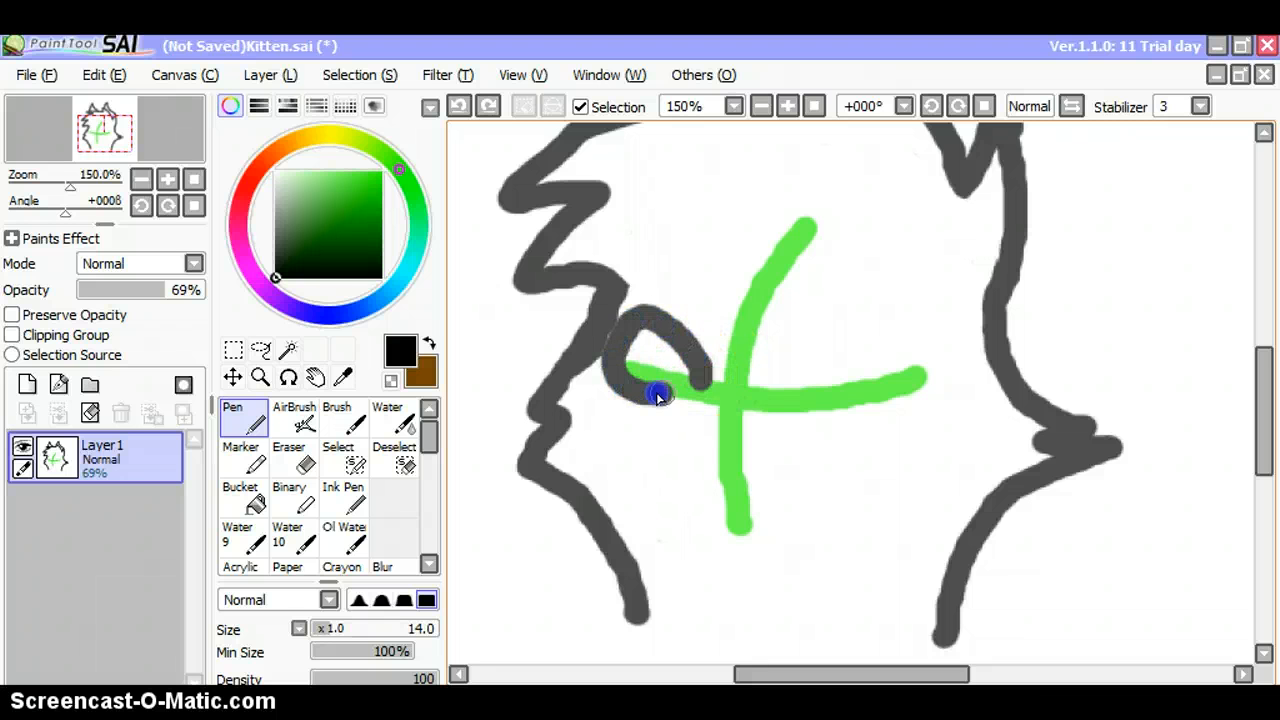
drag(660, 395, 860, 405)
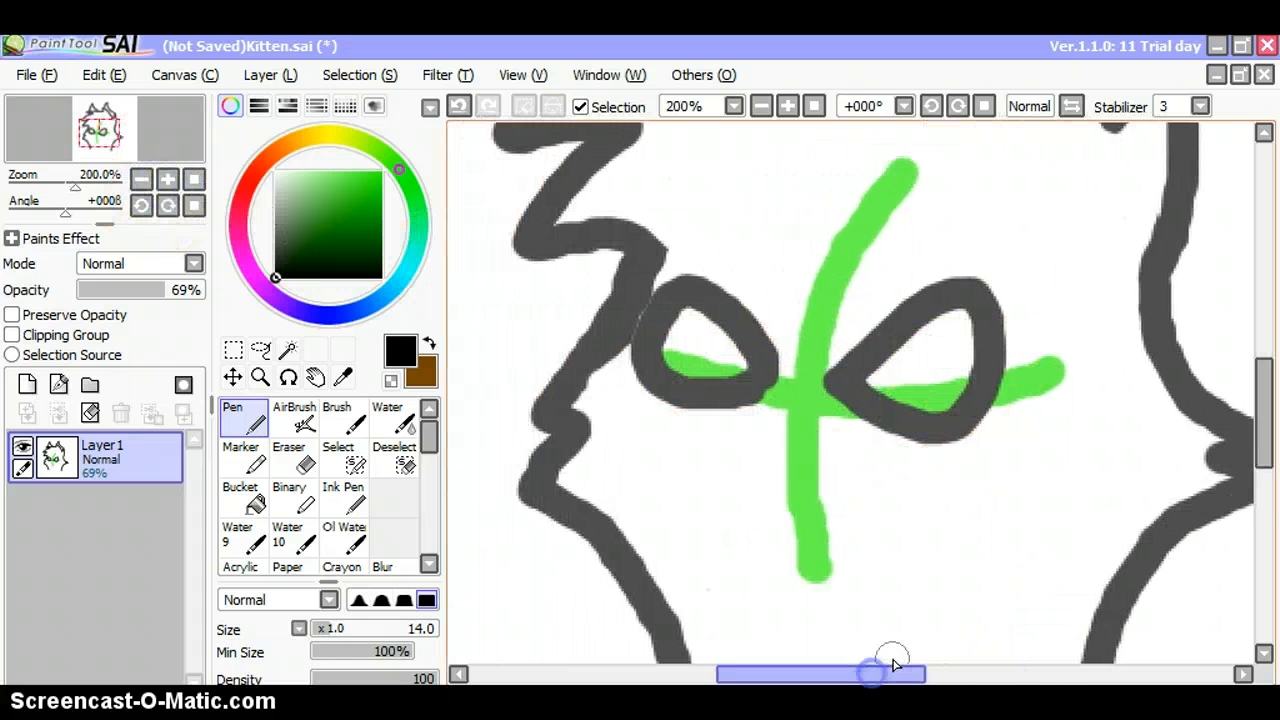
click(167, 178)
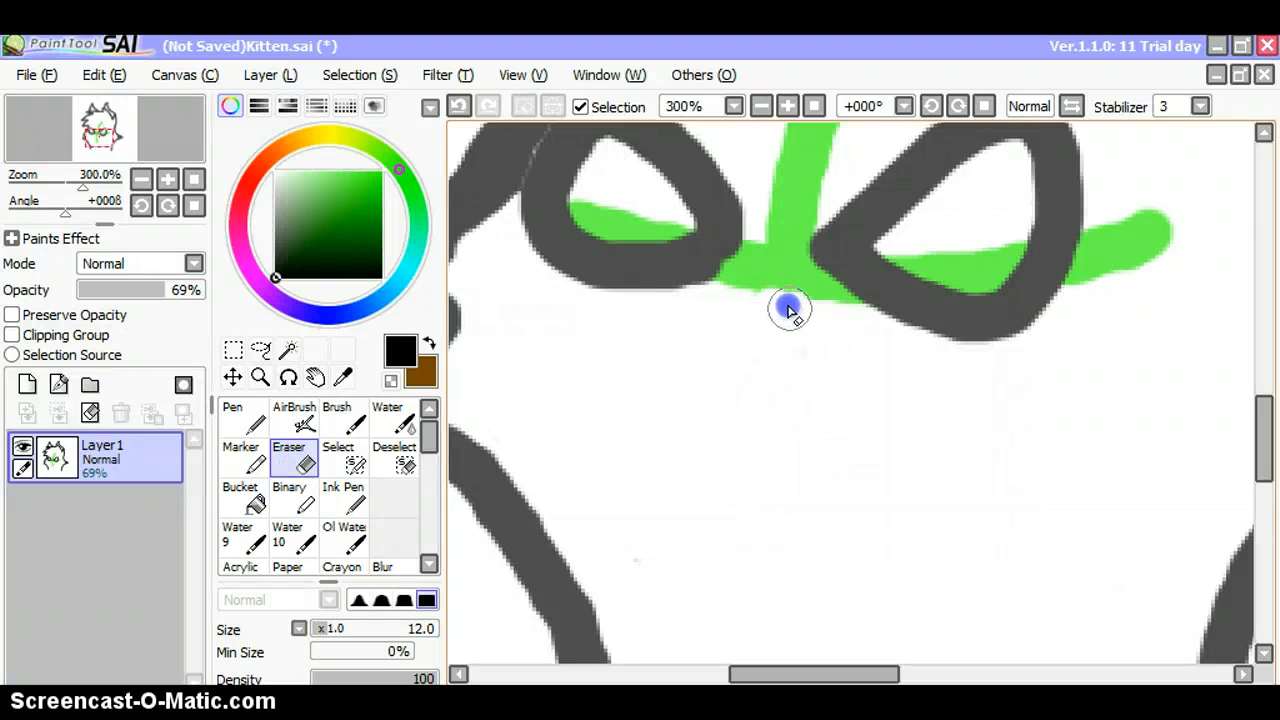
click(790, 300)
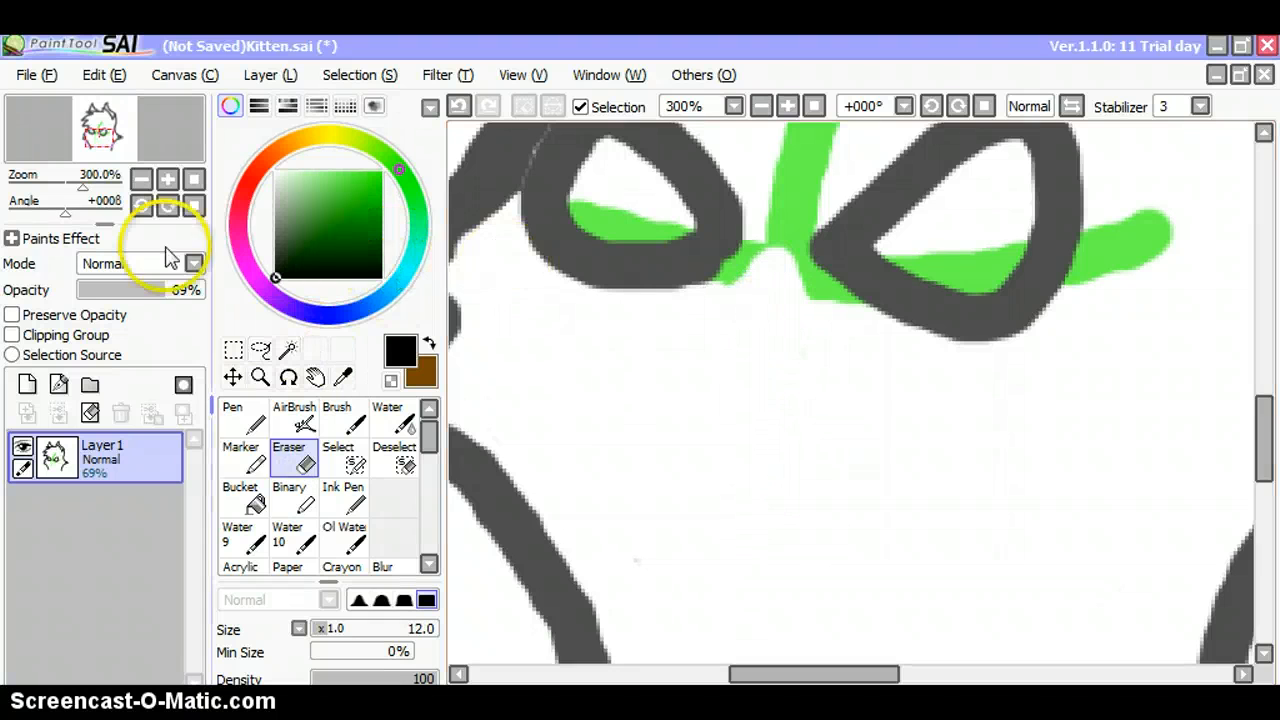
Draw the rounded nose, then the wavy mouth with the Pen at size 6.
click(232, 413)
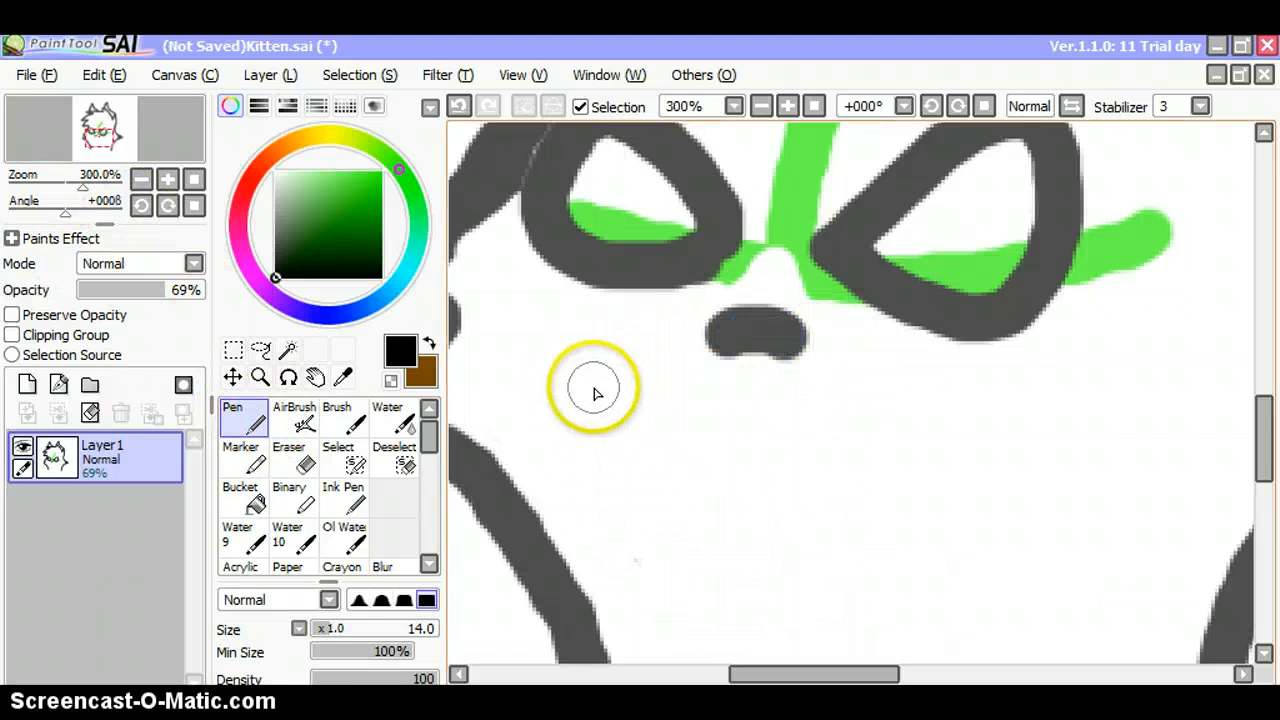
drag(595, 393, 880, 450)
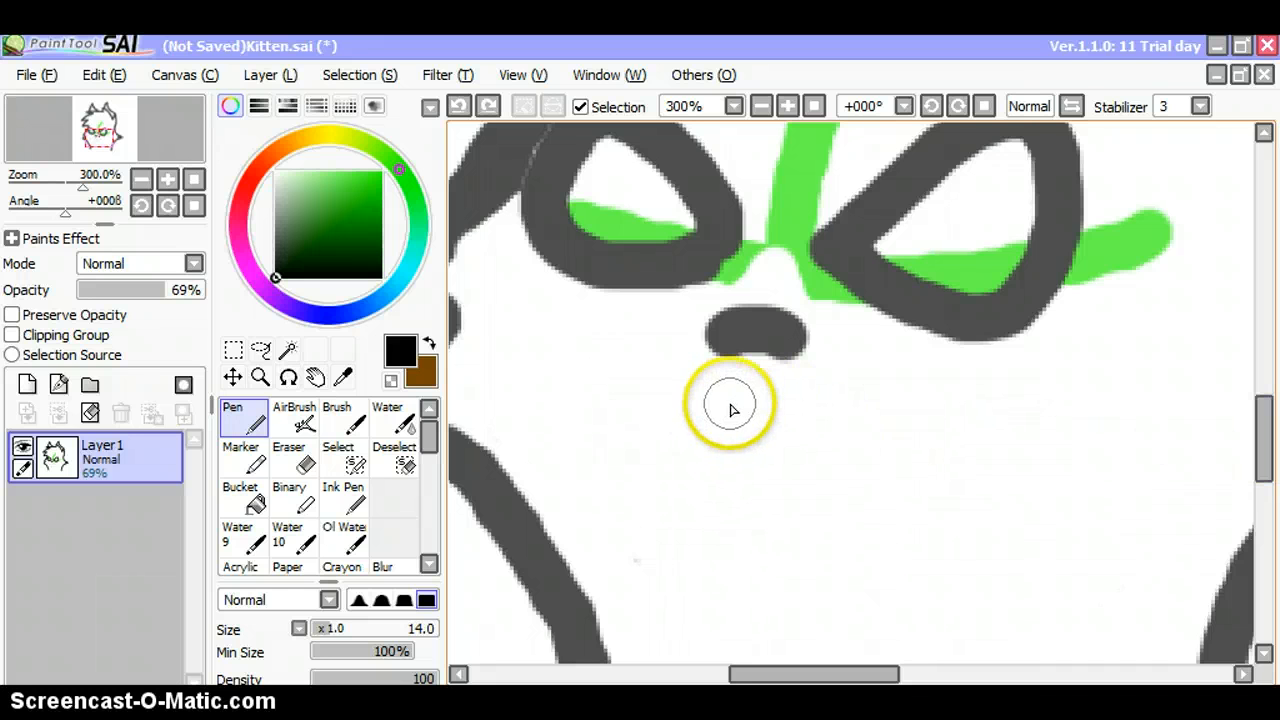
click(325, 628)
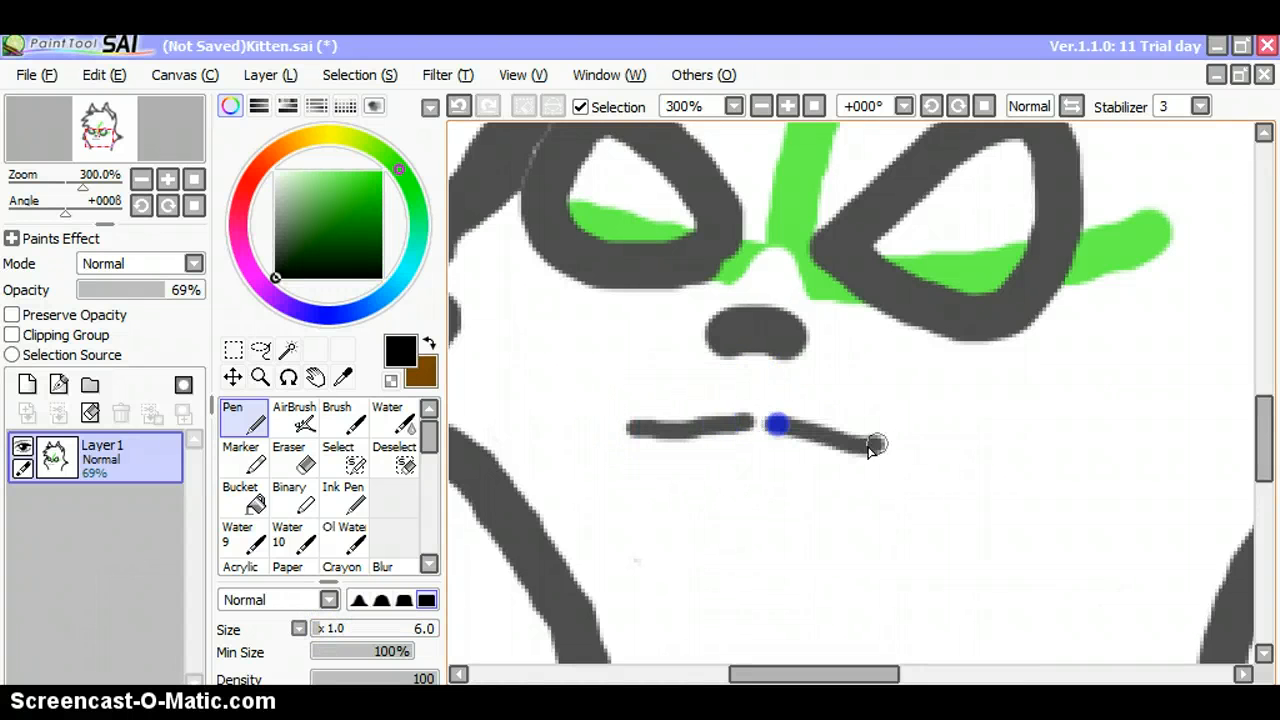
drag(780, 425, 895, 442)
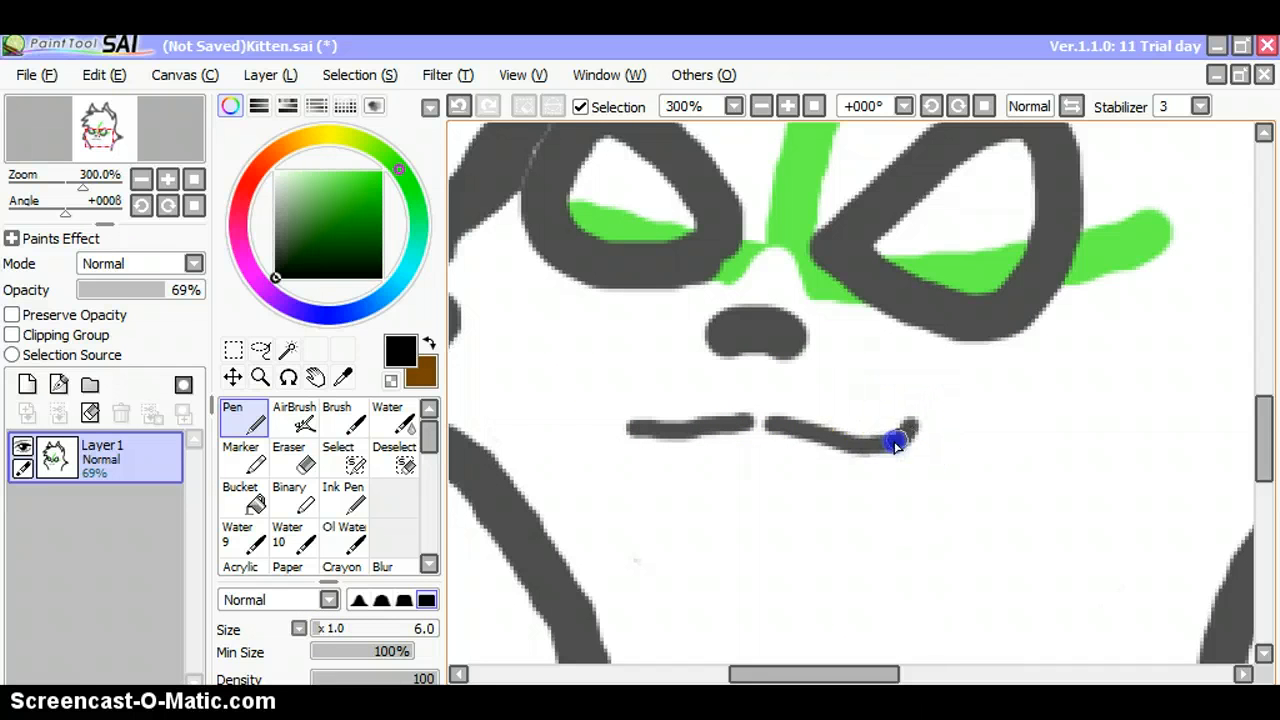
scroll(up, 3)
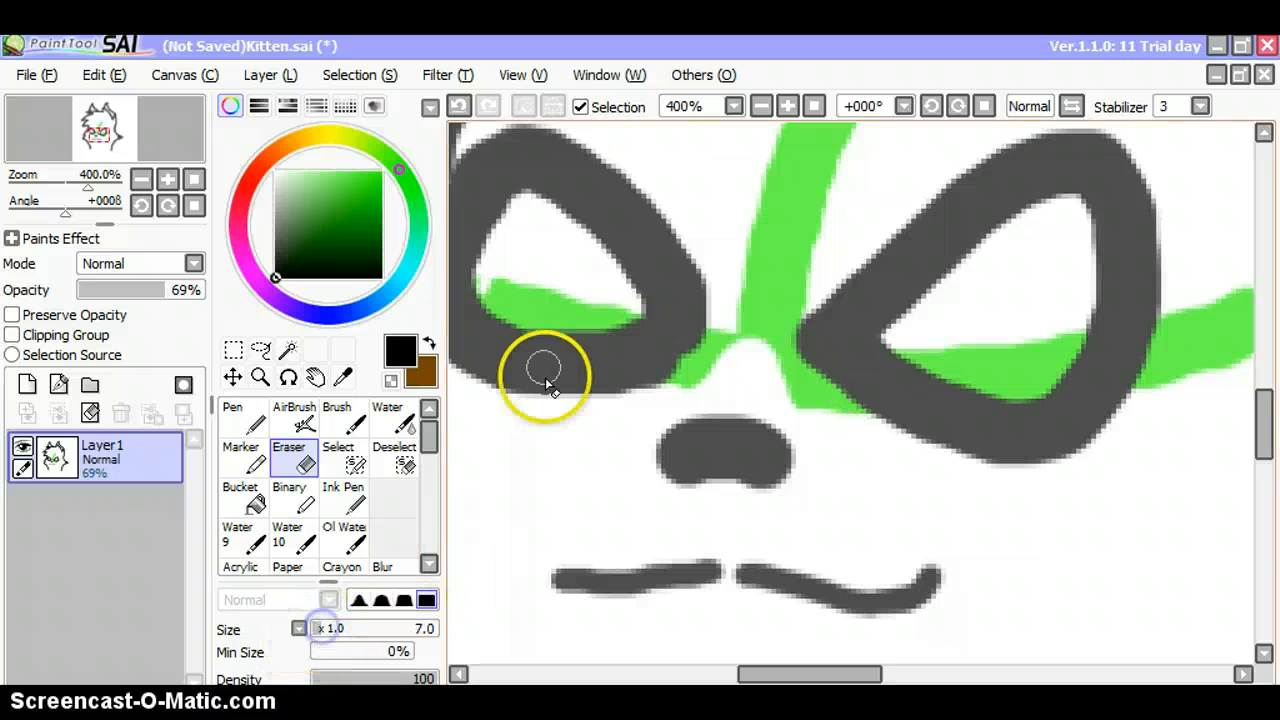
Erase the green guides inside and beside both eyes and the whole vertical guide.
drag(545, 375, 598, 330)
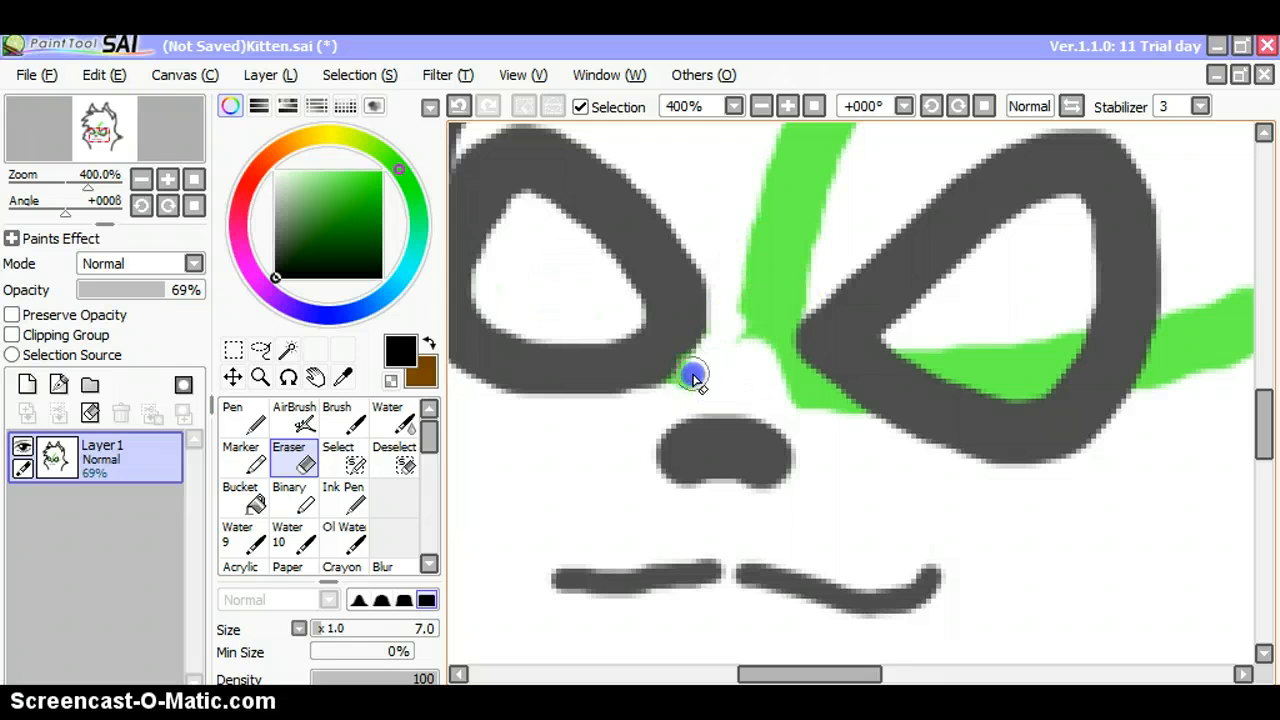
mouse_move(648, 400)
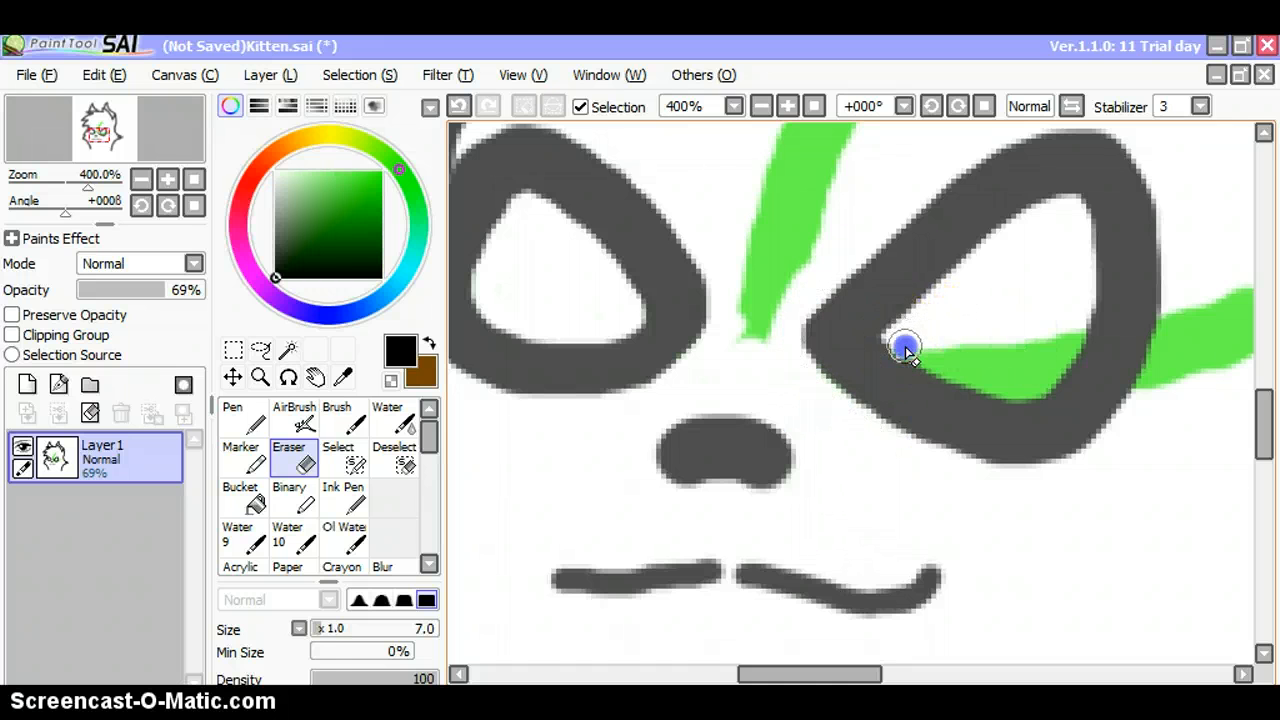
drag(905, 350, 1070, 335)
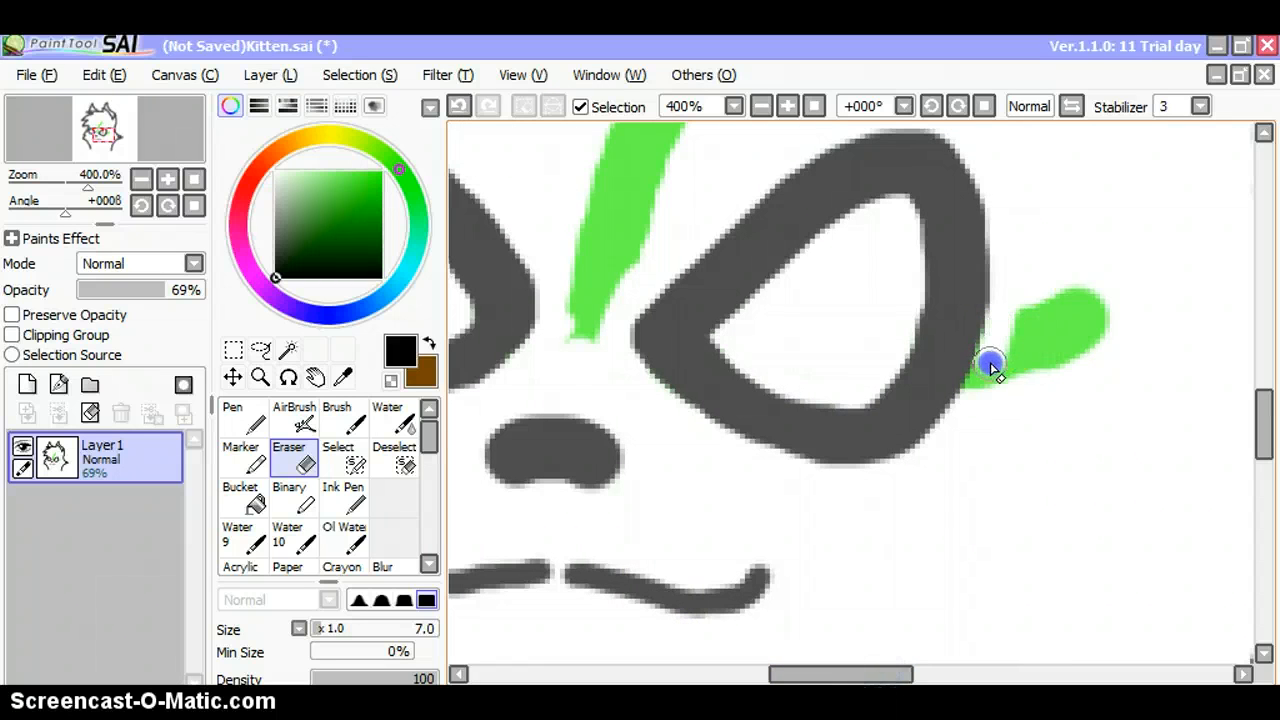
drag(990, 365, 1065, 310)
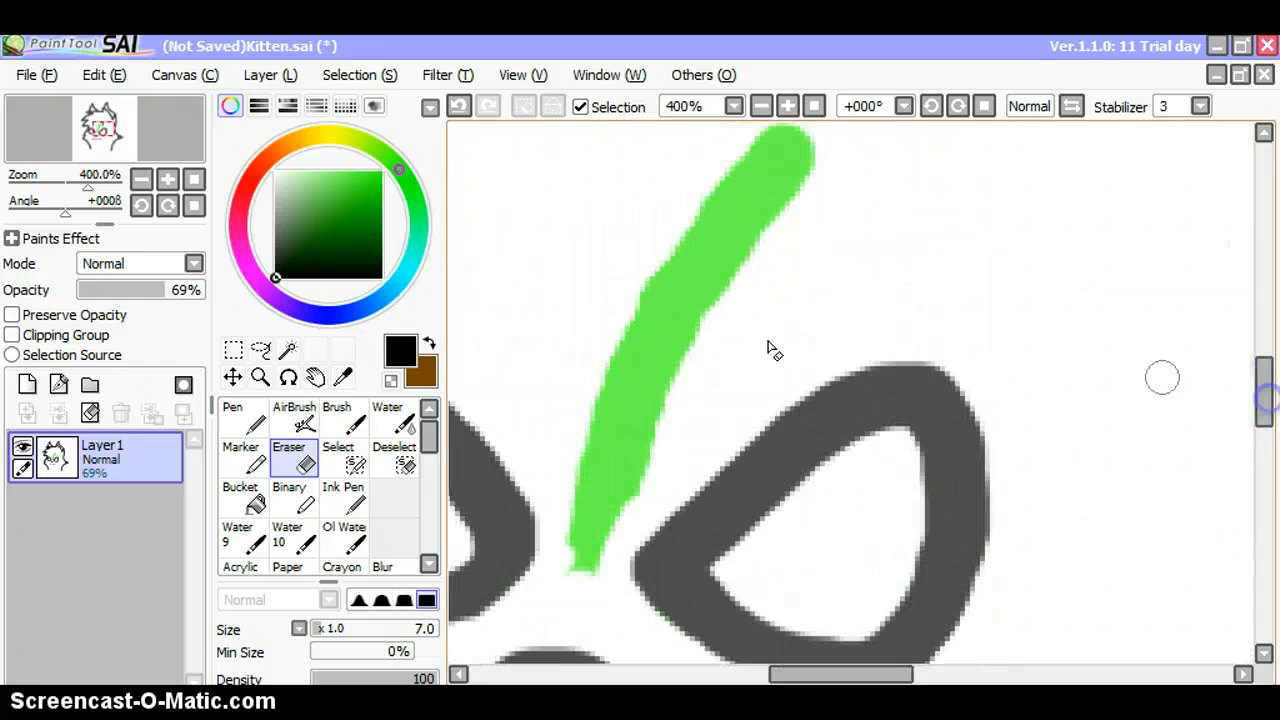
drag(775, 350, 600, 480)
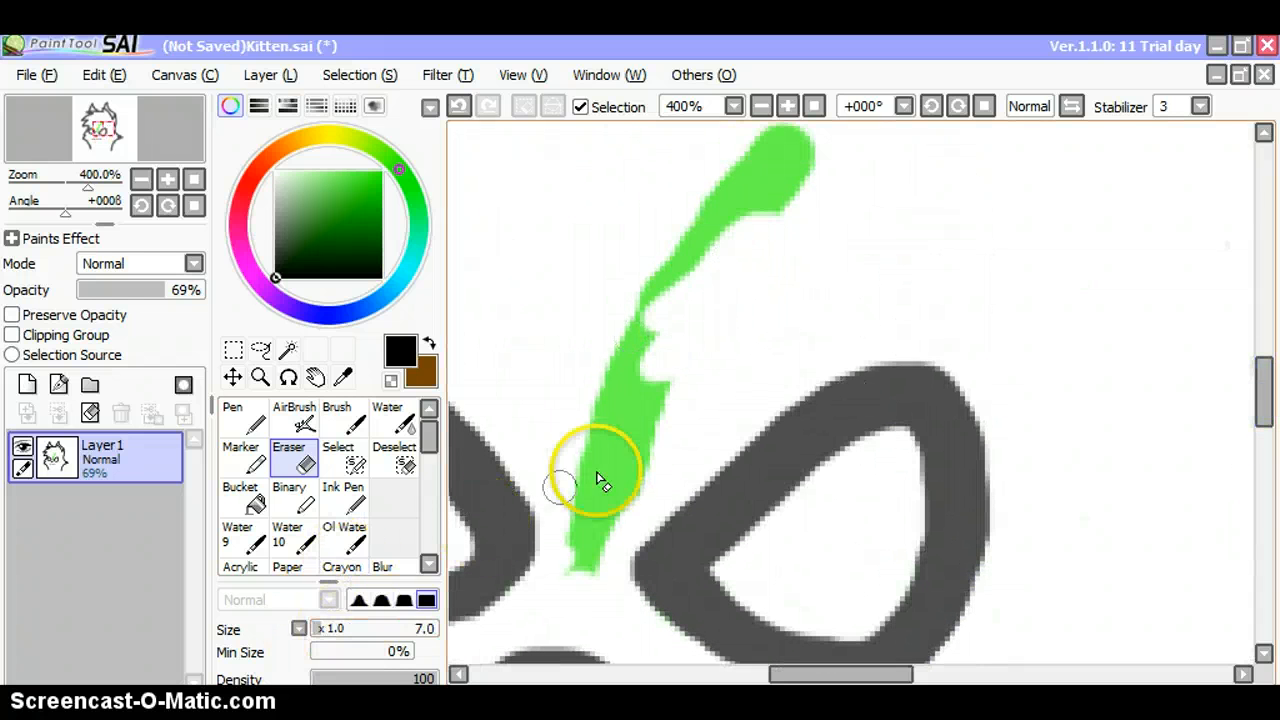
drag(595, 480, 560, 610)
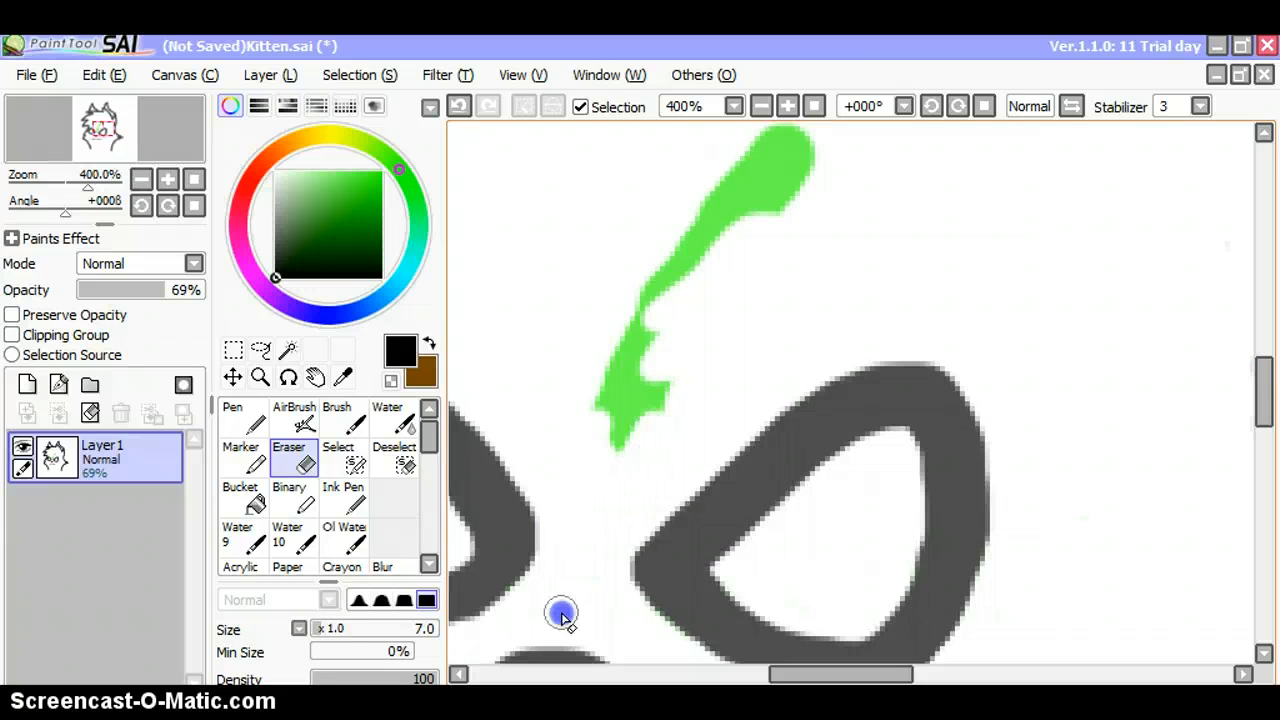
drag(560, 615, 710, 235)
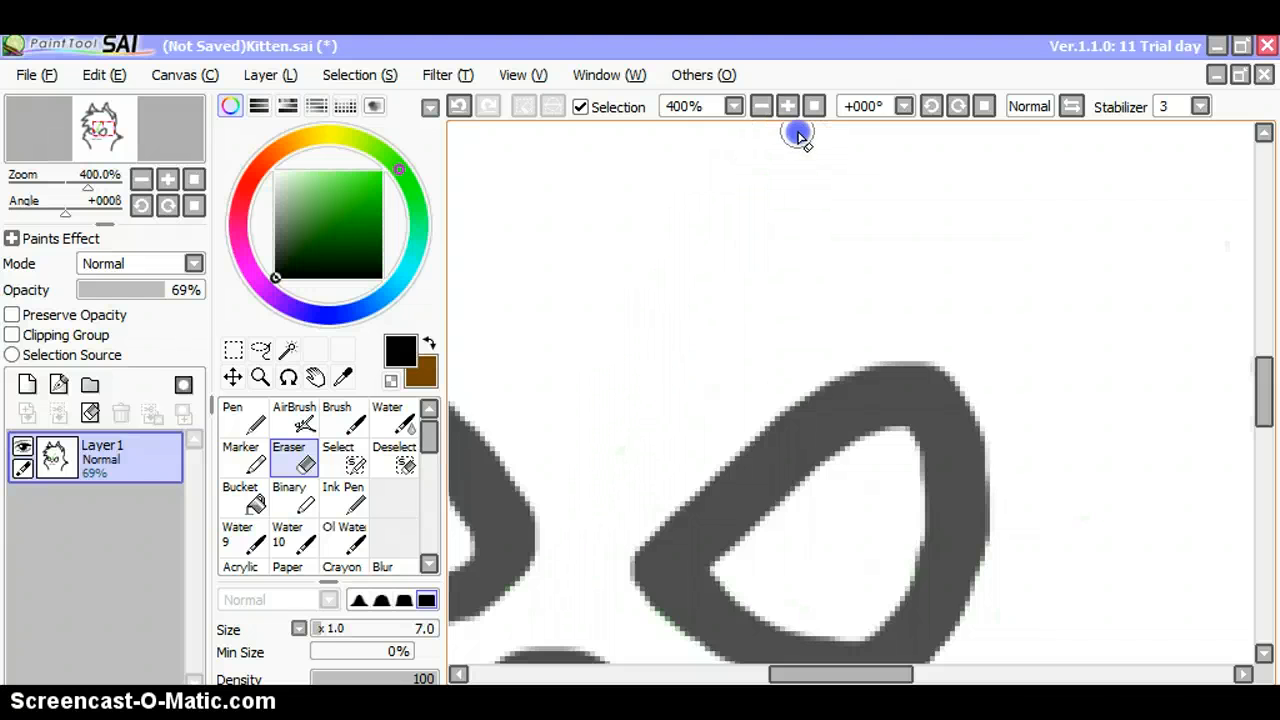
Zoom in on the eyes and draw a small pupil inside each eye outline.
click(760, 106)
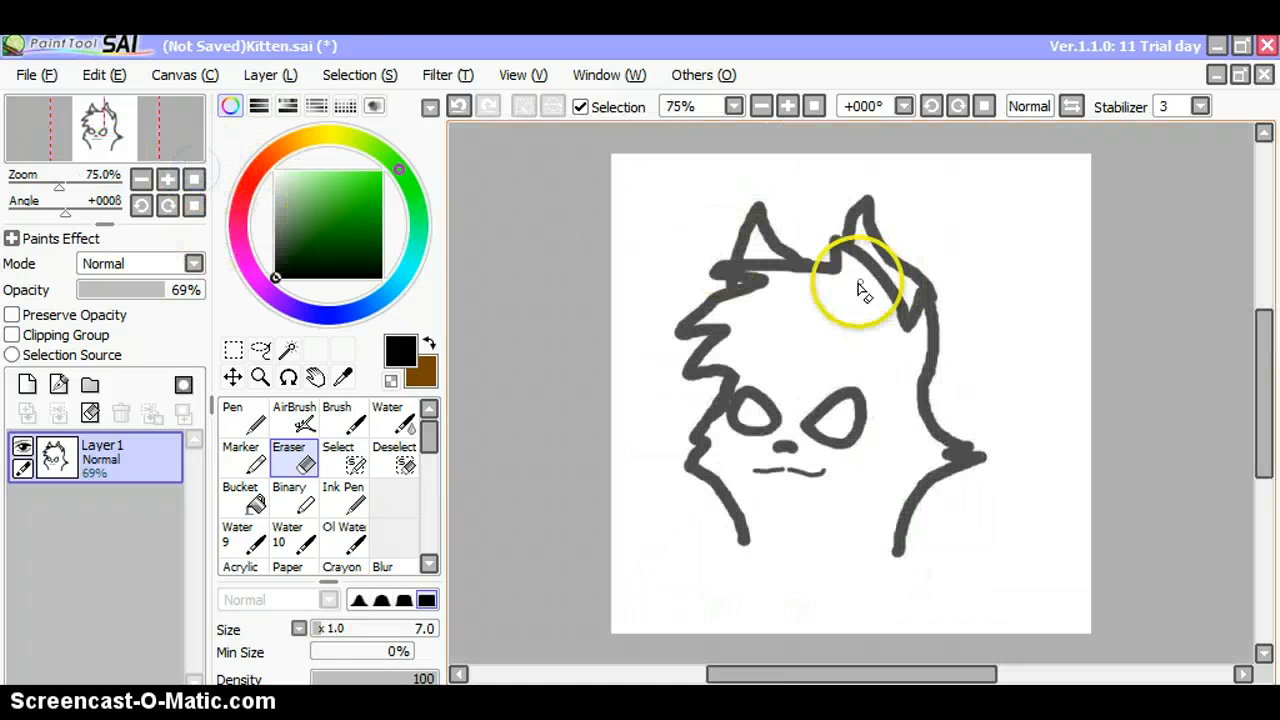
click(167, 178)
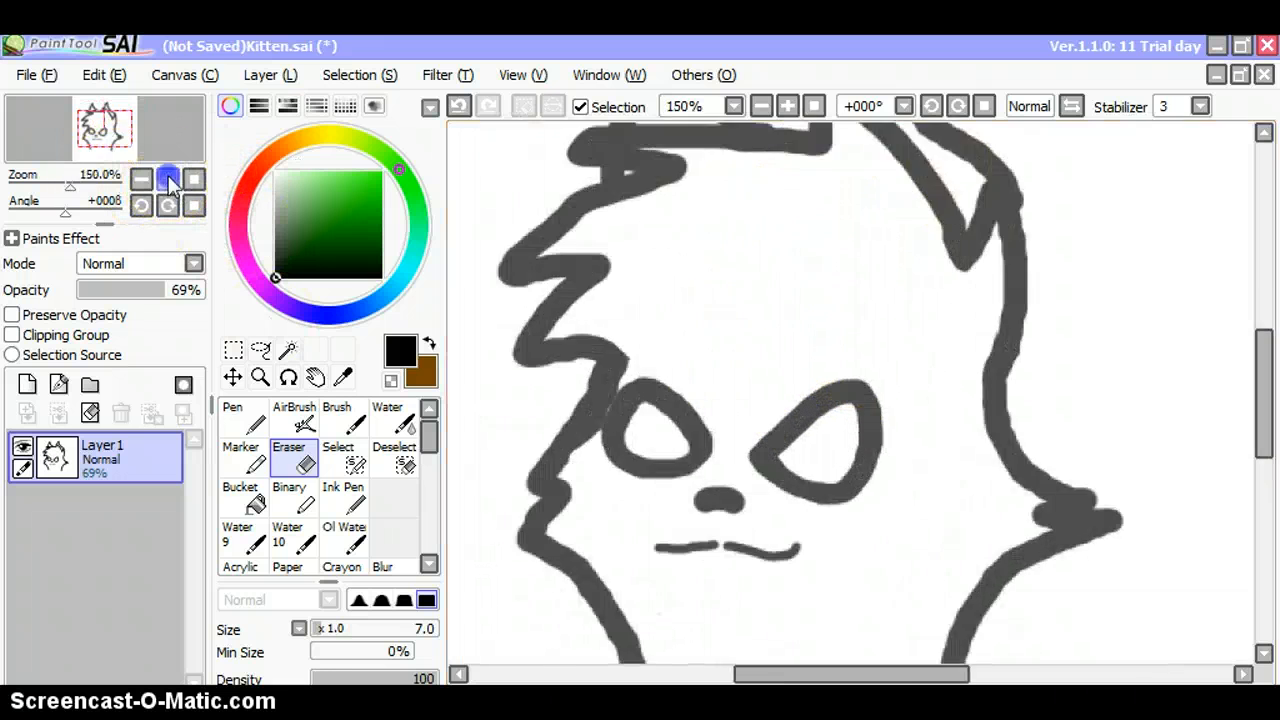
click(168, 178)
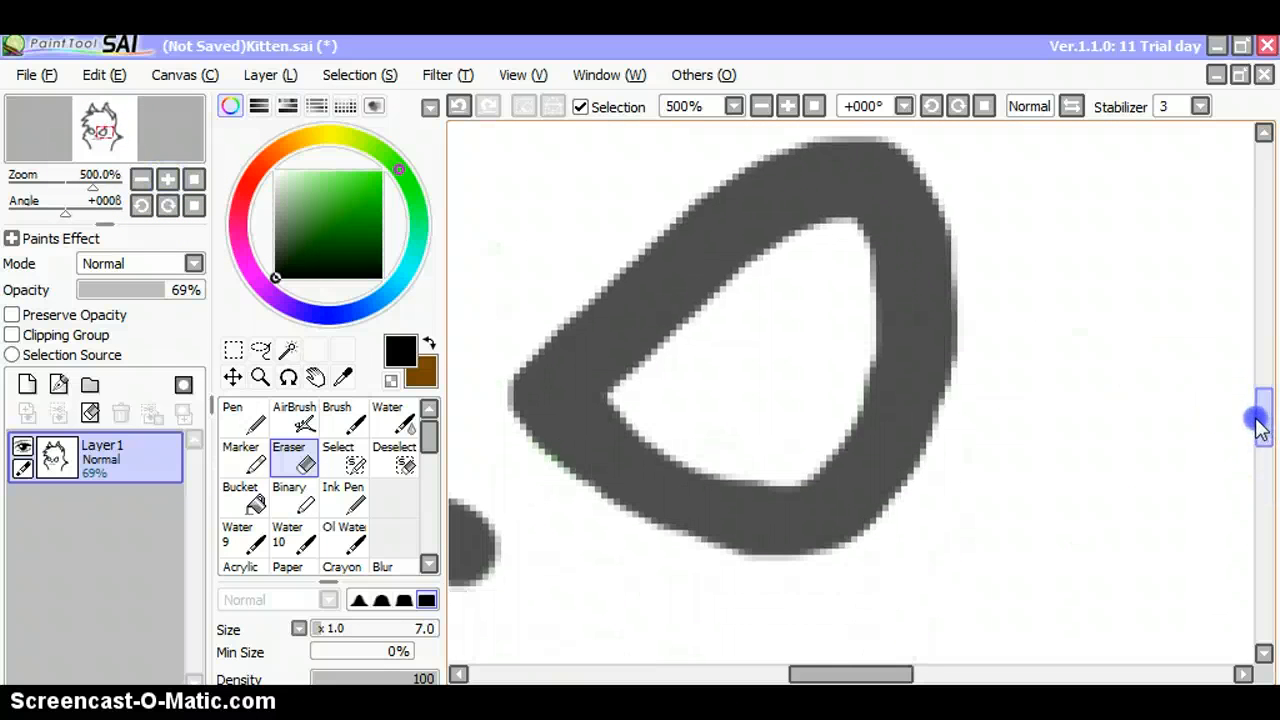
click(232, 420)
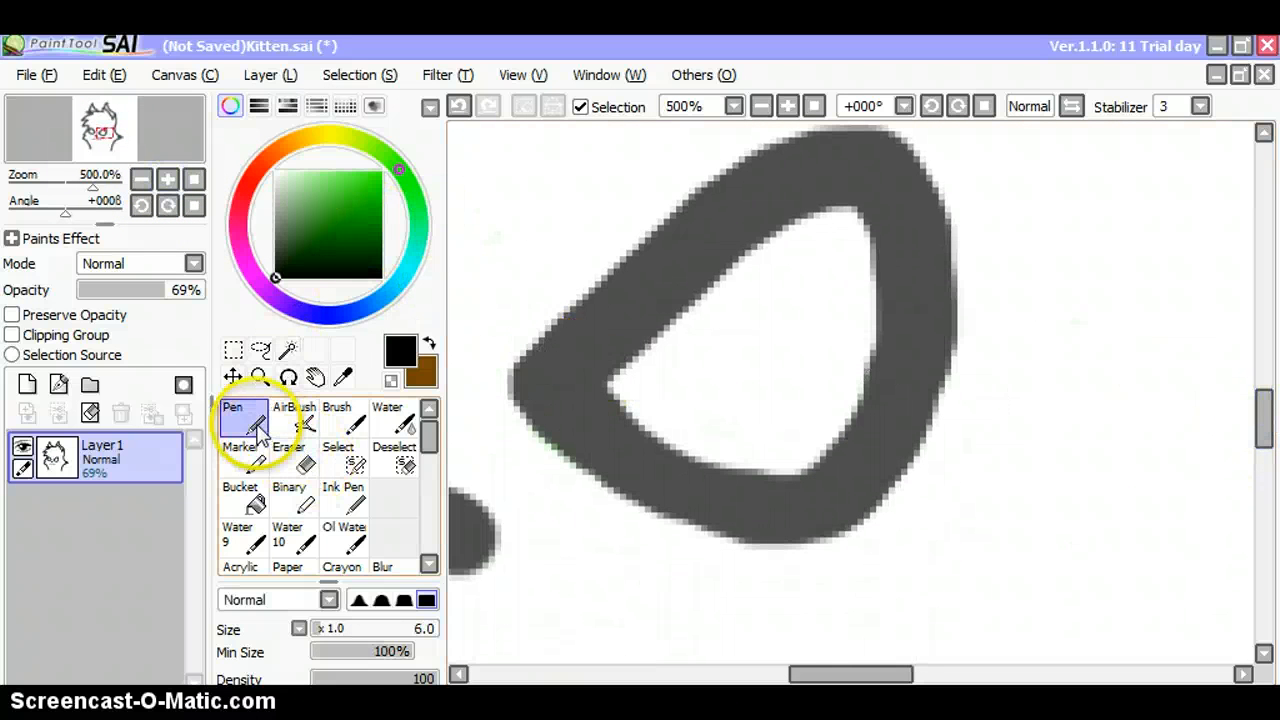
mouse_move(674, 378)
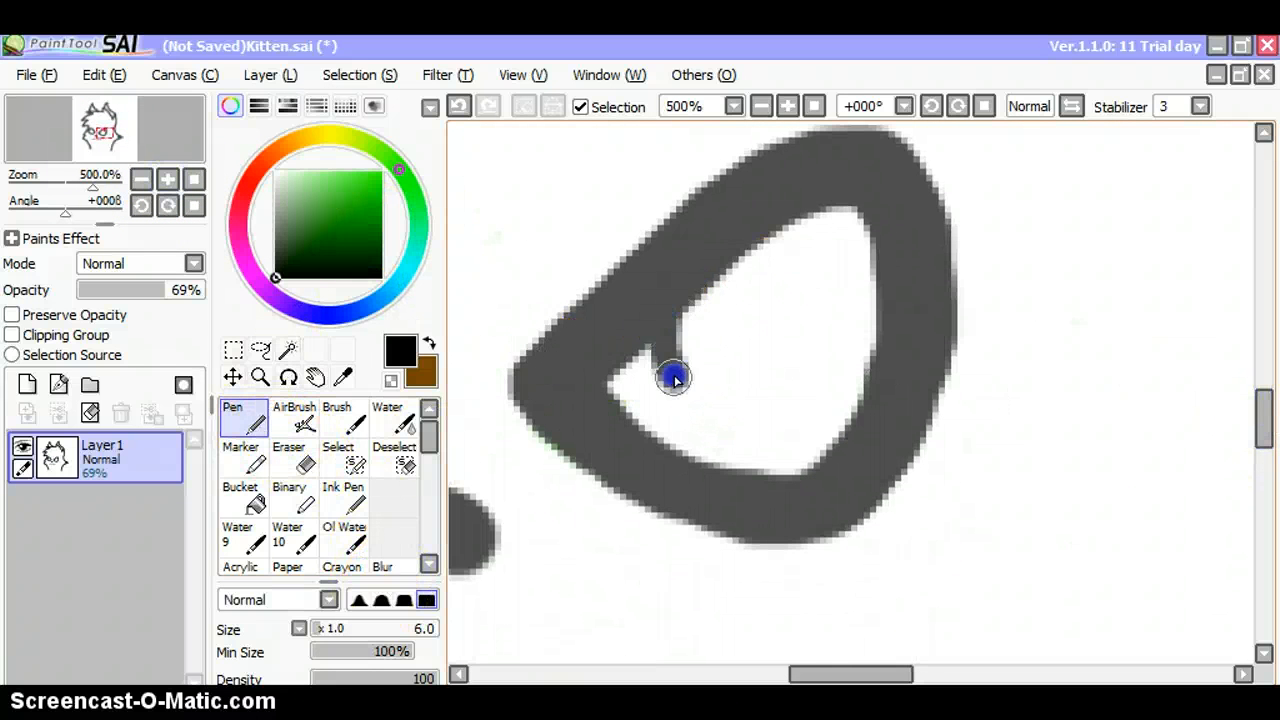
drag(675, 380, 735, 245)
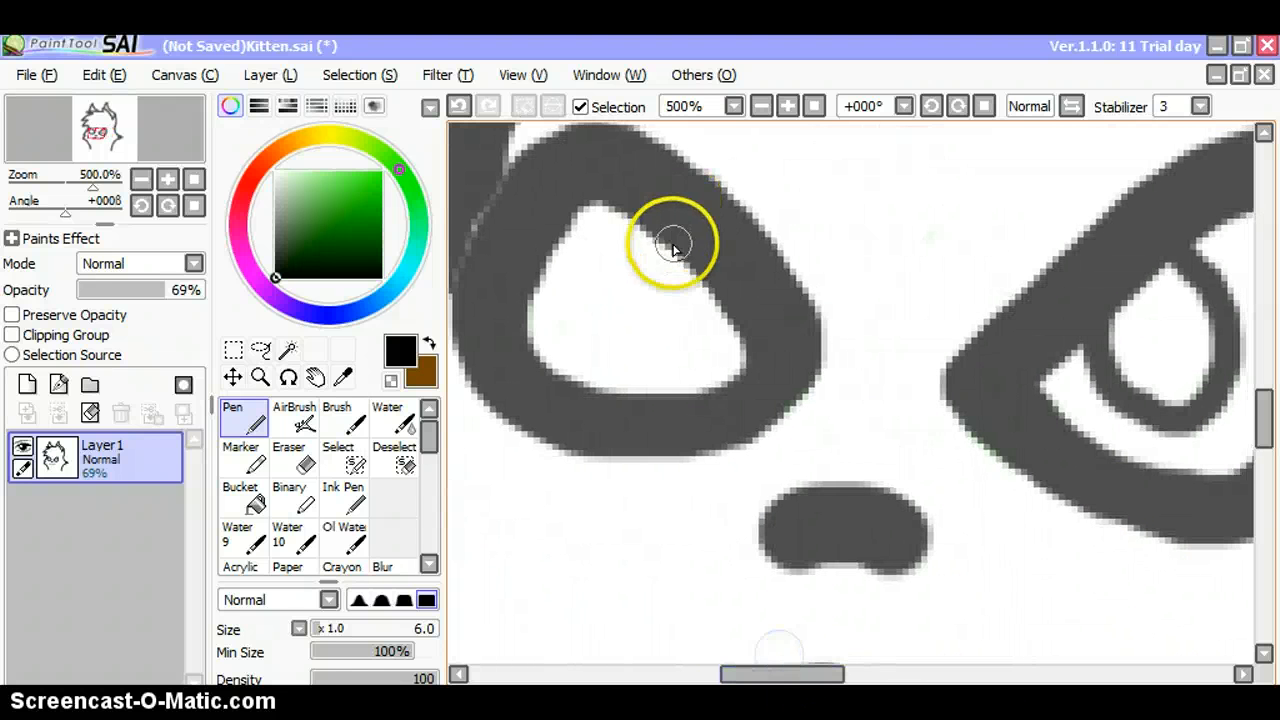
drag(670, 245, 655, 290)
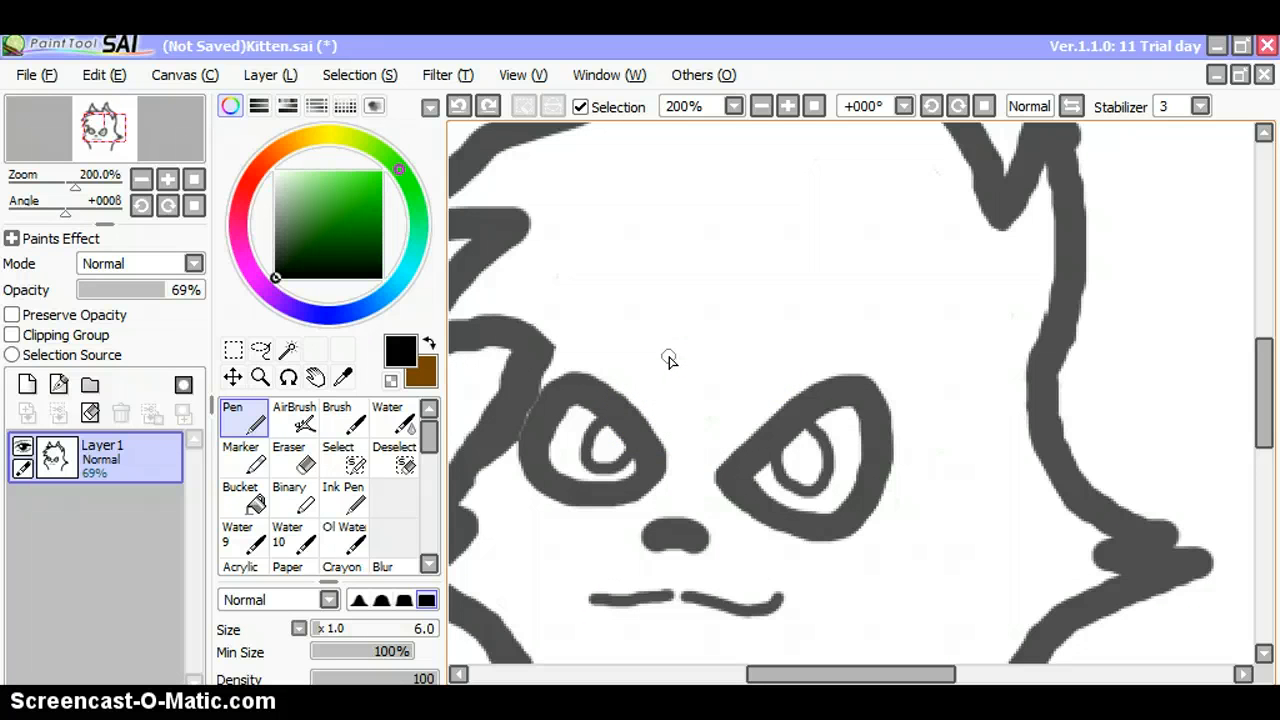
mouse_move(570, 410)
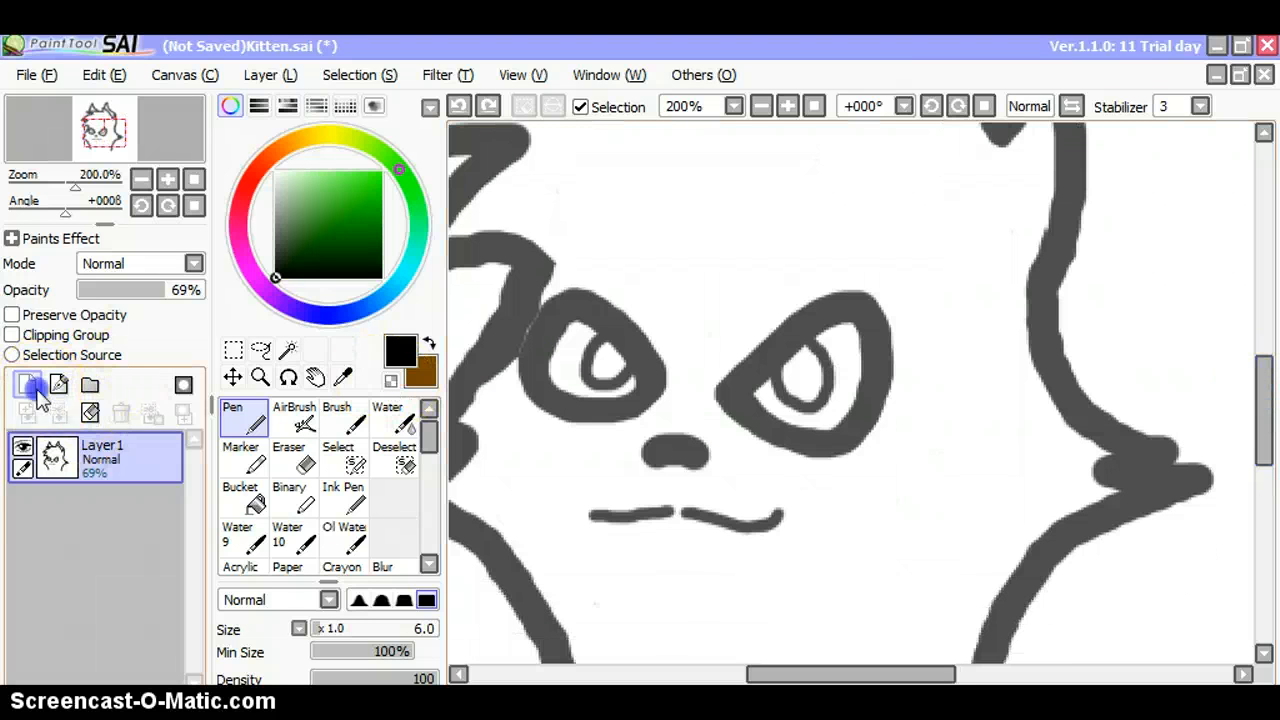
Add a new 69%-opacity layer and paint brown fur across the forehead.
click(27, 384)
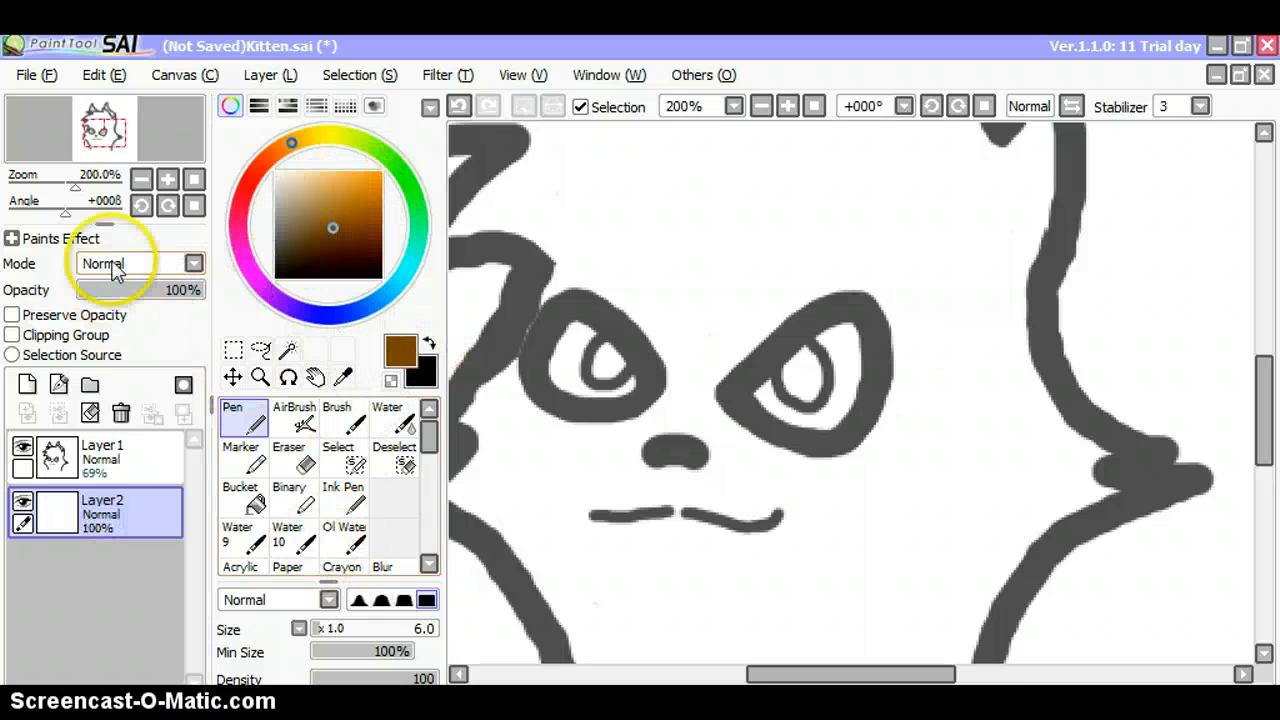
click(760, 106)
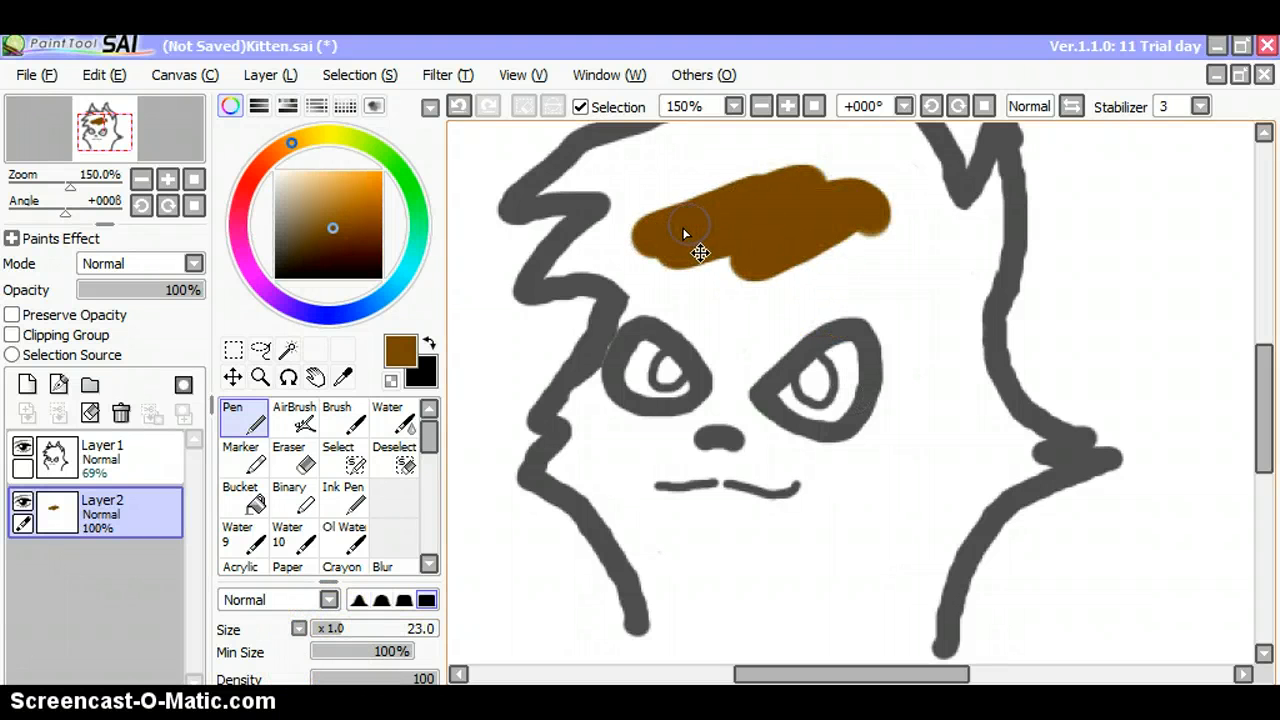
drag(195, 290, 165, 290)
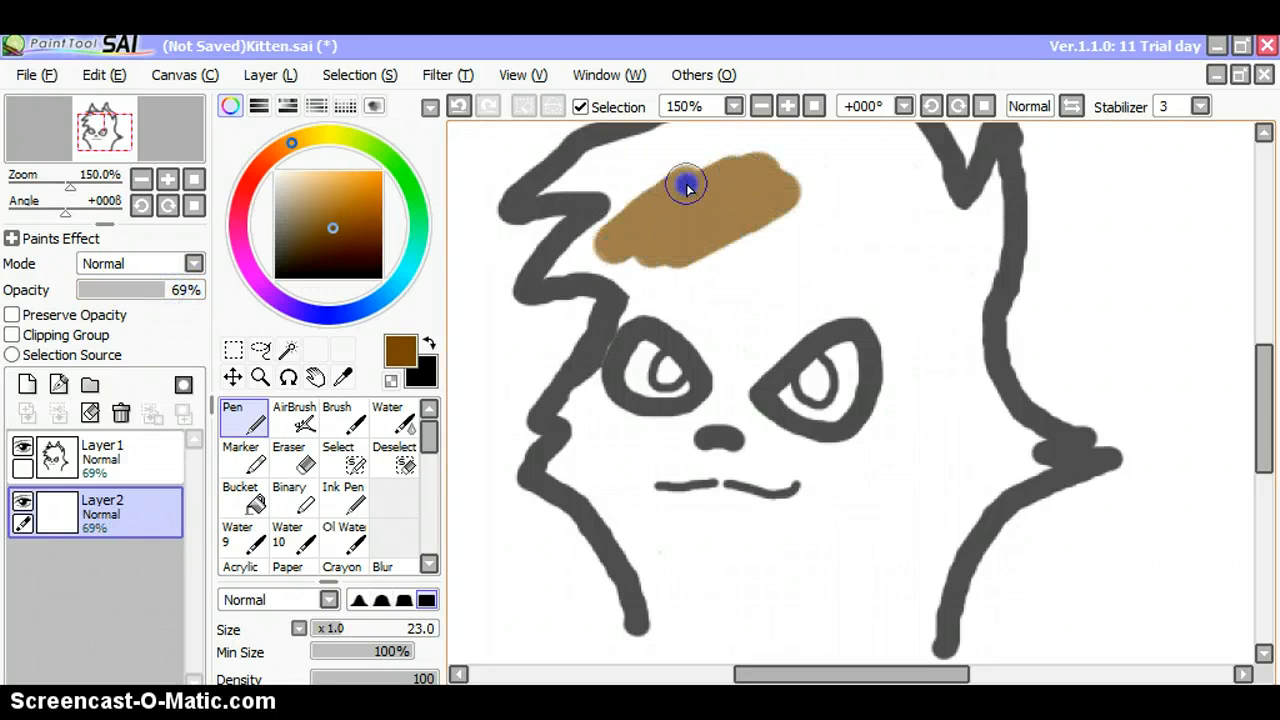
drag(688, 188, 558, 272)
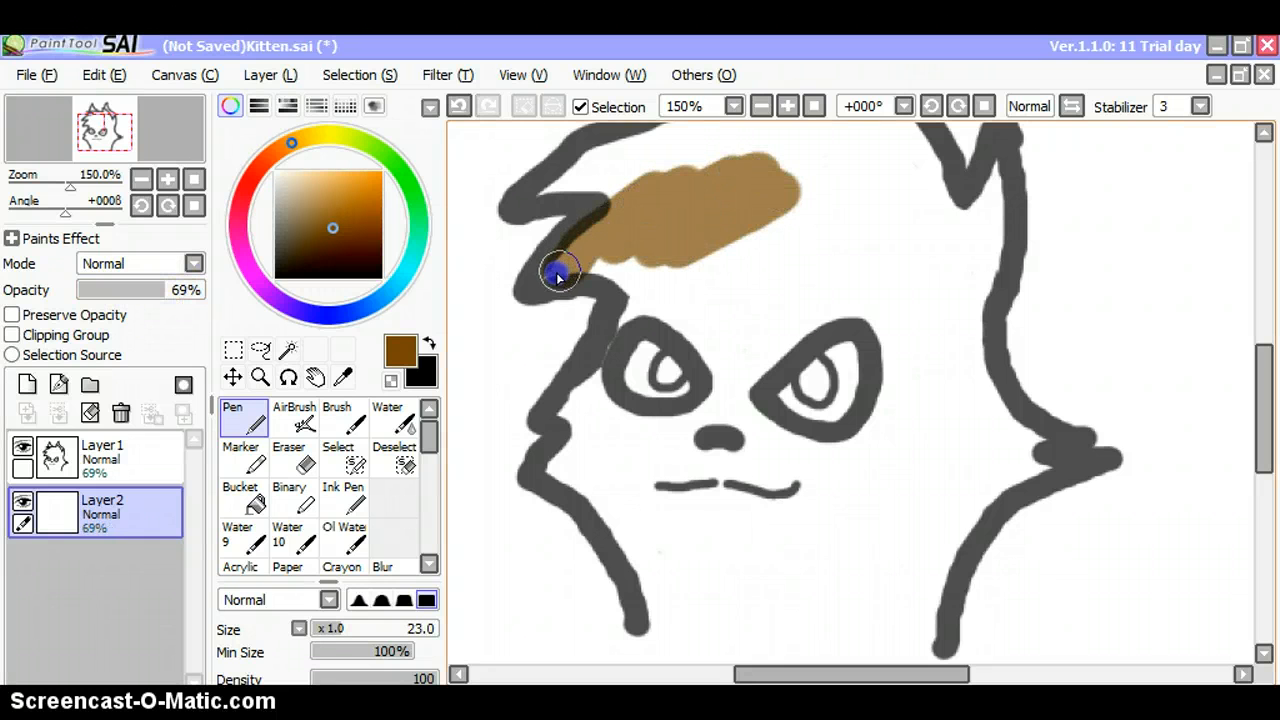
drag(560, 275, 805, 225)
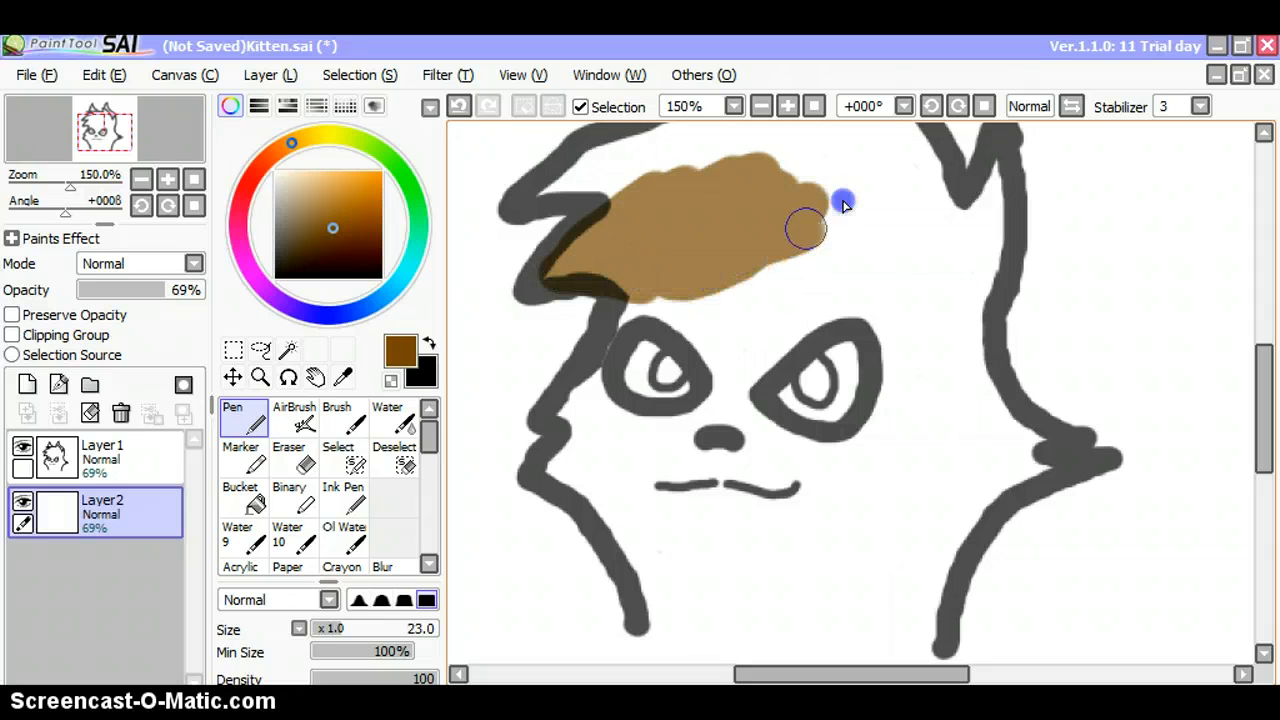
drag(845, 200, 570, 180)
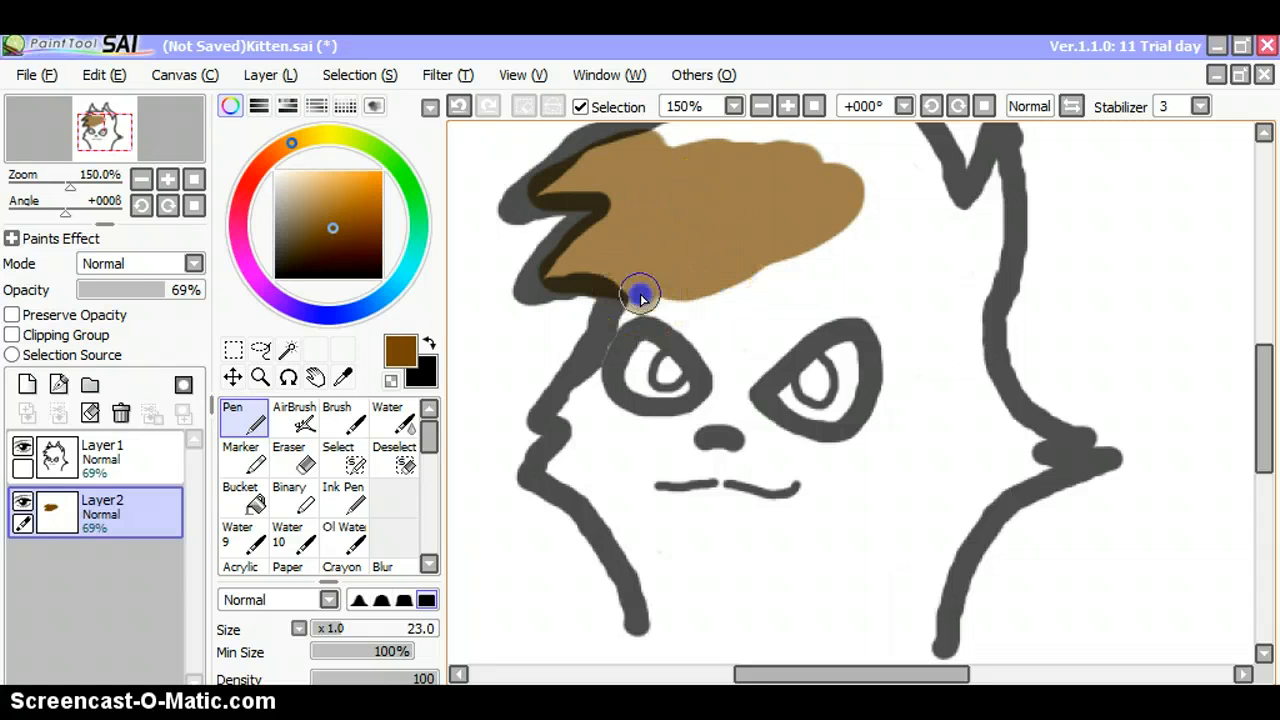
Paint brown fur around the eyes, below the nose and down the cheeks to the chin.
drag(640, 295, 745, 375)
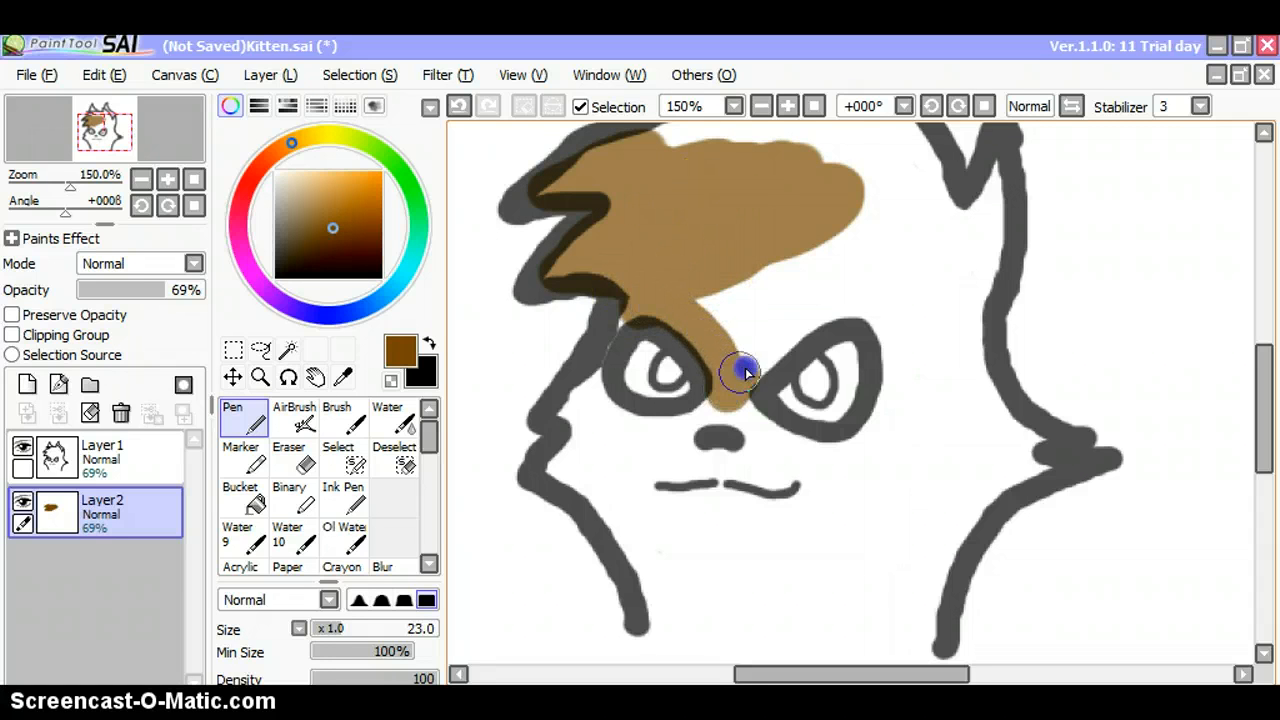
drag(745, 372, 845, 458)
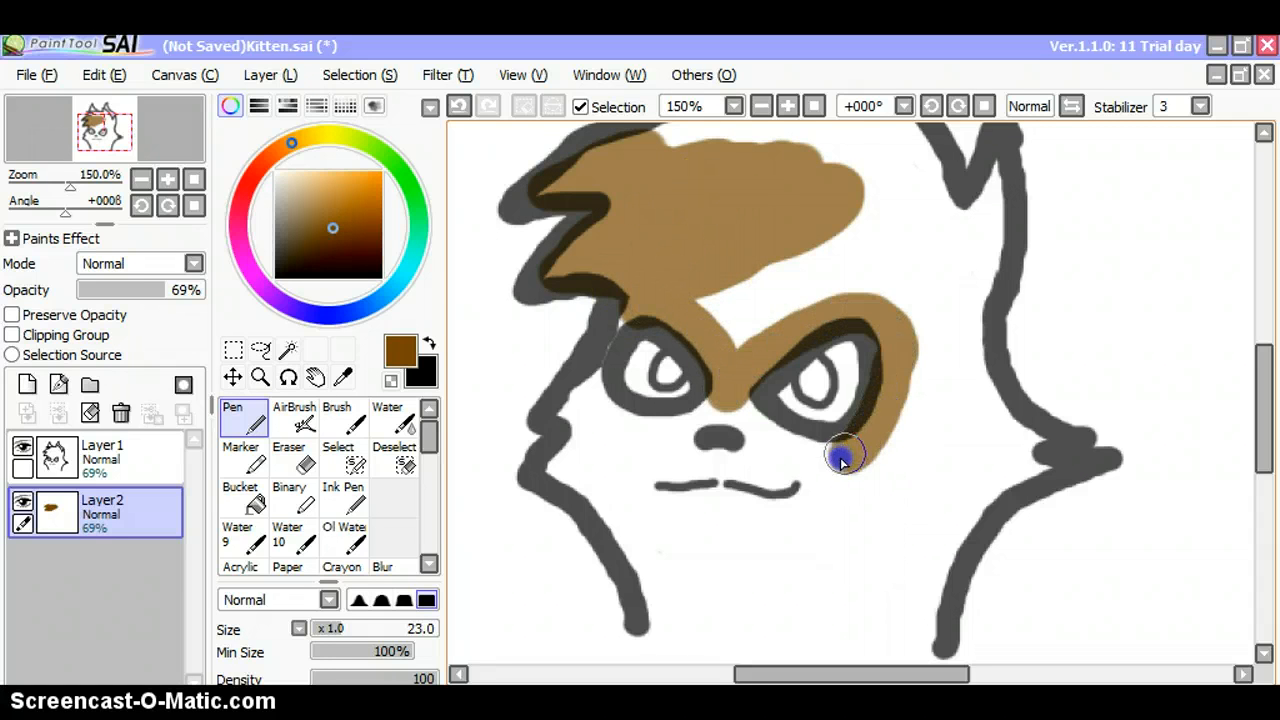
drag(845, 458, 710, 425)
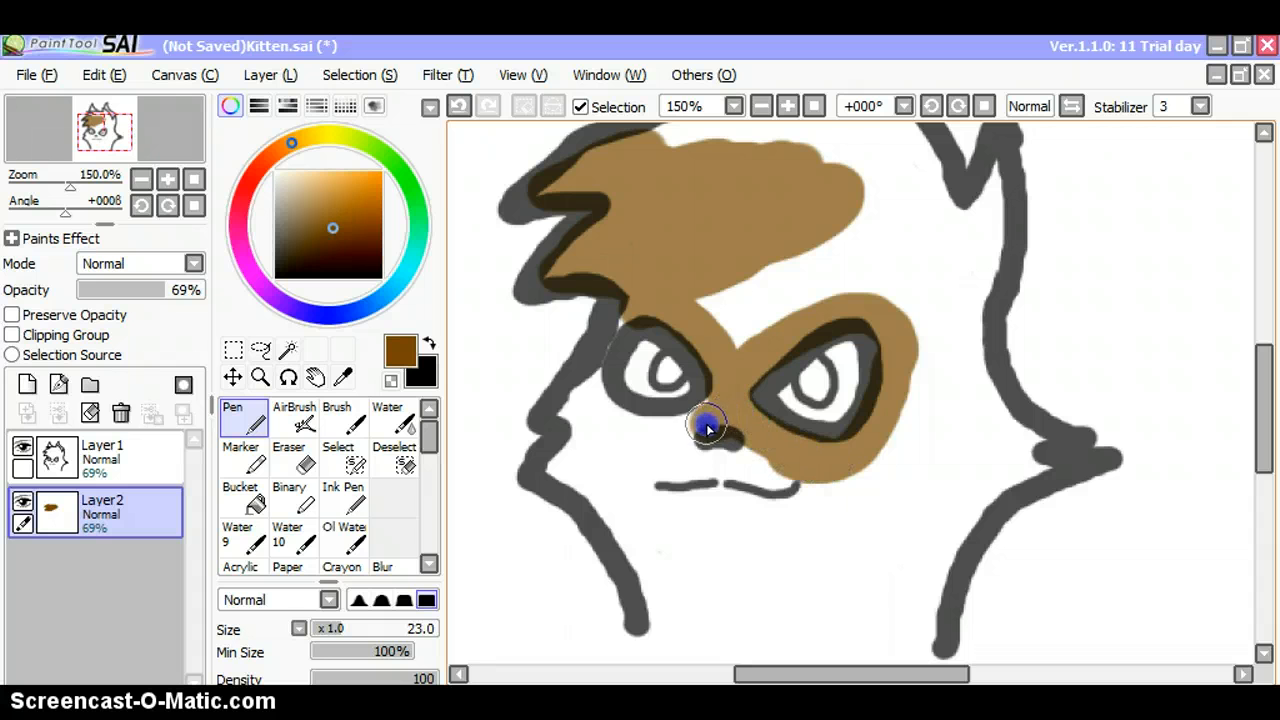
drag(710, 425, 595, 383)
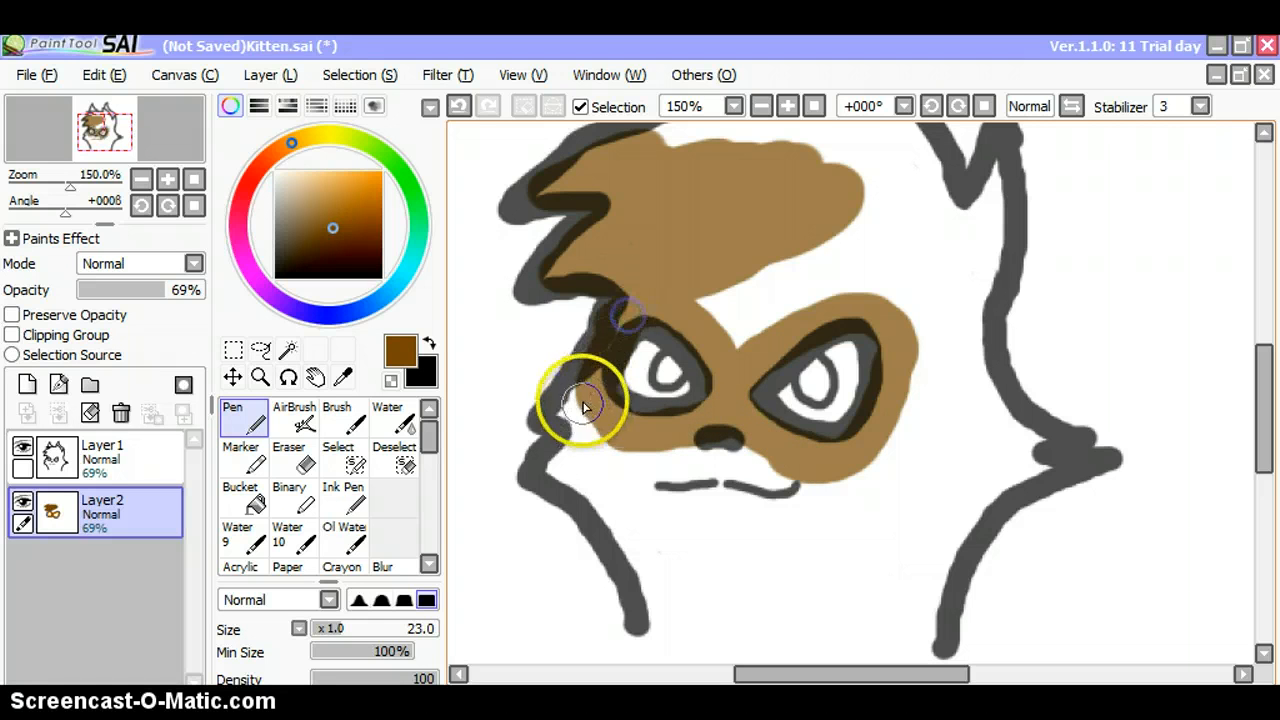
drag(585, 405, 705, 465)
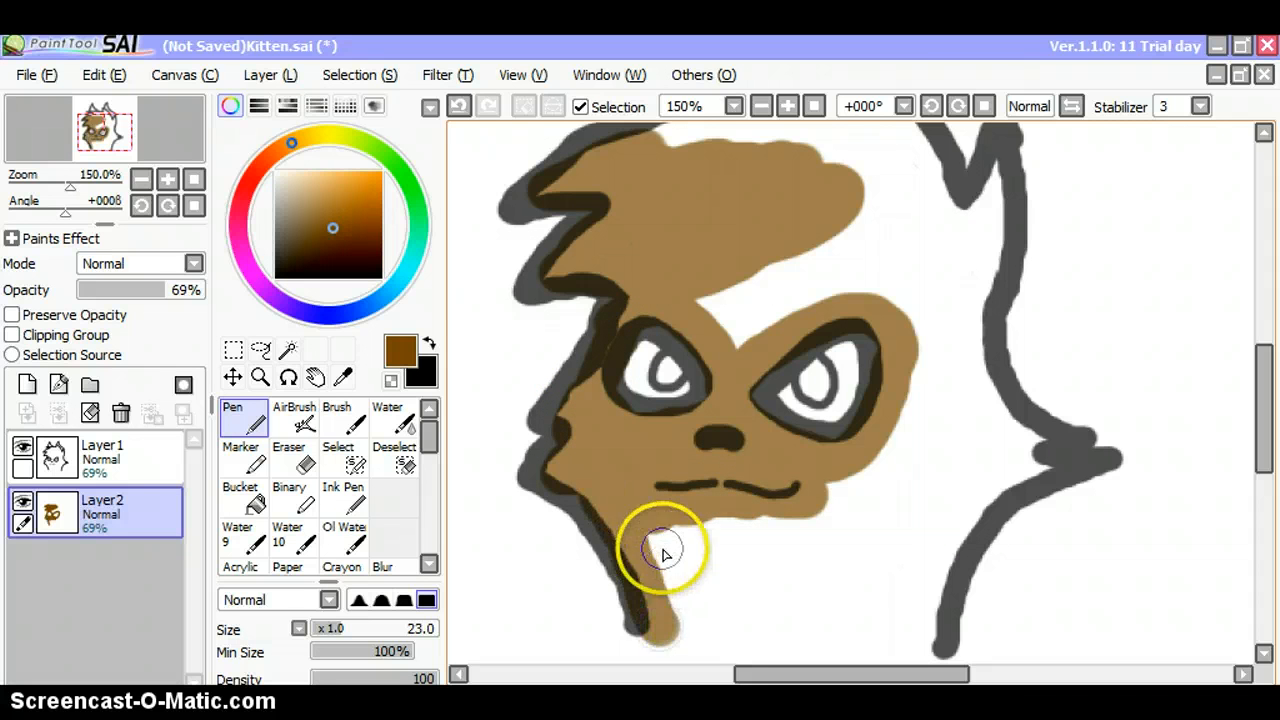
drag(665, 550, 685, 620)
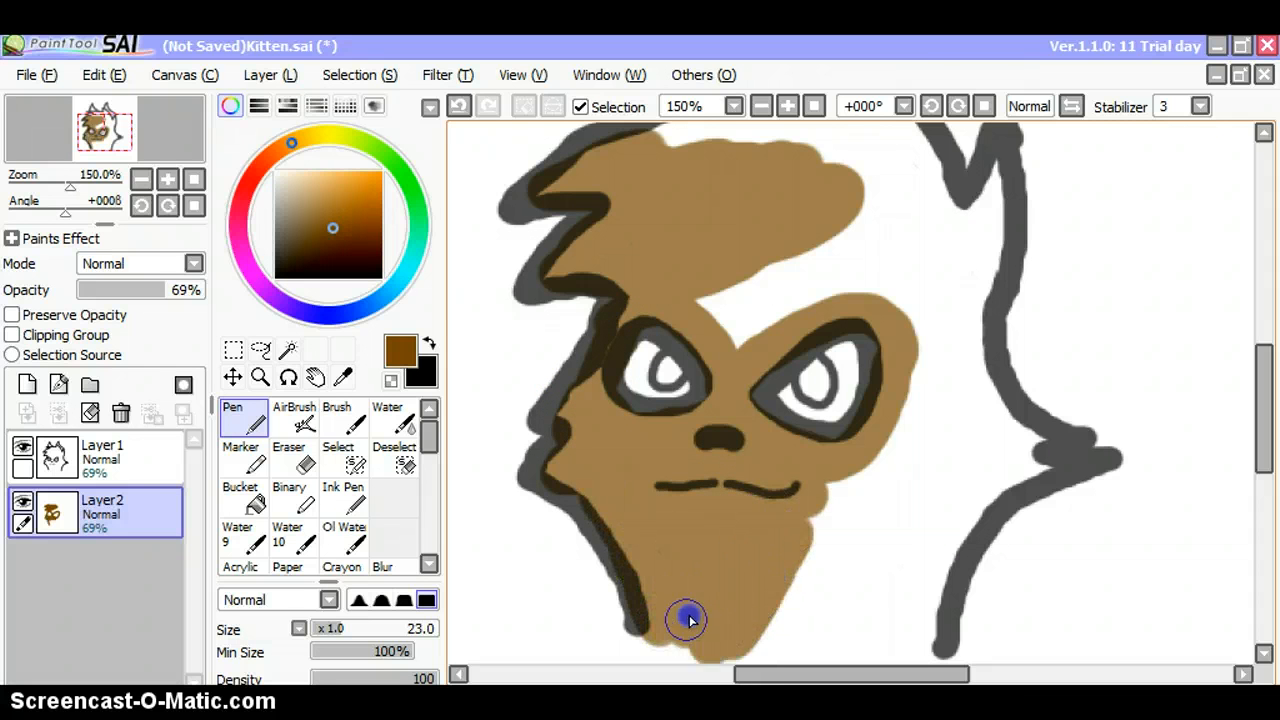
drag(687, 620, 895, 615)
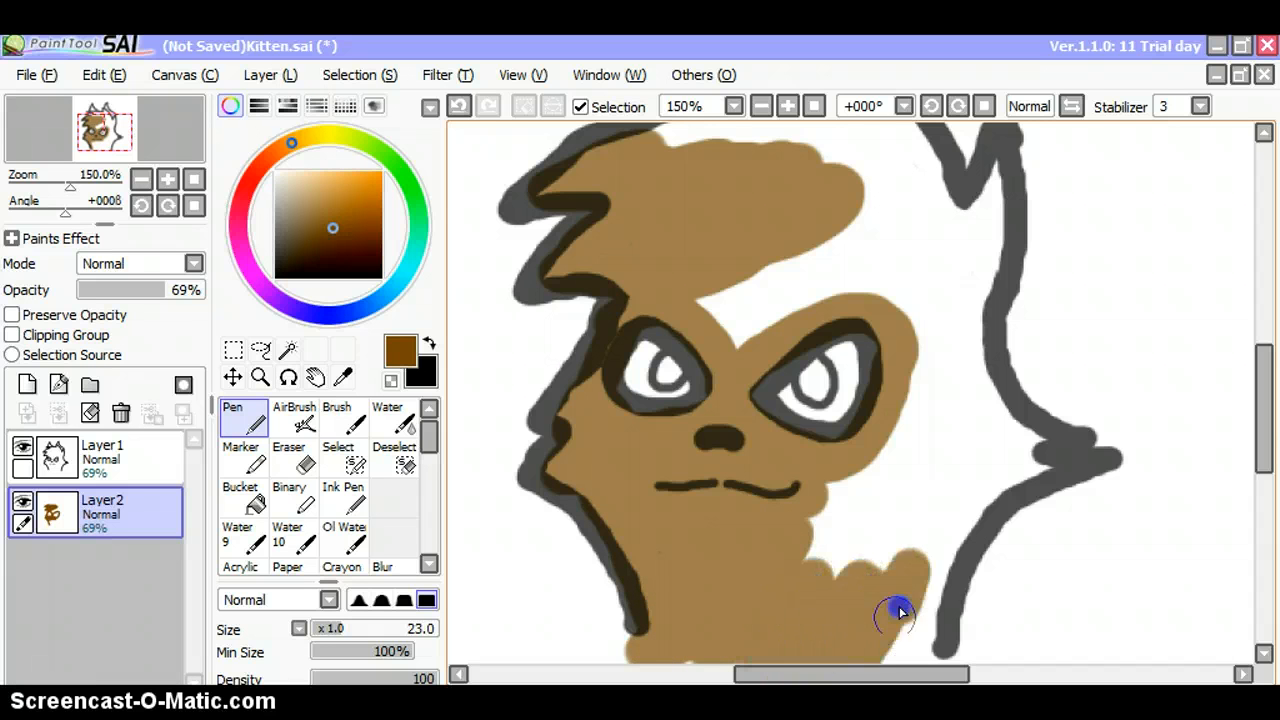
scroll(down, 3)
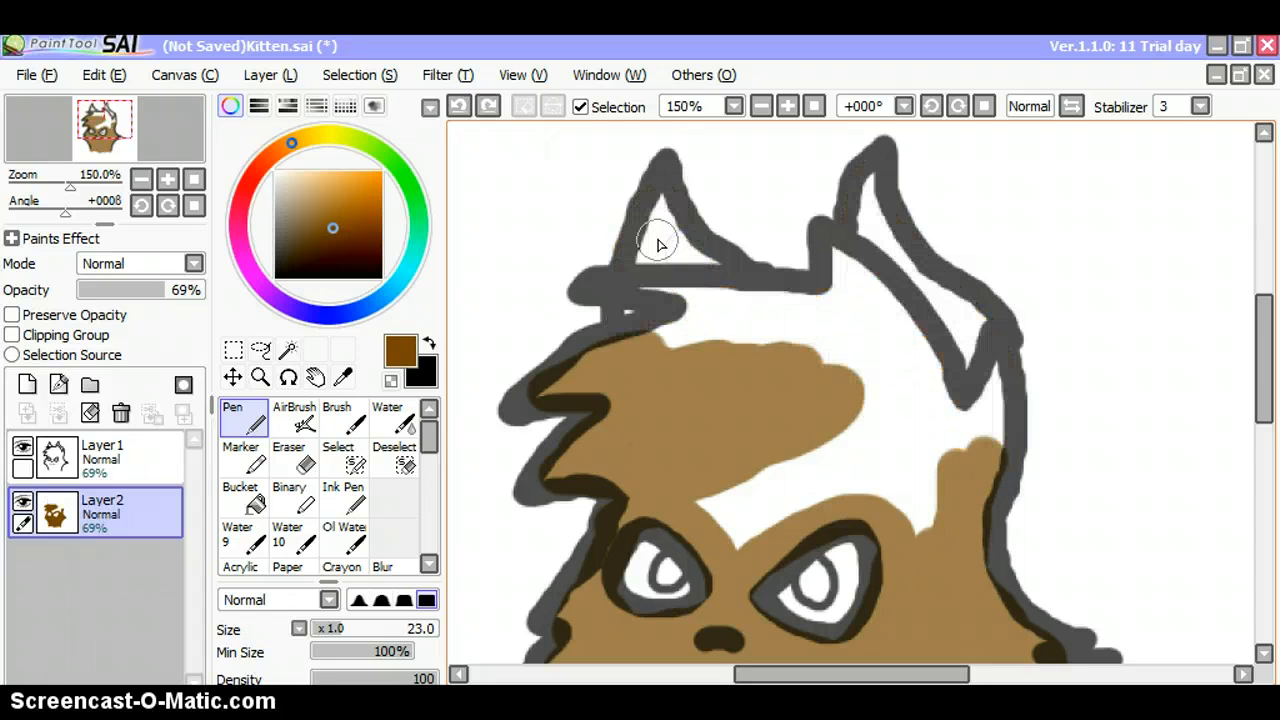
Paint brown inside both ears, along the head top and over the remaining white patch.
click(670, 245)
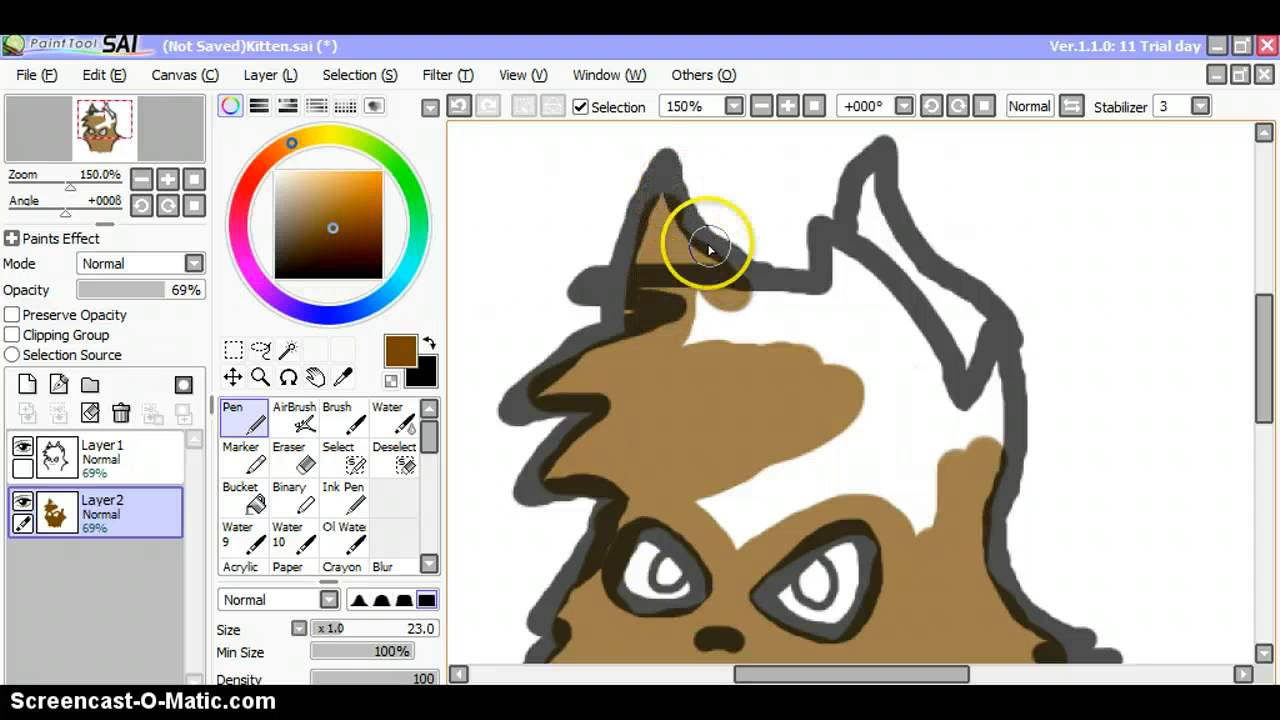
drag(710, 250, 860, 225)
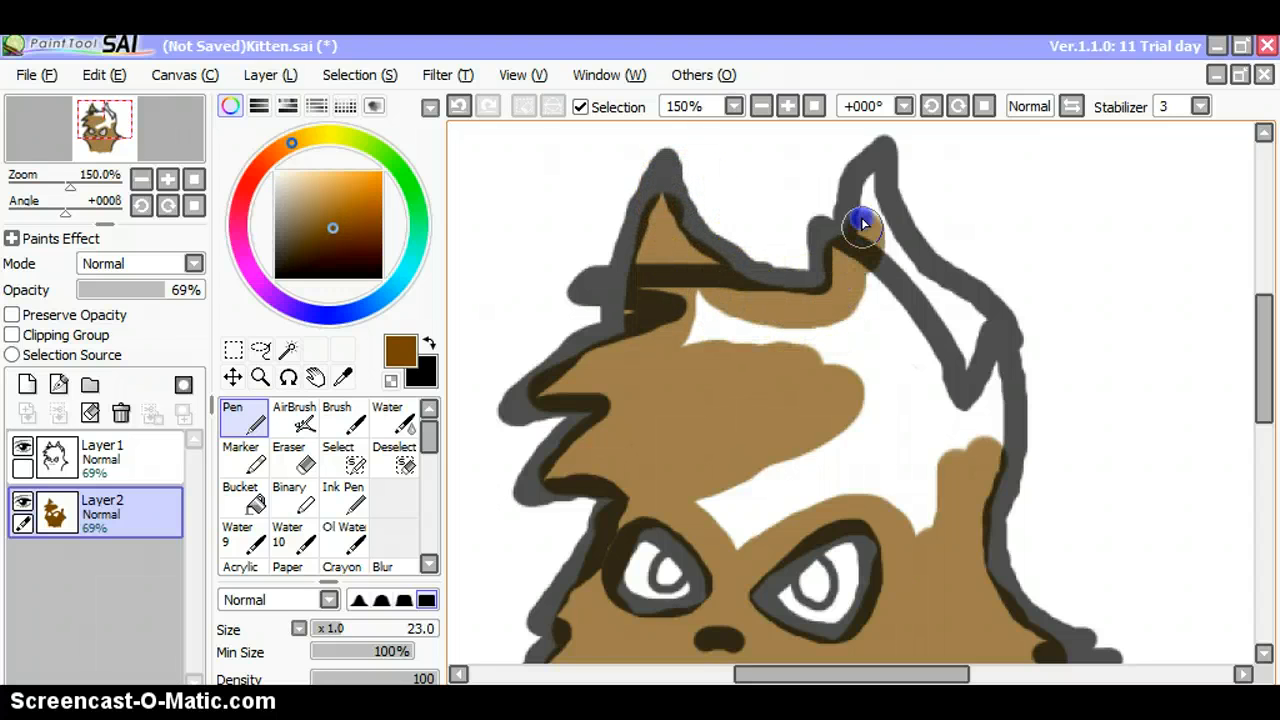
drag(862, 222, 980, 450)
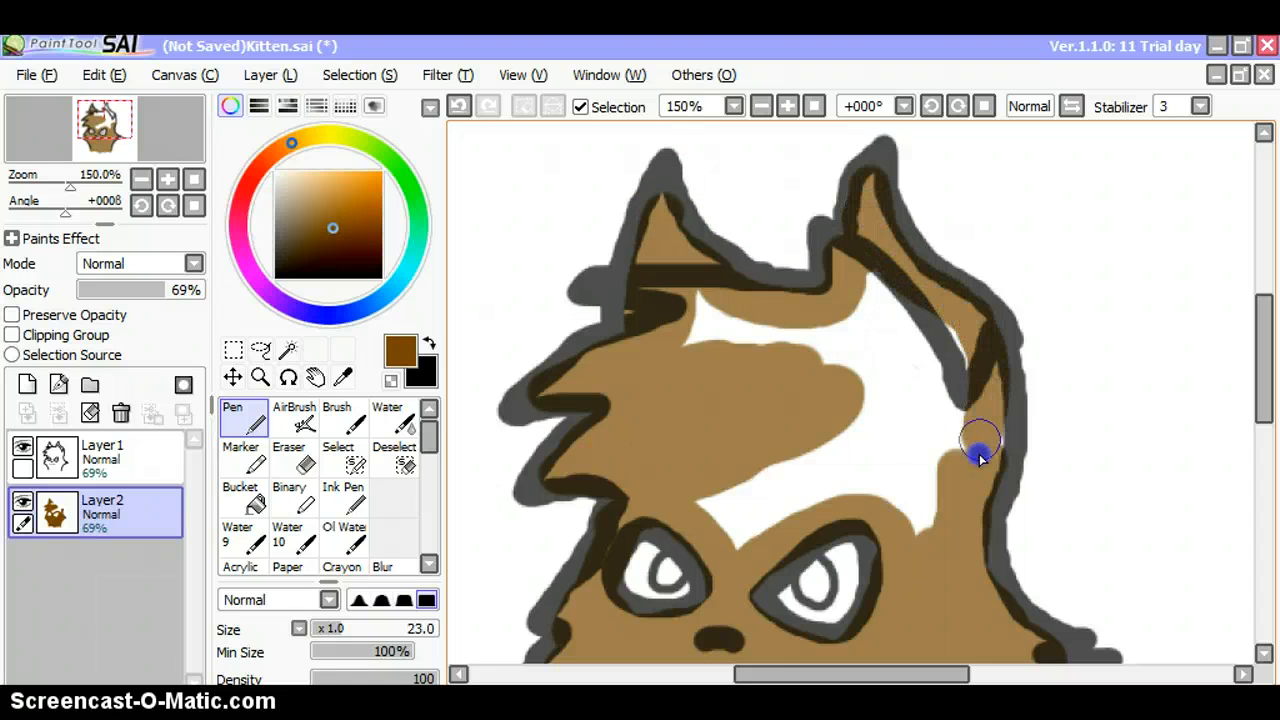
drag(980, 450, 810, 340)
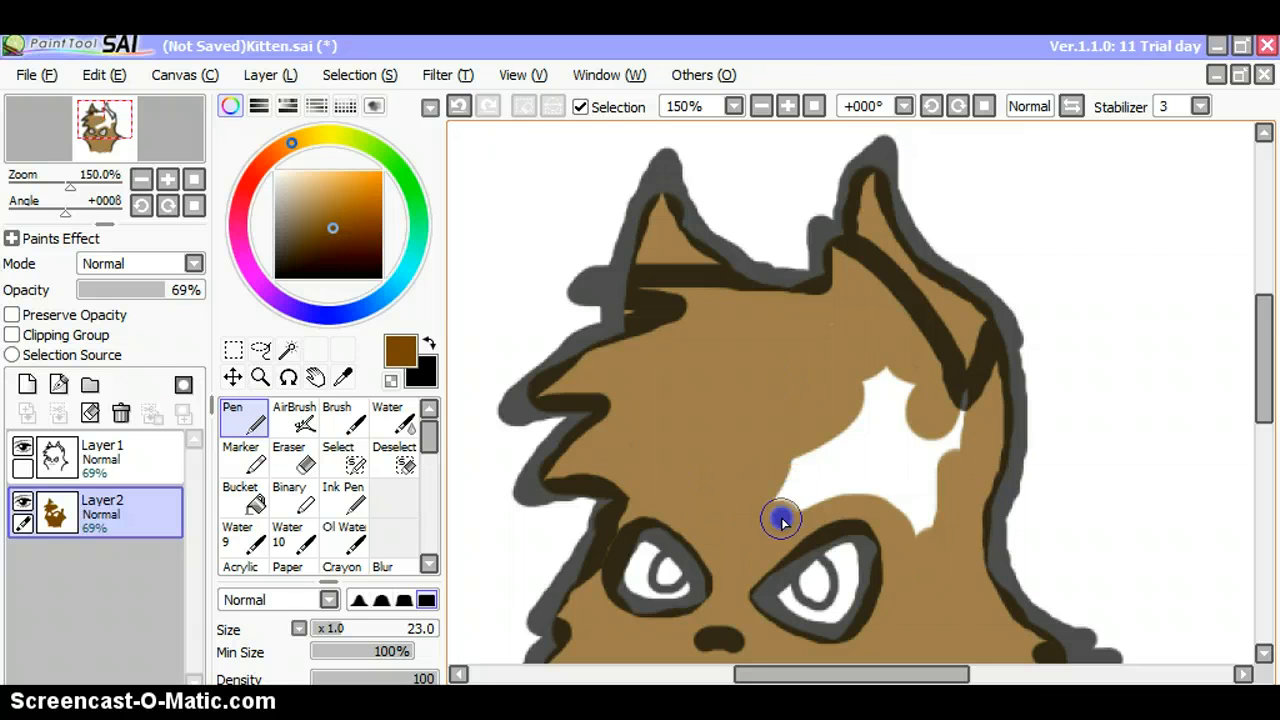
drag(780, 520, 940, 500)
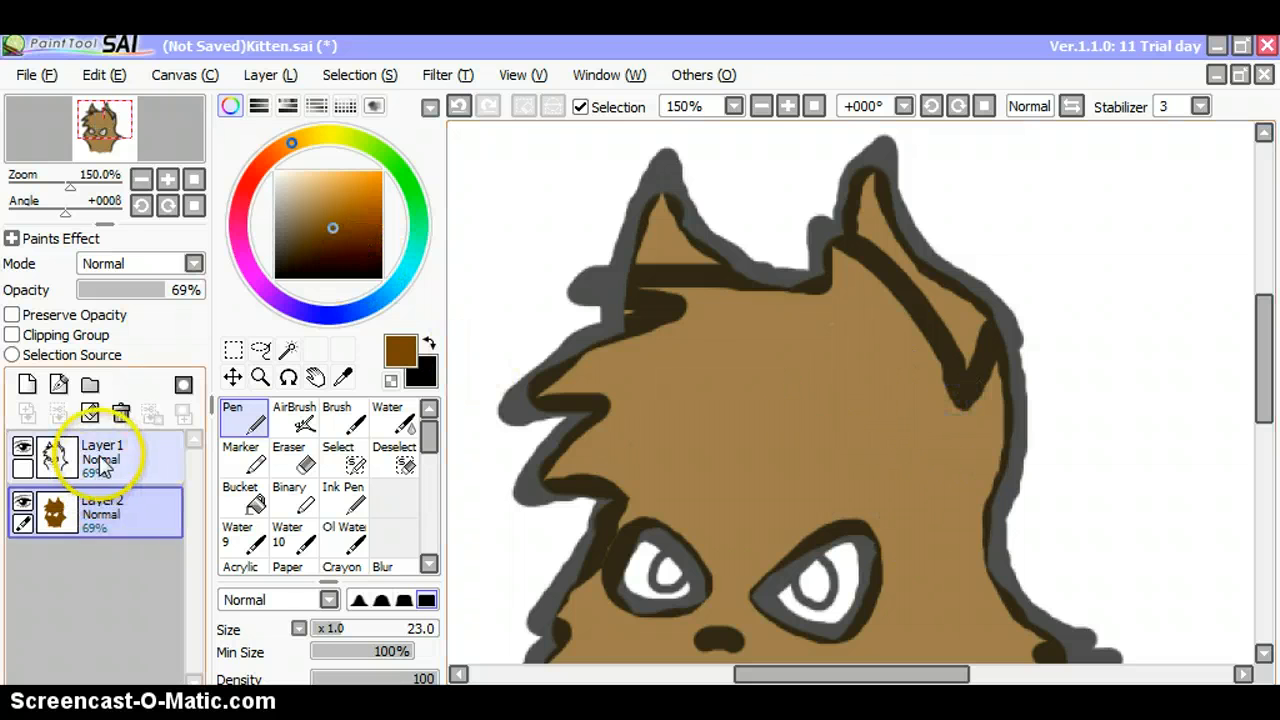
click(100, 457)
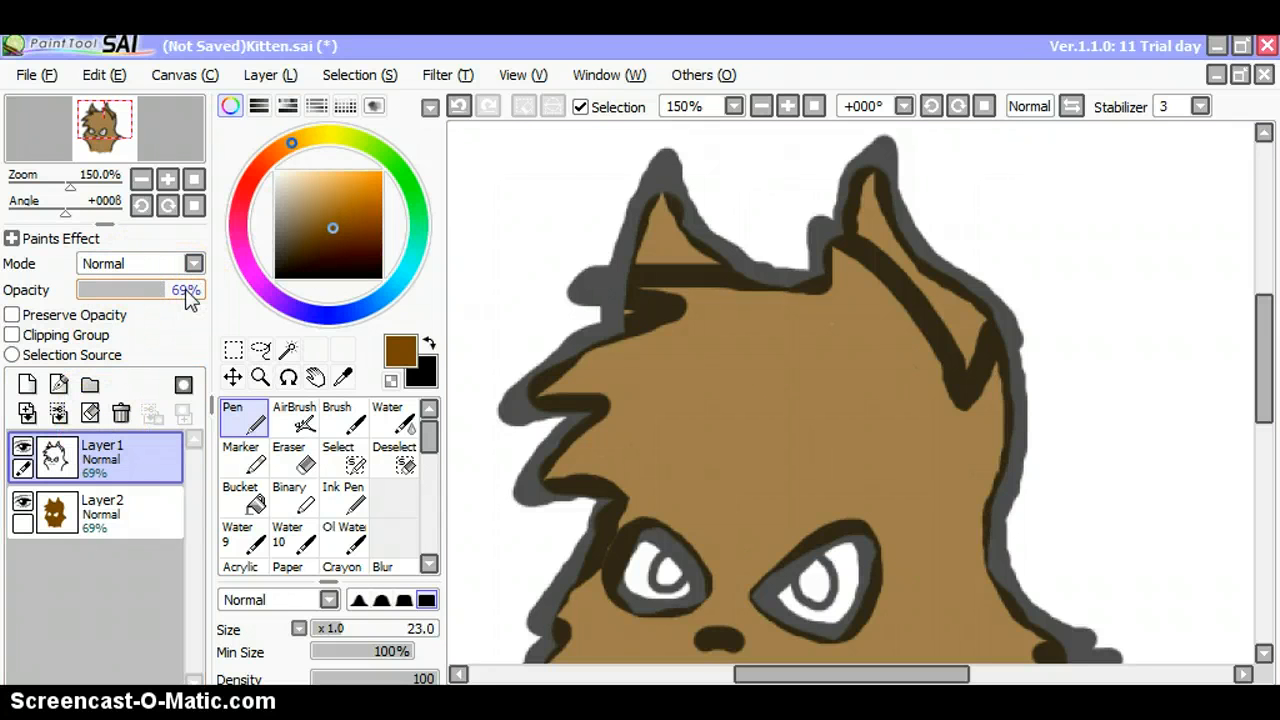
mouse_move(186, 290)
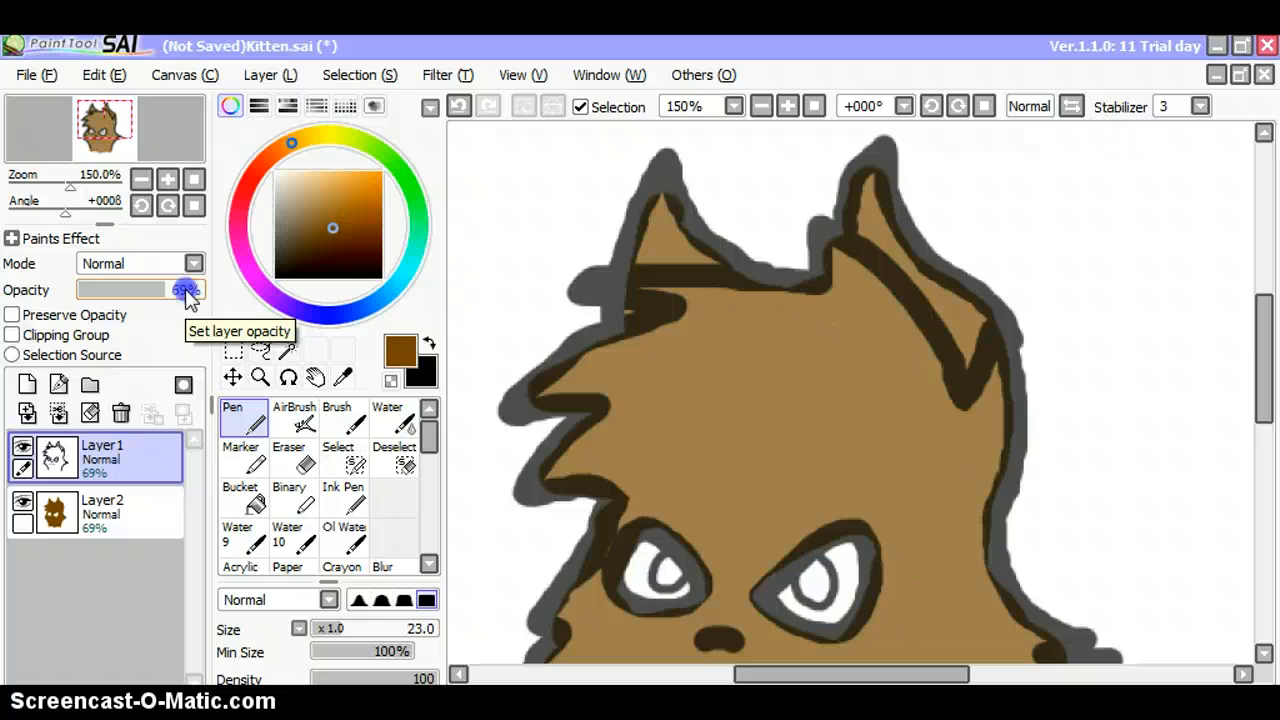
drag(183, 290, 208, 290)
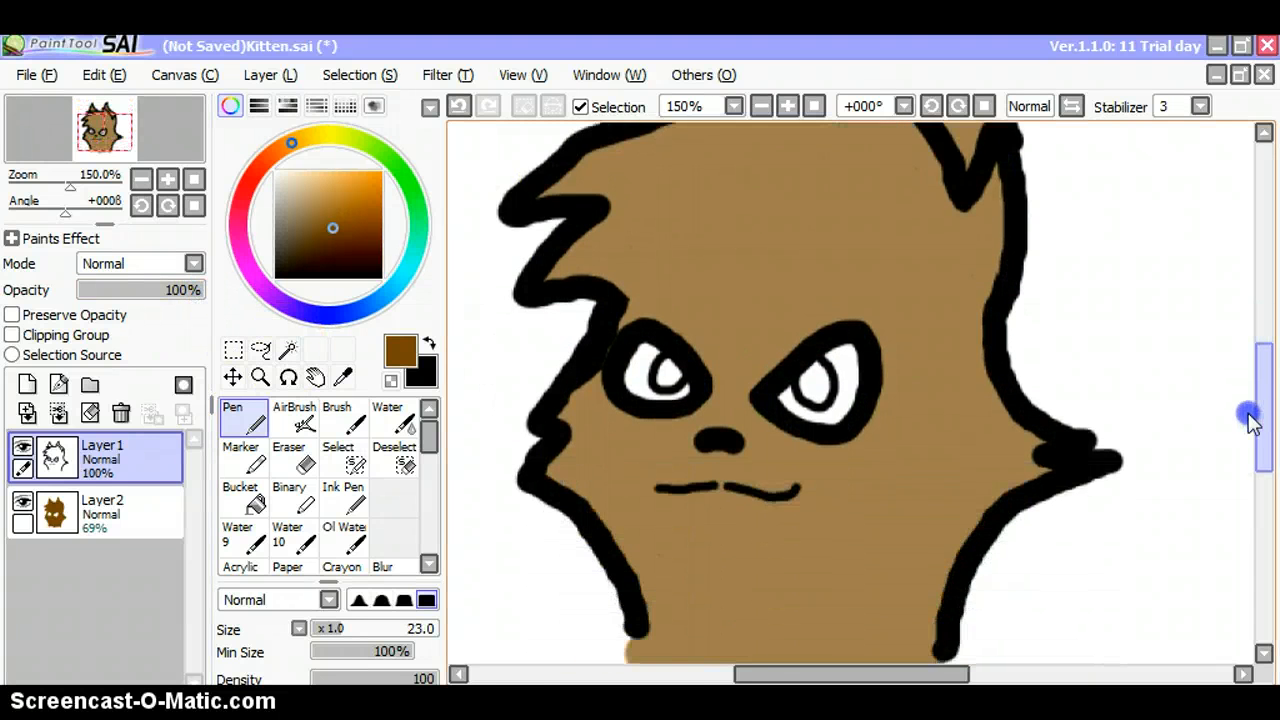
click(194, 179)
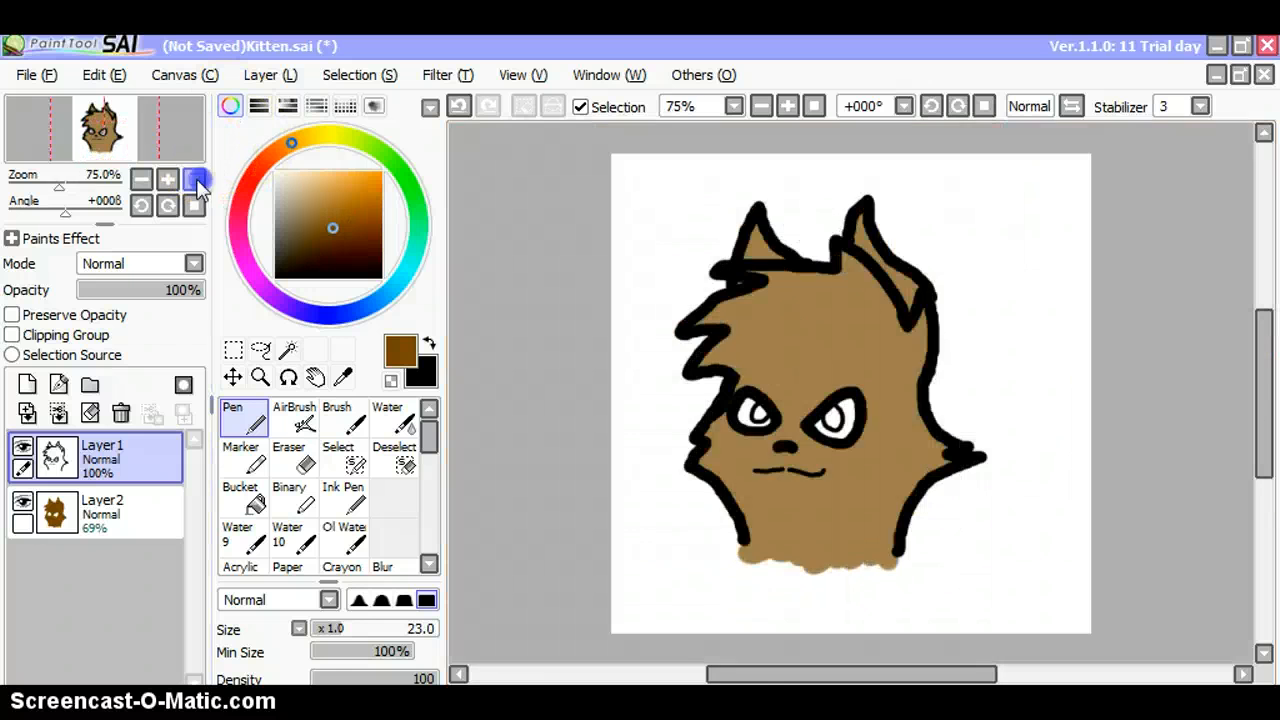
click(167, 179)
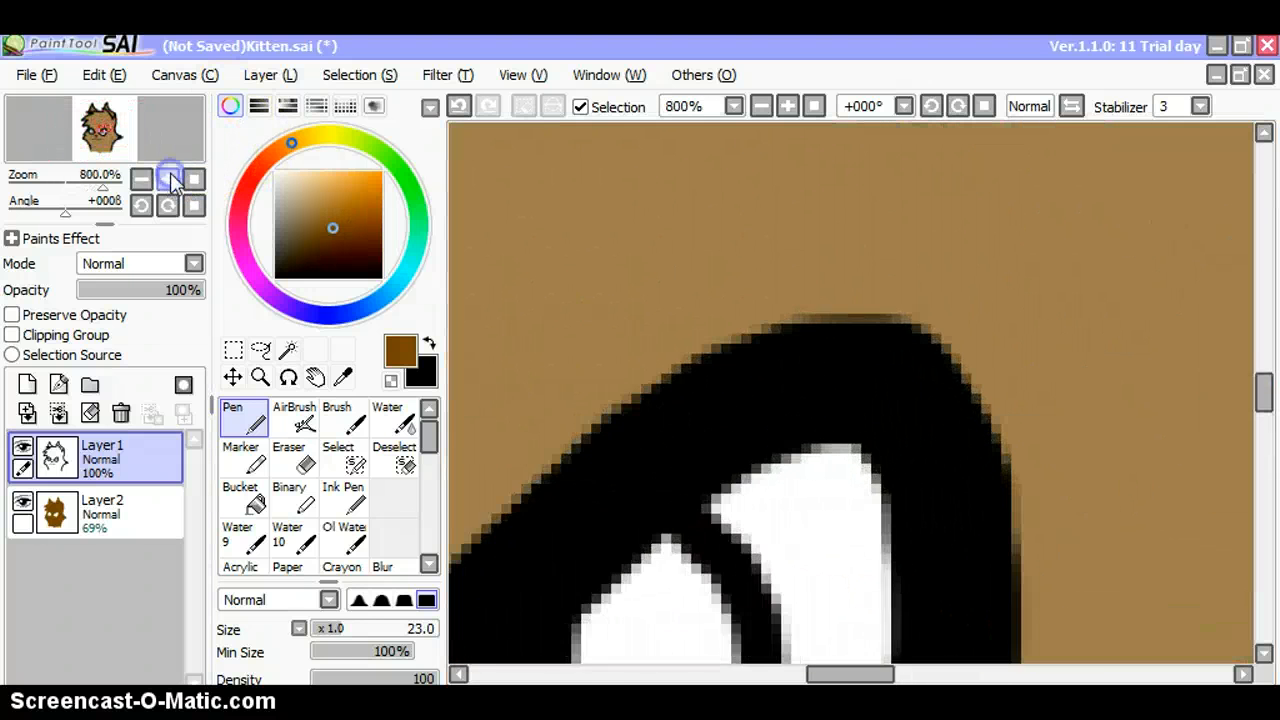
click(167, 179)
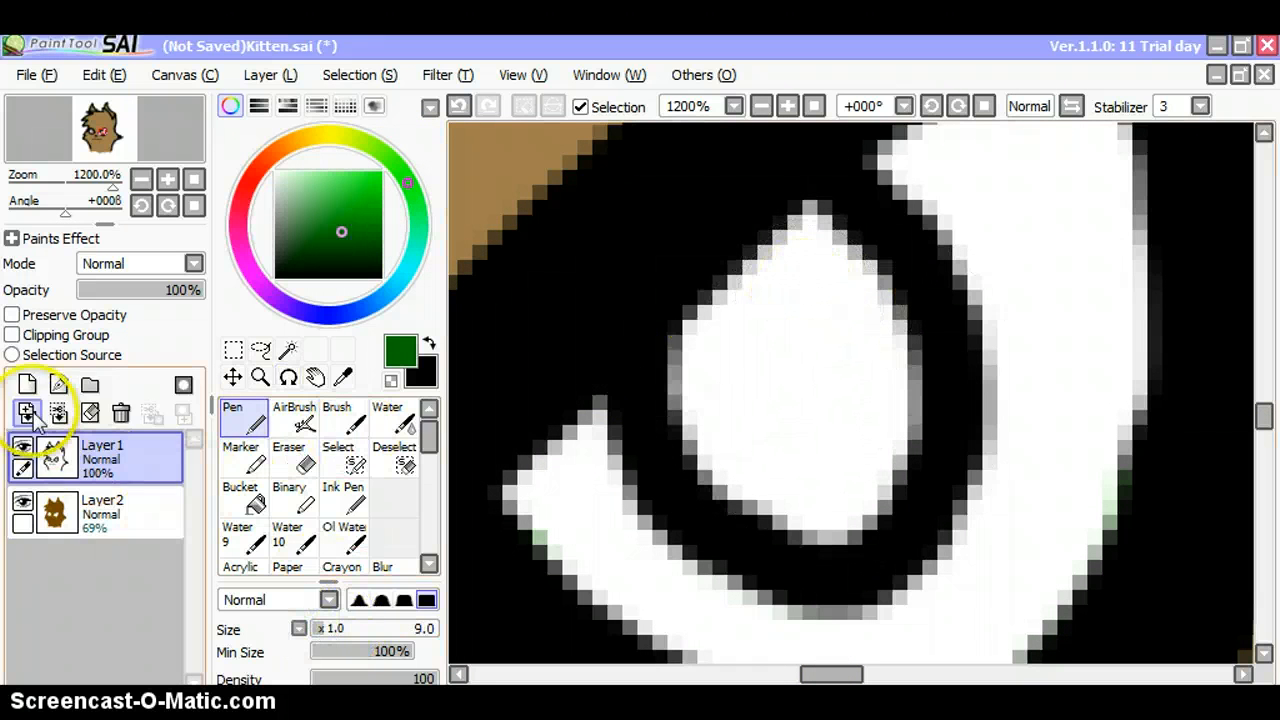
Add a layer beneath the outlines and paint green irises in both eyes with the Pen.
click(25, 413)
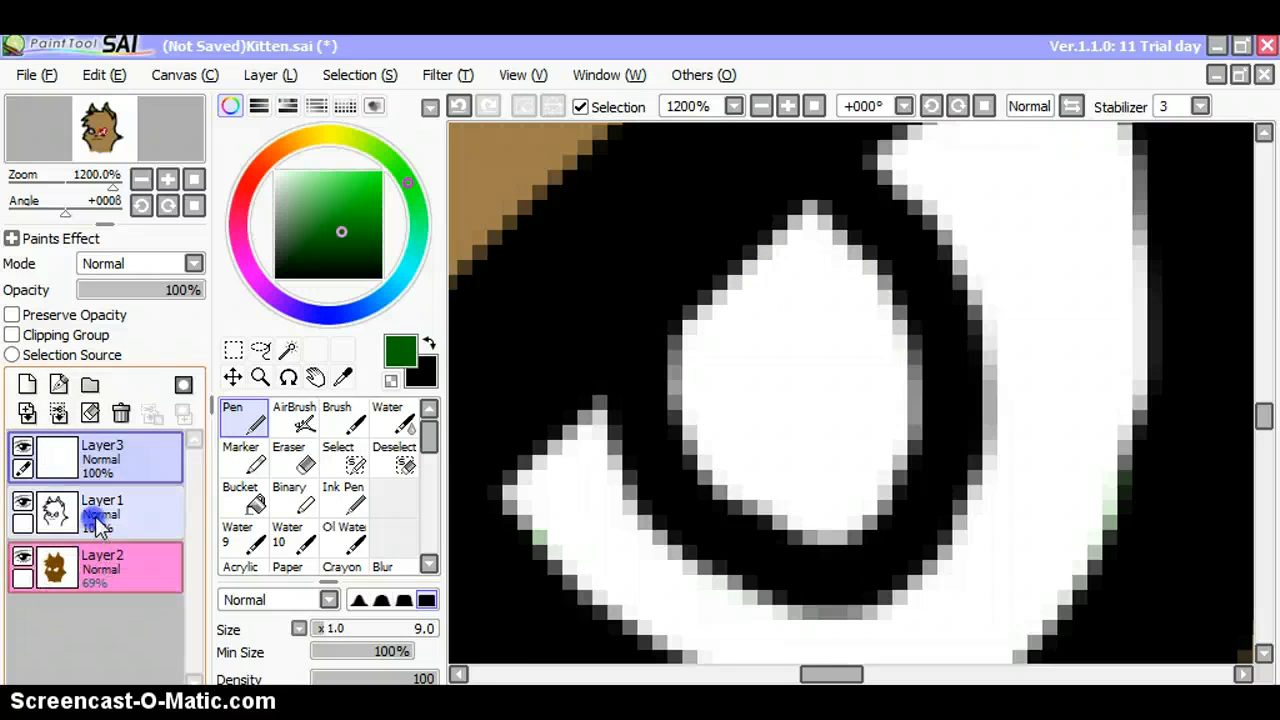
drag(95, 457, 95, 520)
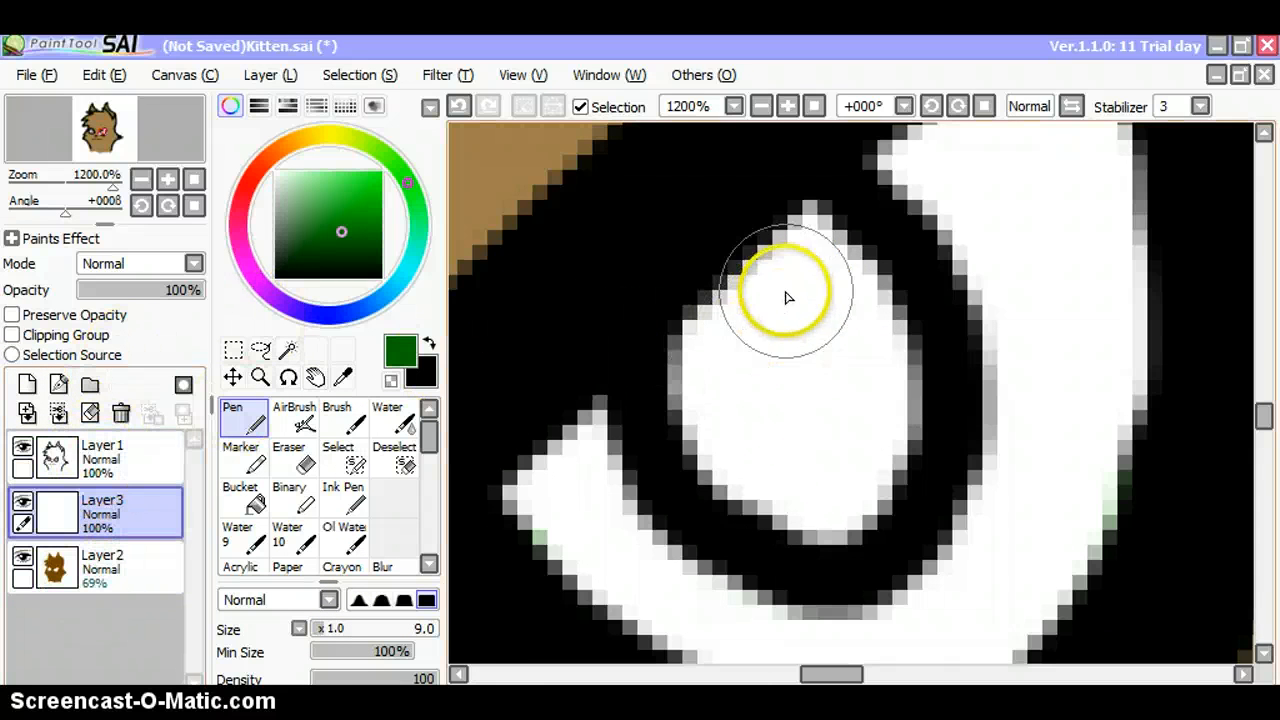
drag(790, 297, 705, 388)
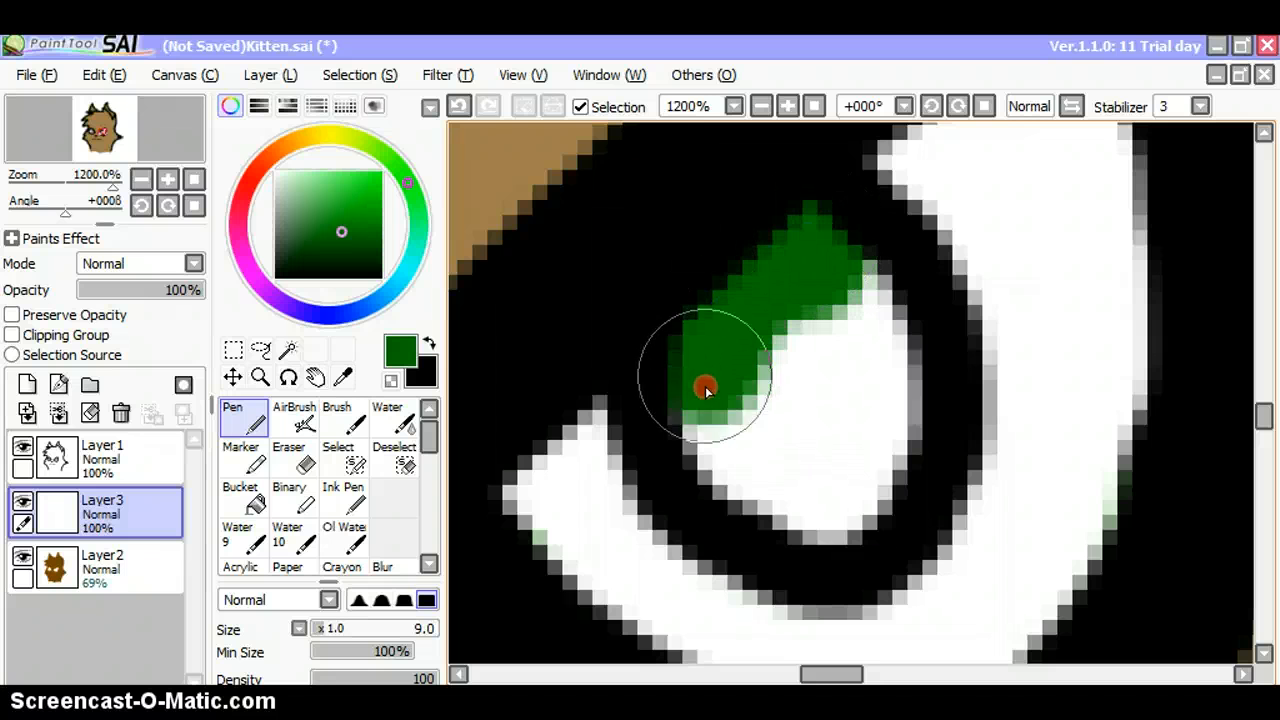
drag(705, 390, 870, 335)
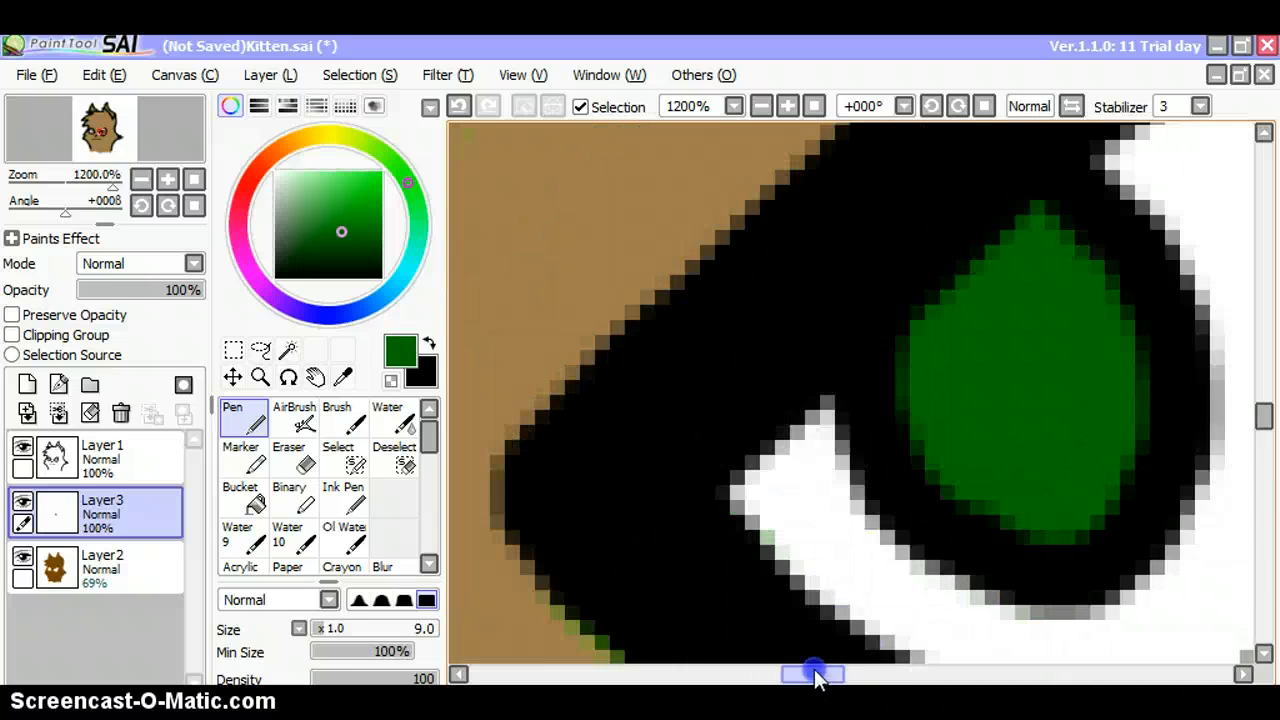
drag(815, 673, 737, 673)
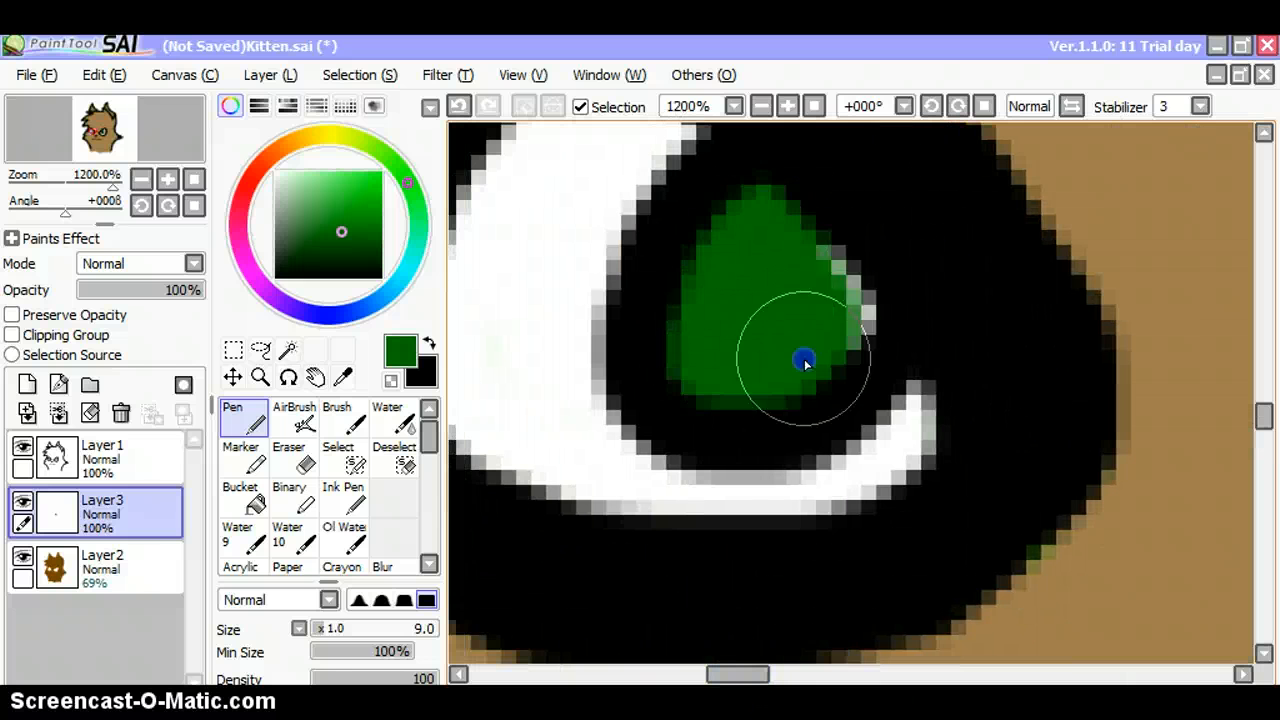
drag(805, 360, 795, 248)
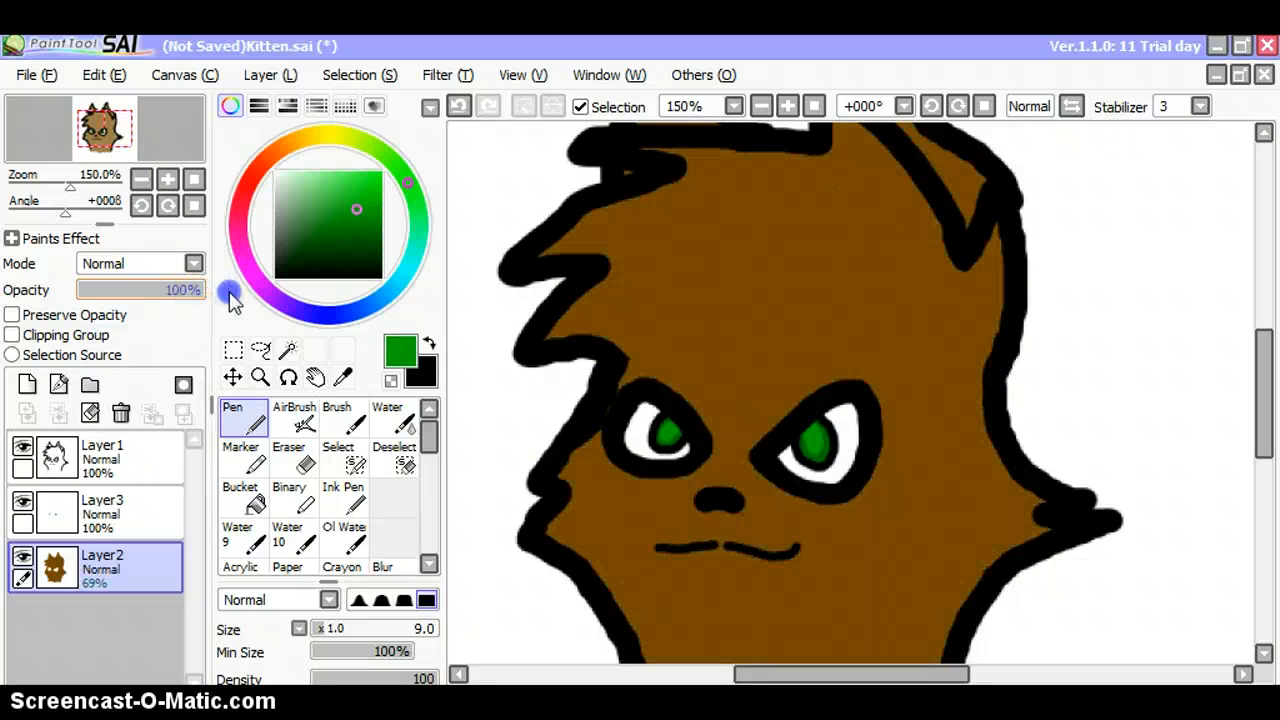
Raise Layer2's opacity from 69% to 77% and zoom out to 75%.
drag(230, 290, 175, 290)
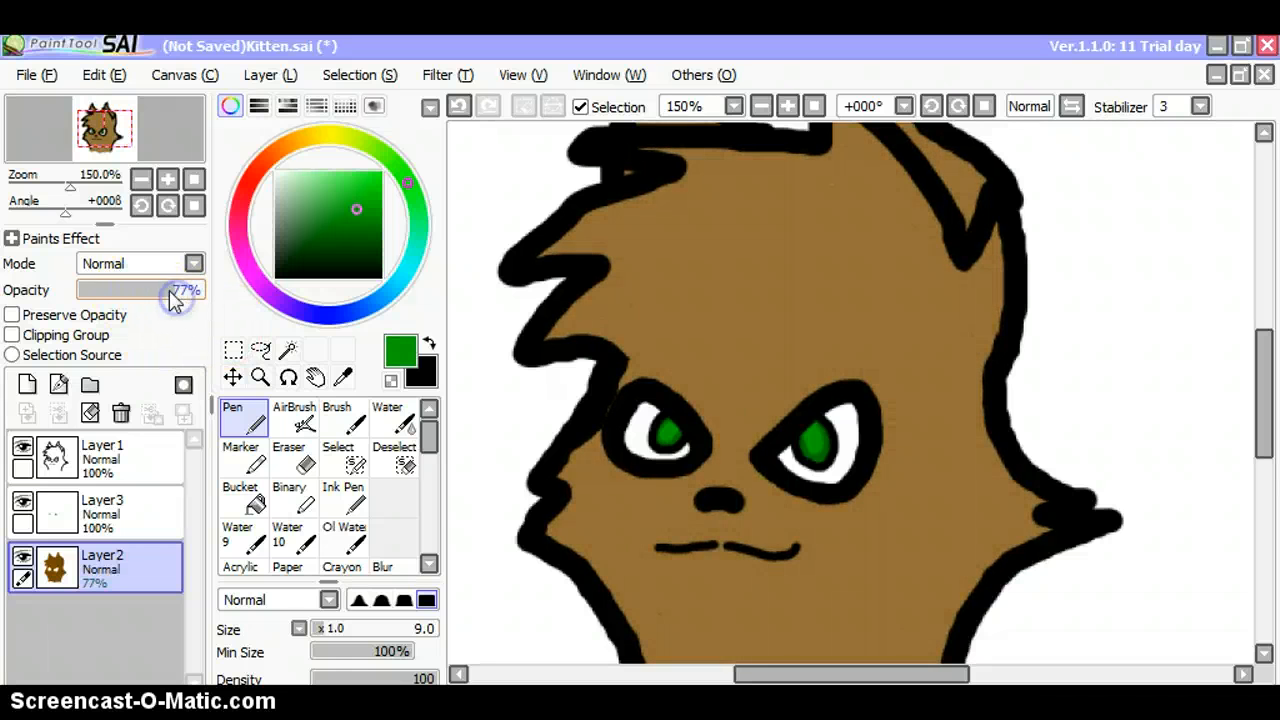
mouse_move(185, 330)
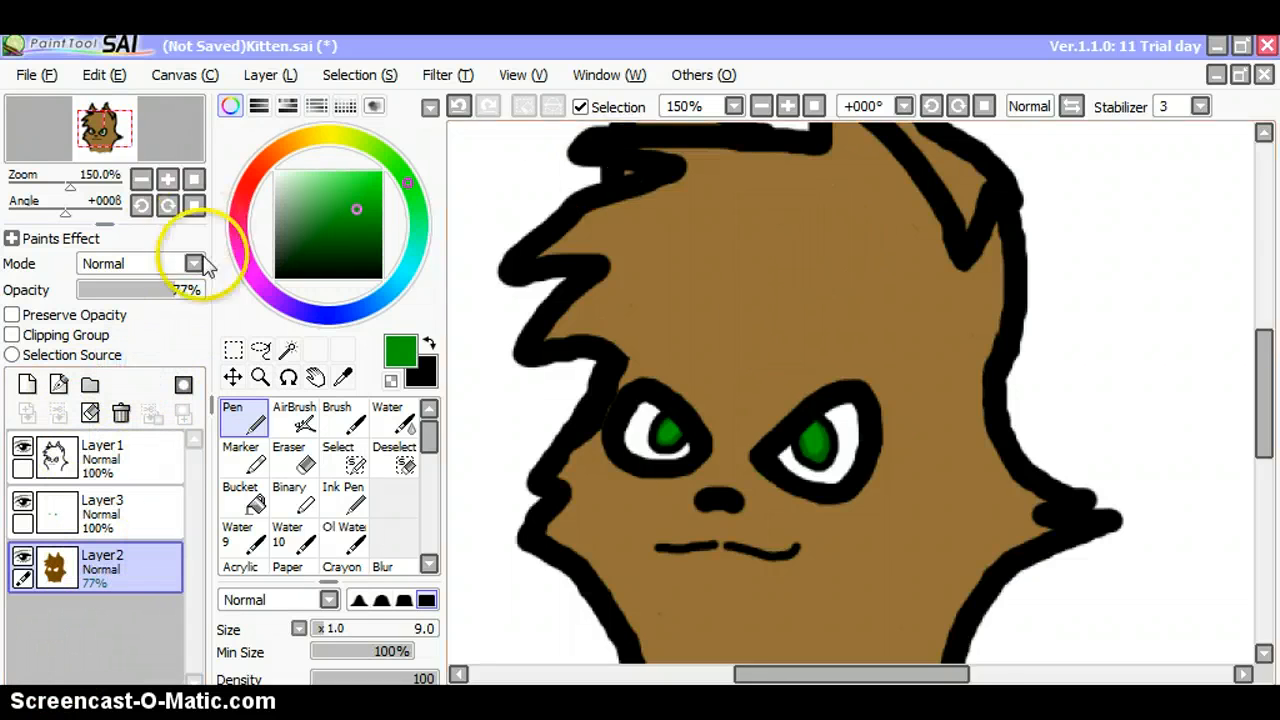
click(141, 179)
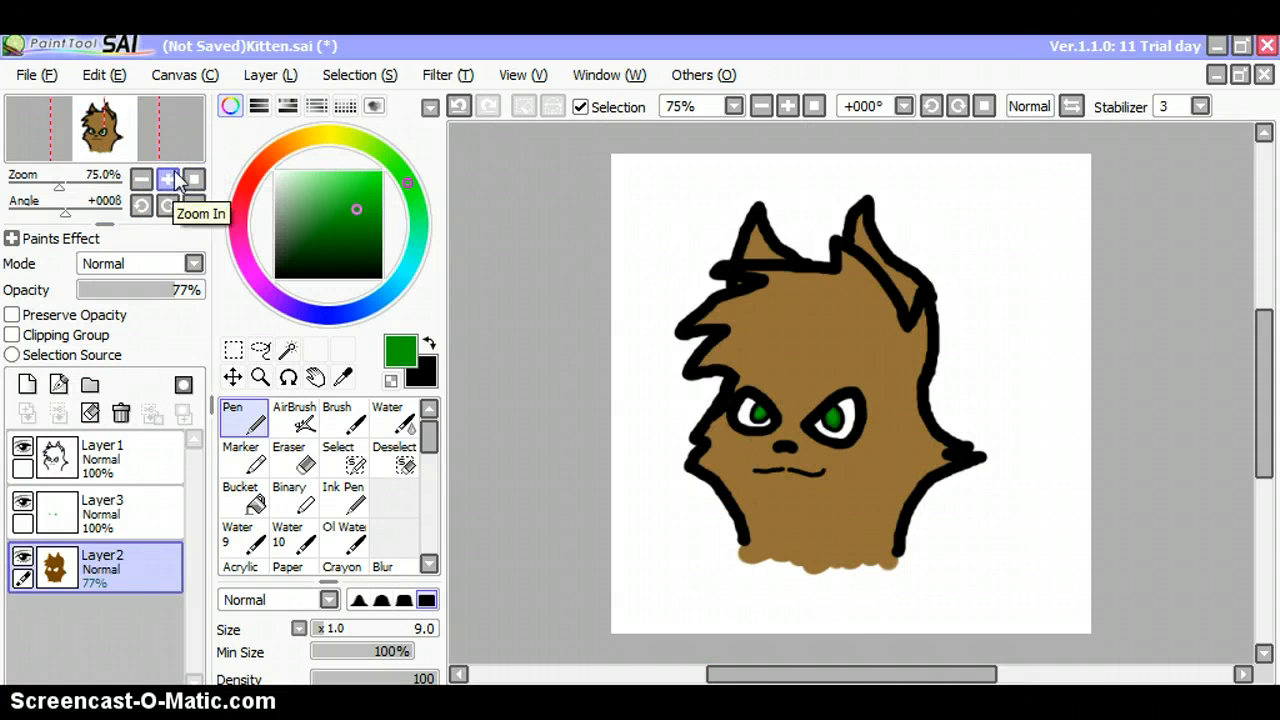
Add a layer and paint white fur under the nose, around the mouth and down to the chin.
click(26, 385)
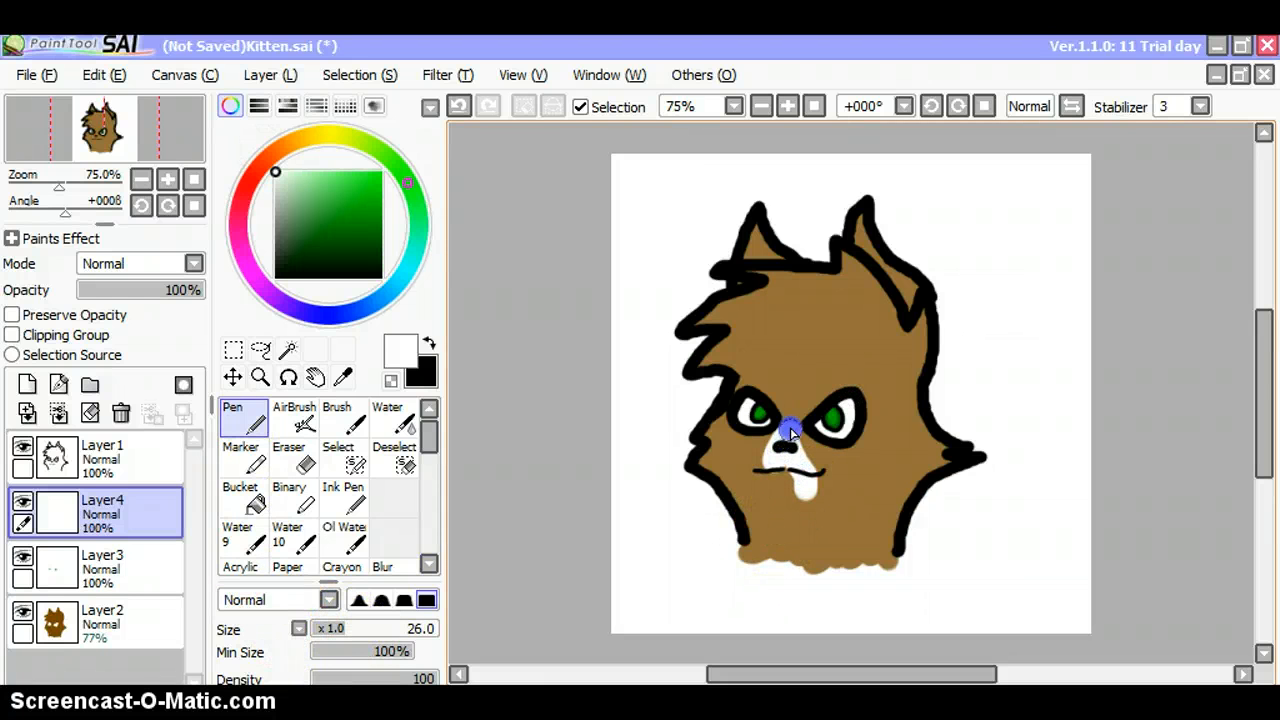
drag(790, 430, 745, 485)
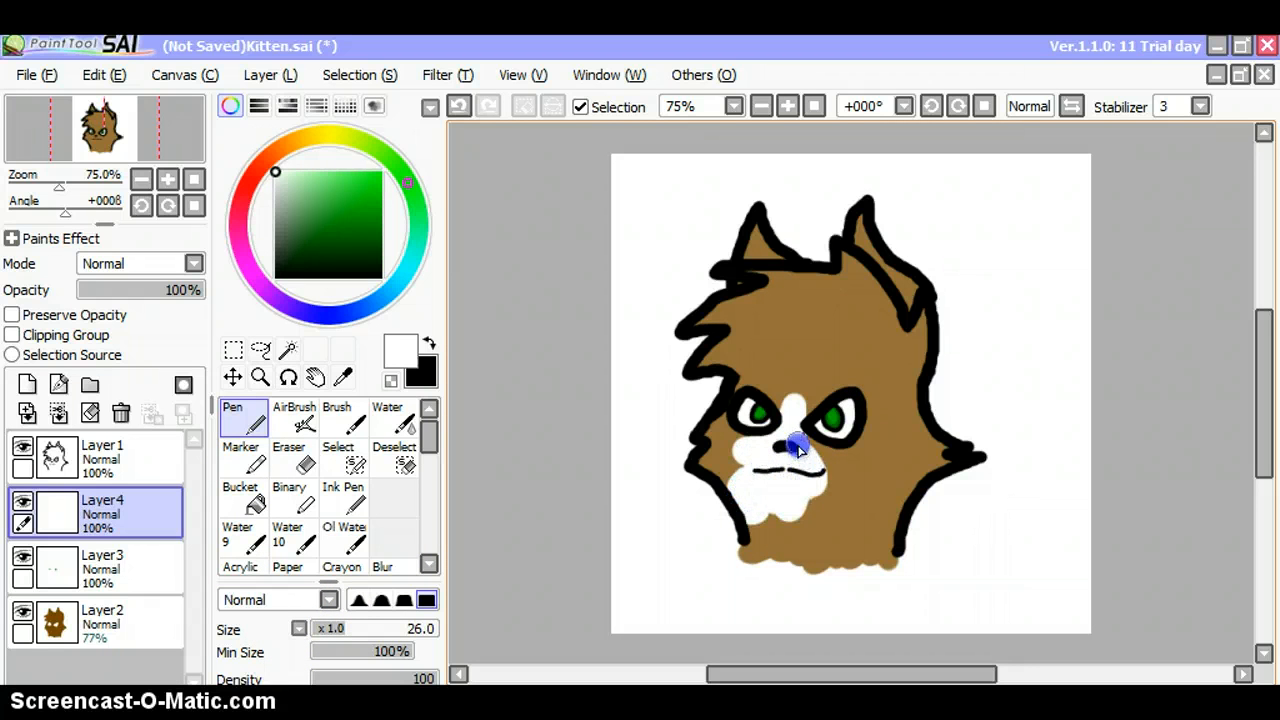
drag(800, 450, 882, 568)
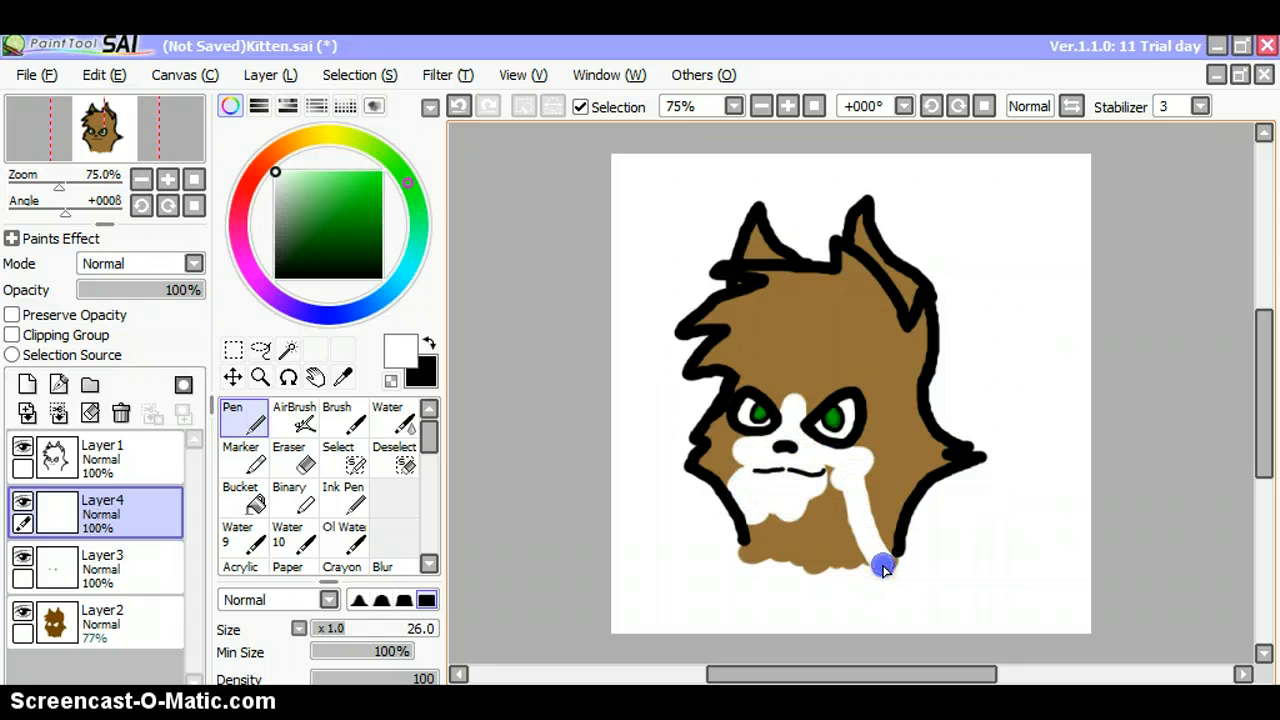
drag(880, 565, 800, 595)
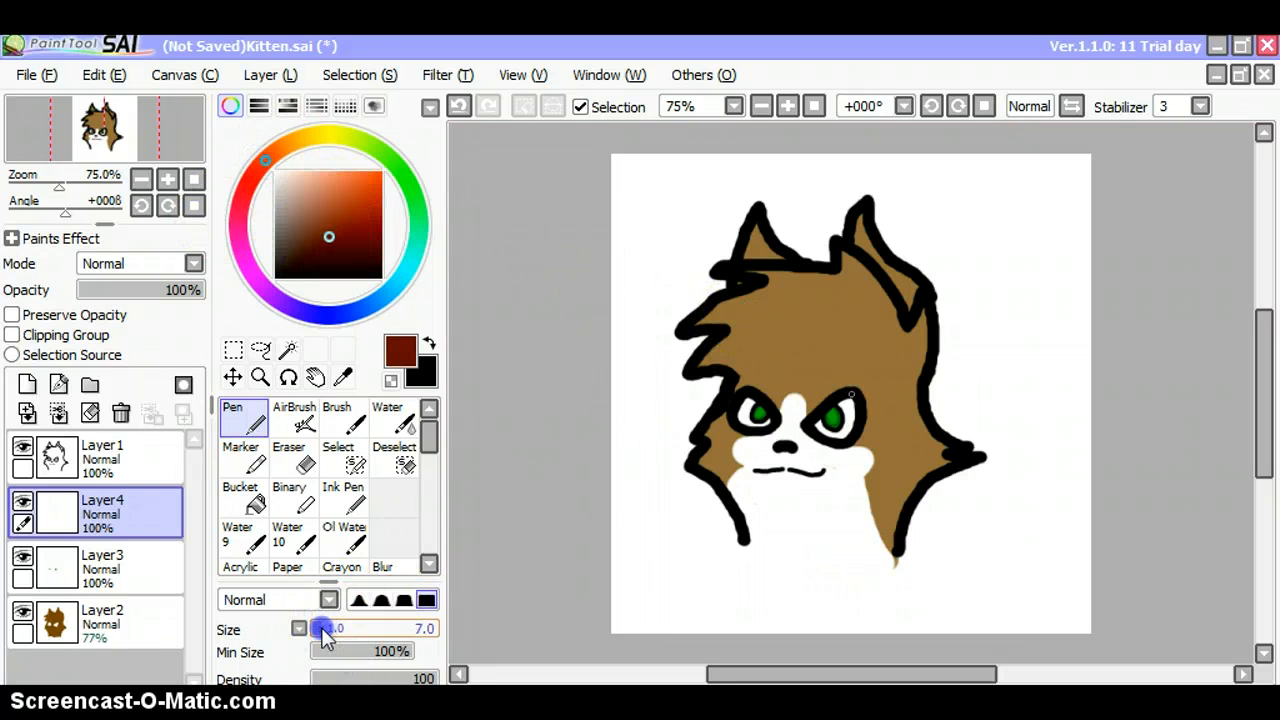
Dab a reddish-brown blush on the right cheek with Crayon, then blend it with Water.
click(429, 451)
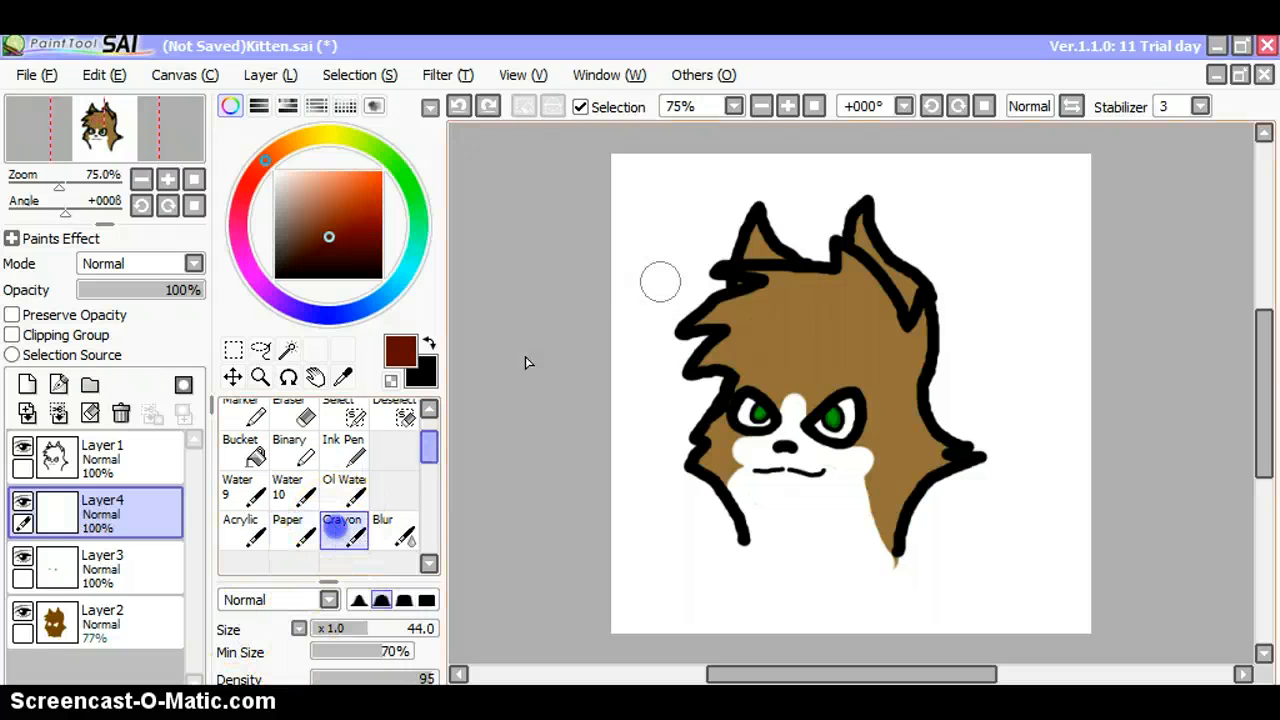
mouse_move(773, 325)
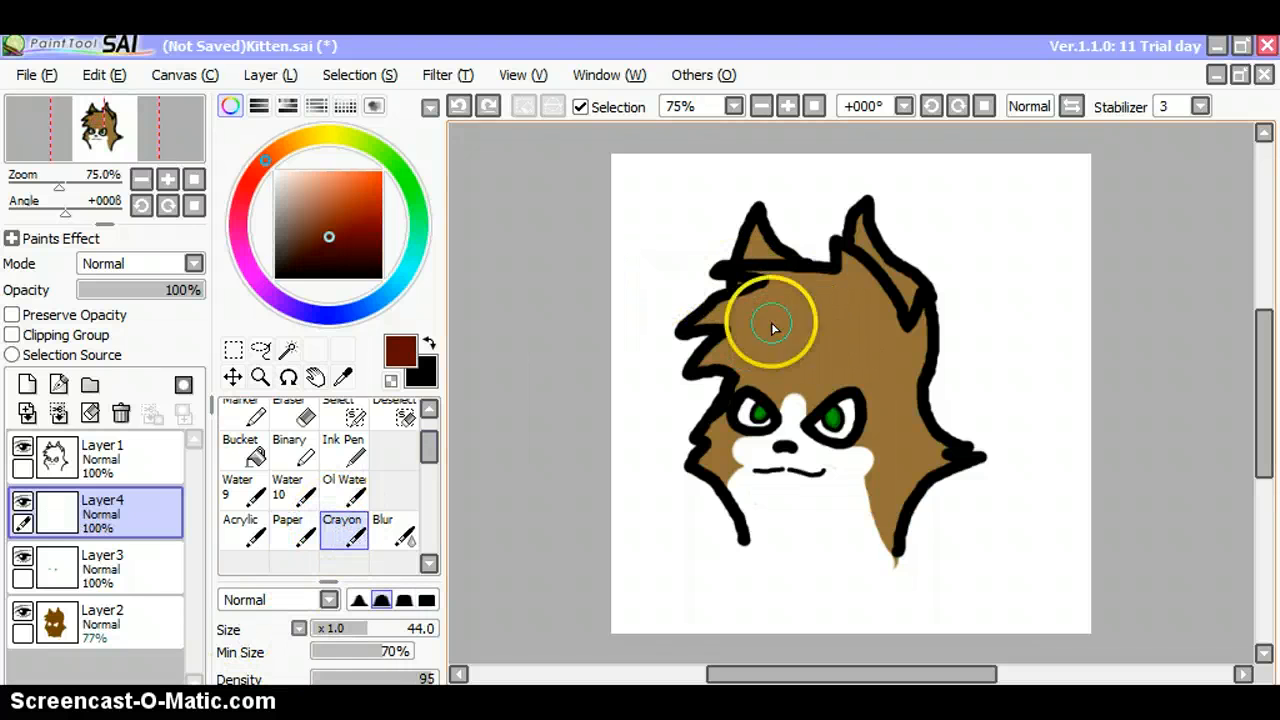
drag(775, 320, 740, 310)
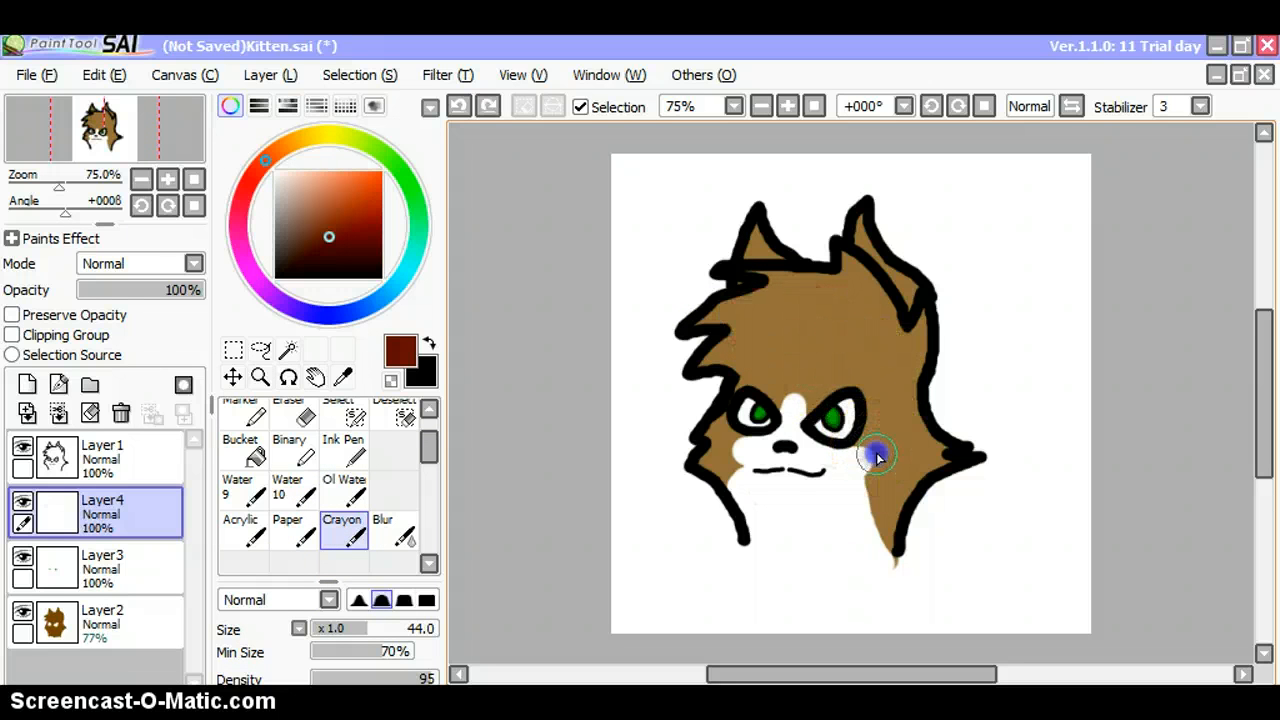
drag(878, 455, 735, 455)
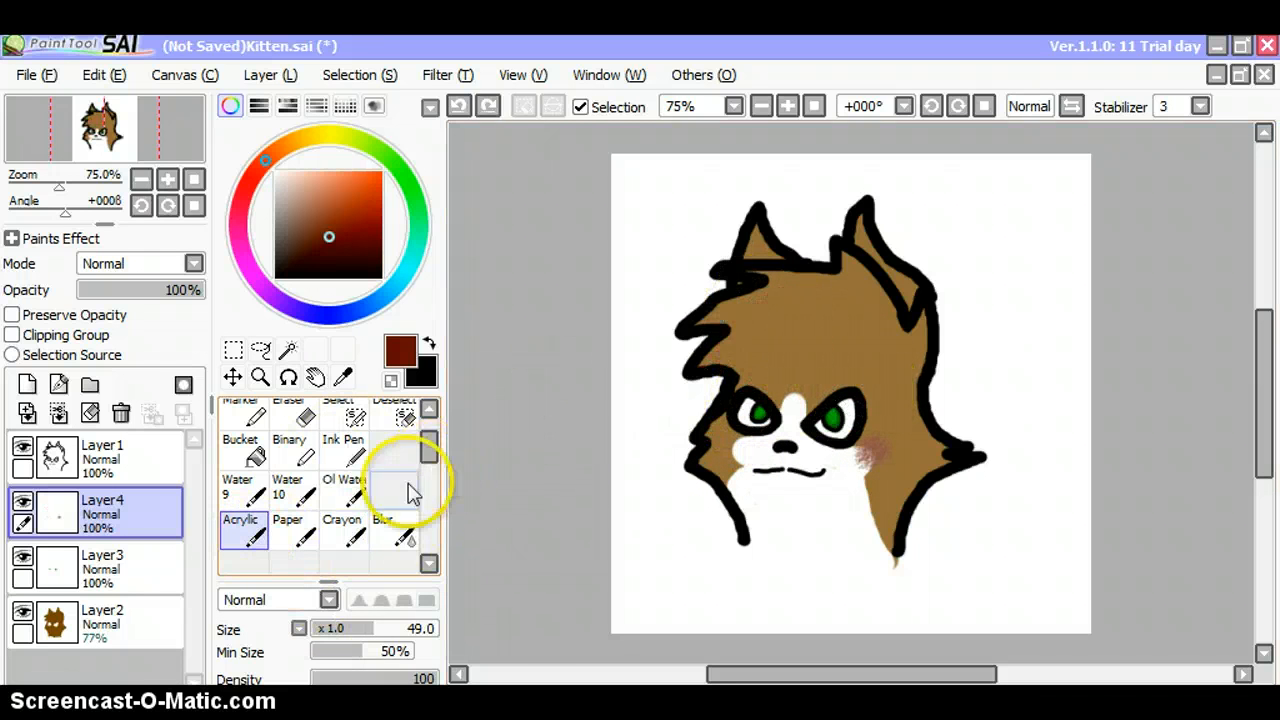
click(242, 485)
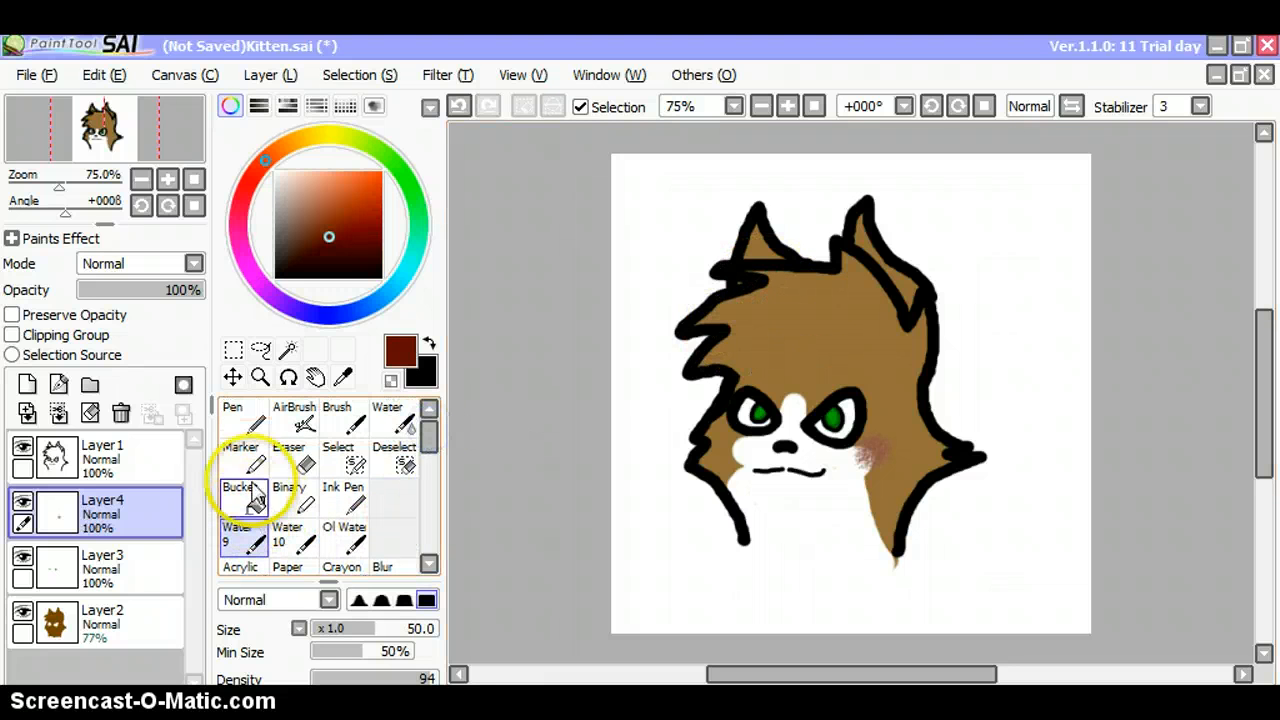
click(241, 440)
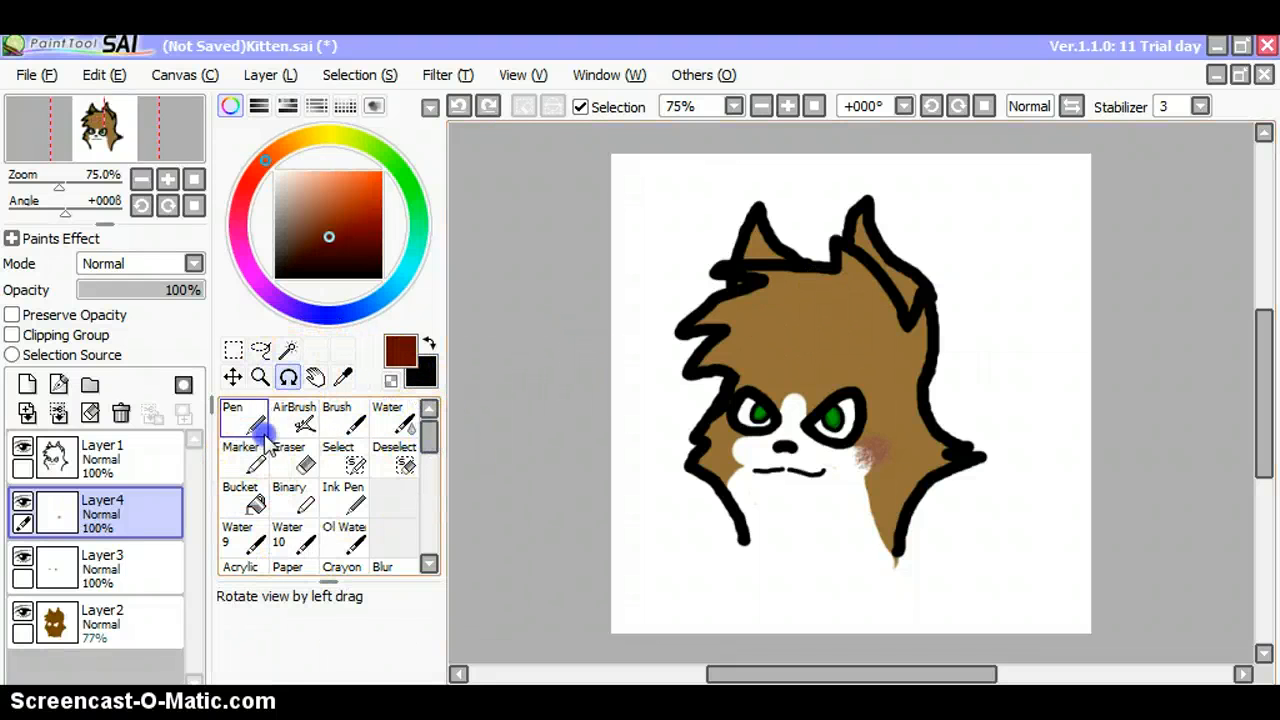
Switch to a size-2 Pen for dotting dark-brown fur specks on the forehead.
click(244, 420)
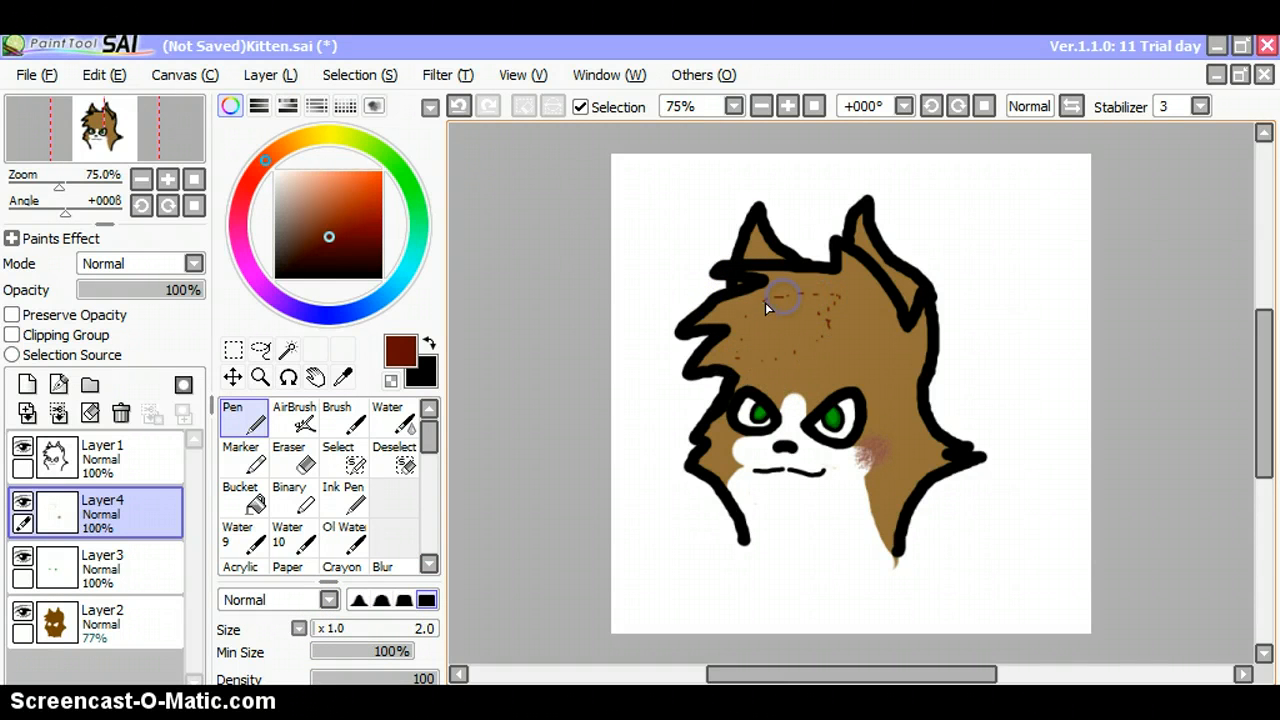
mouse_move(805, 320)
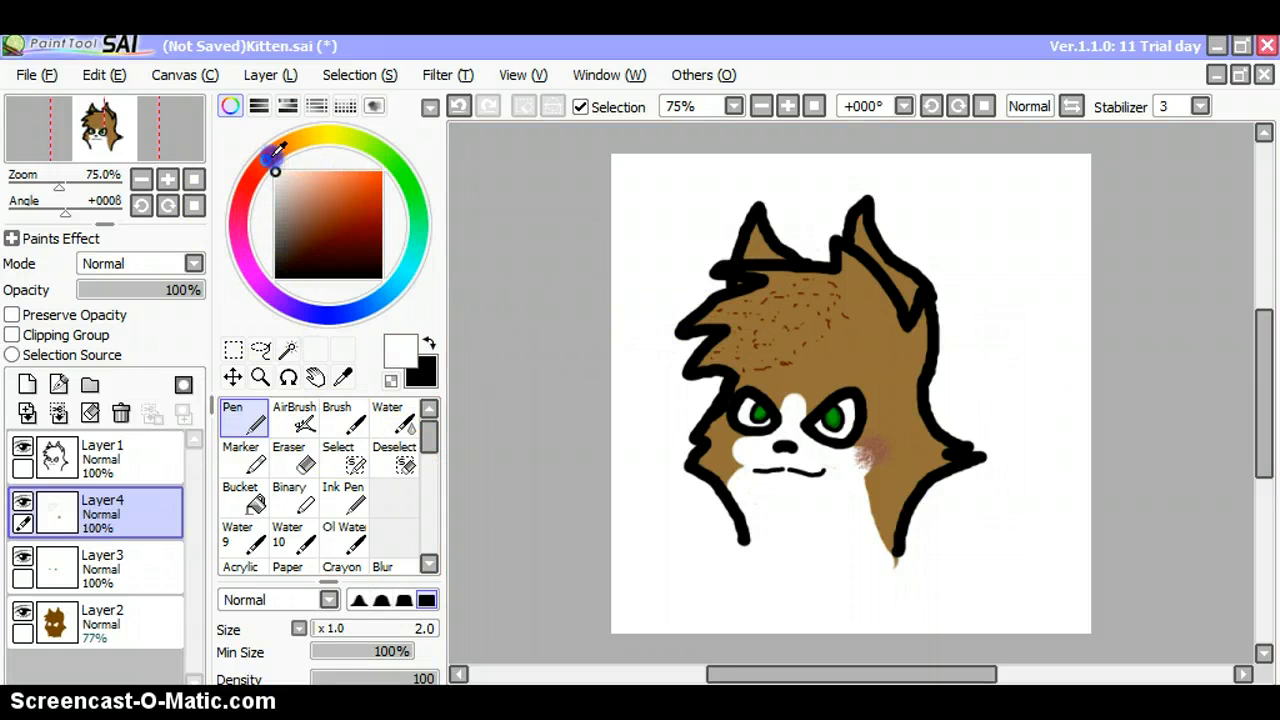
mouse_move(555, 322)
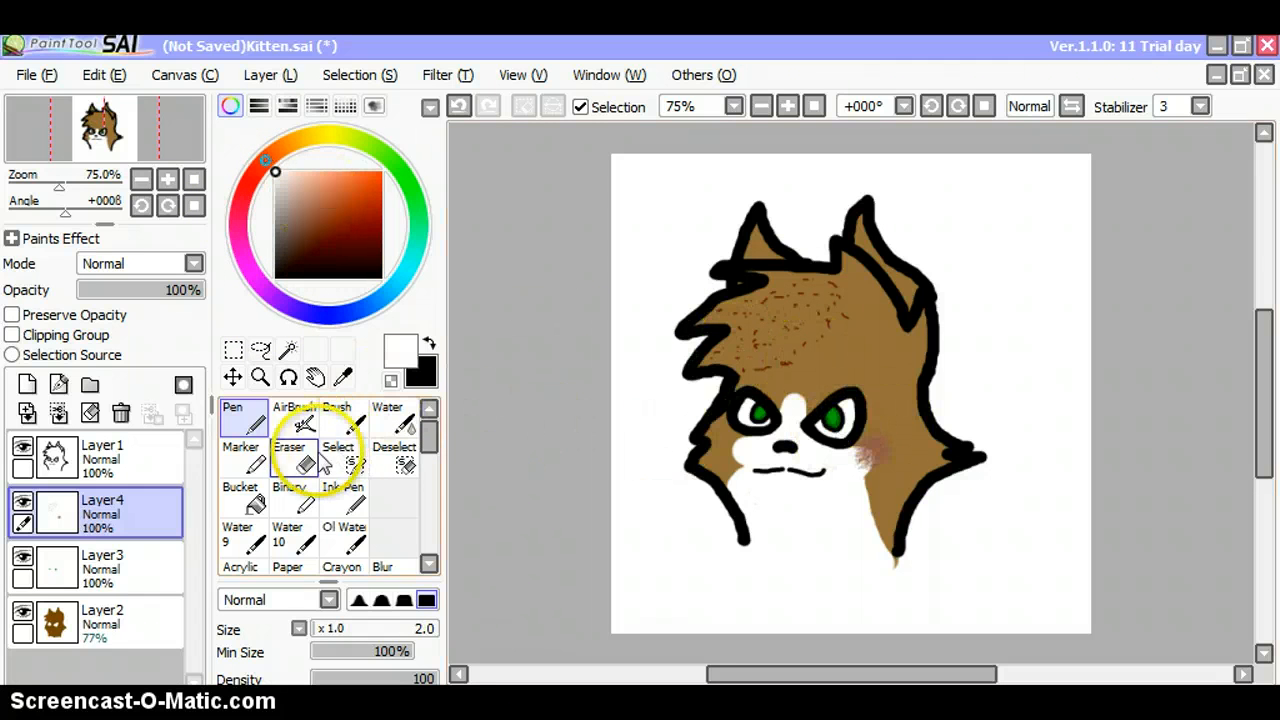
Trim the white muzzle edges with the Eraser and zoom in on the eye area.
click(289, 455)
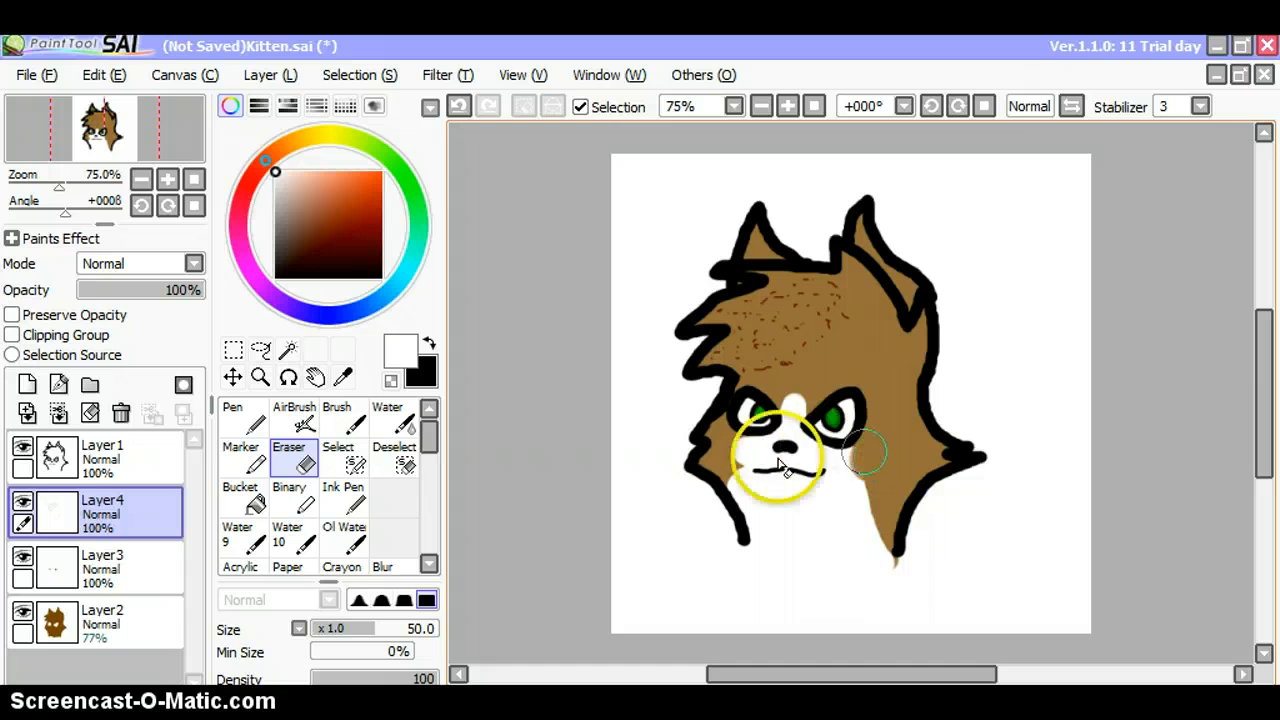
click(167, 179)
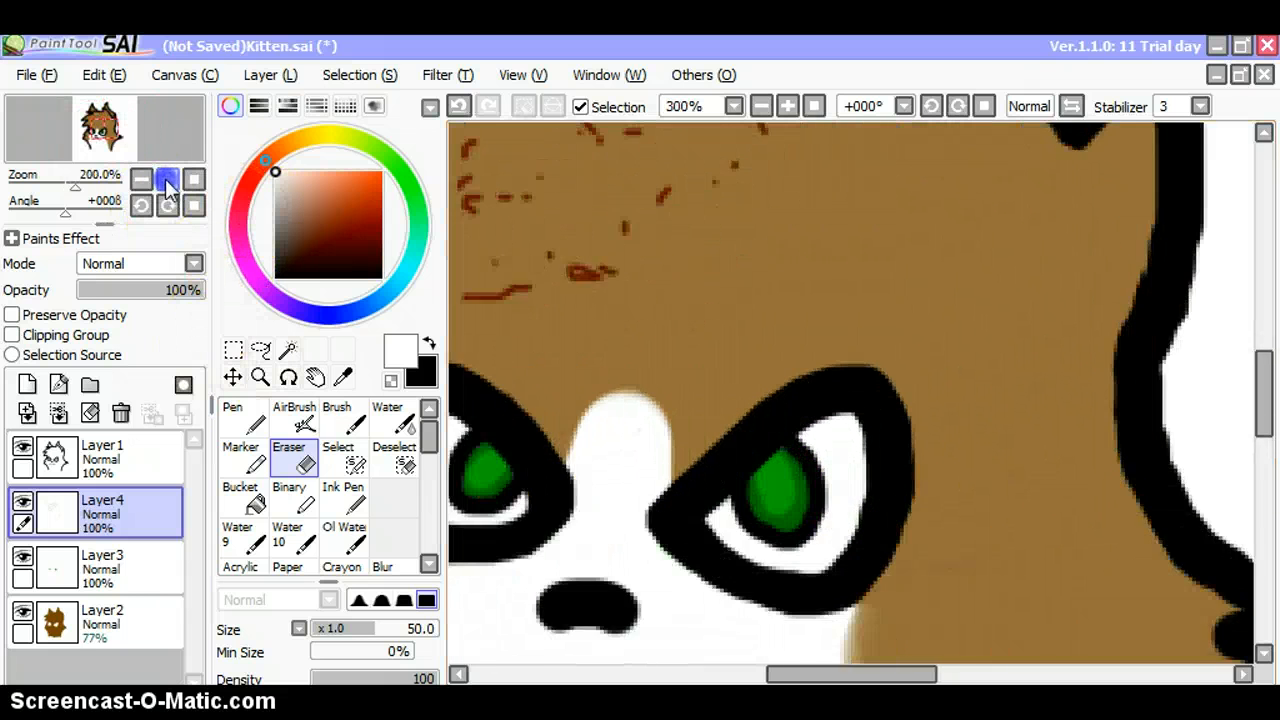
click(167, 179)
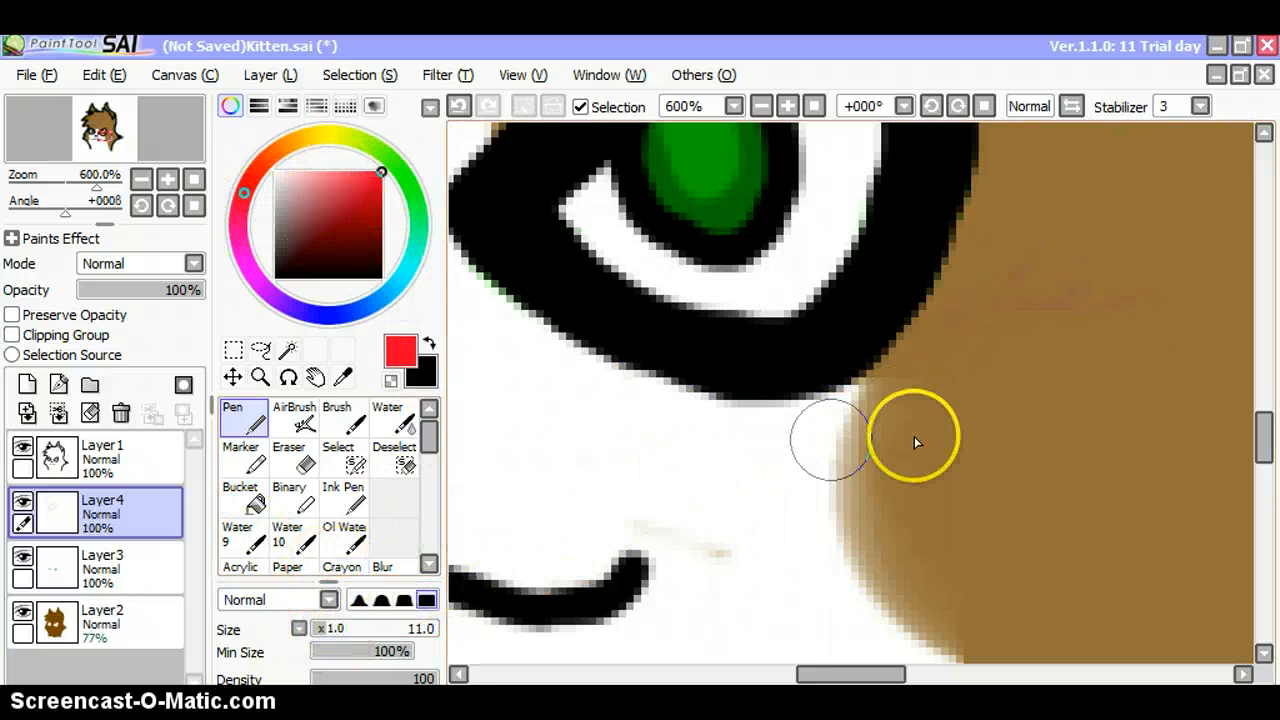
Choose a dark red and paint a blush patch on the cheek below the eye.
drag(830, 440, 910, 490)
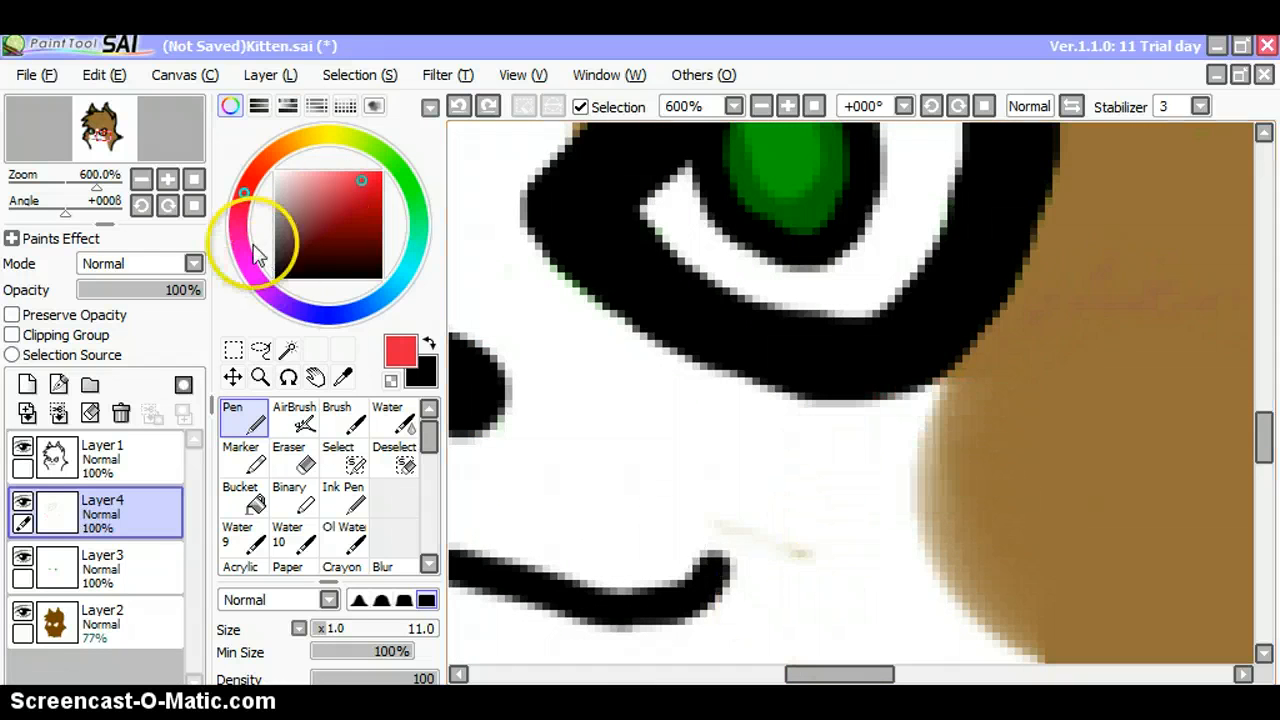
drag(790, 450, 1000, 430)
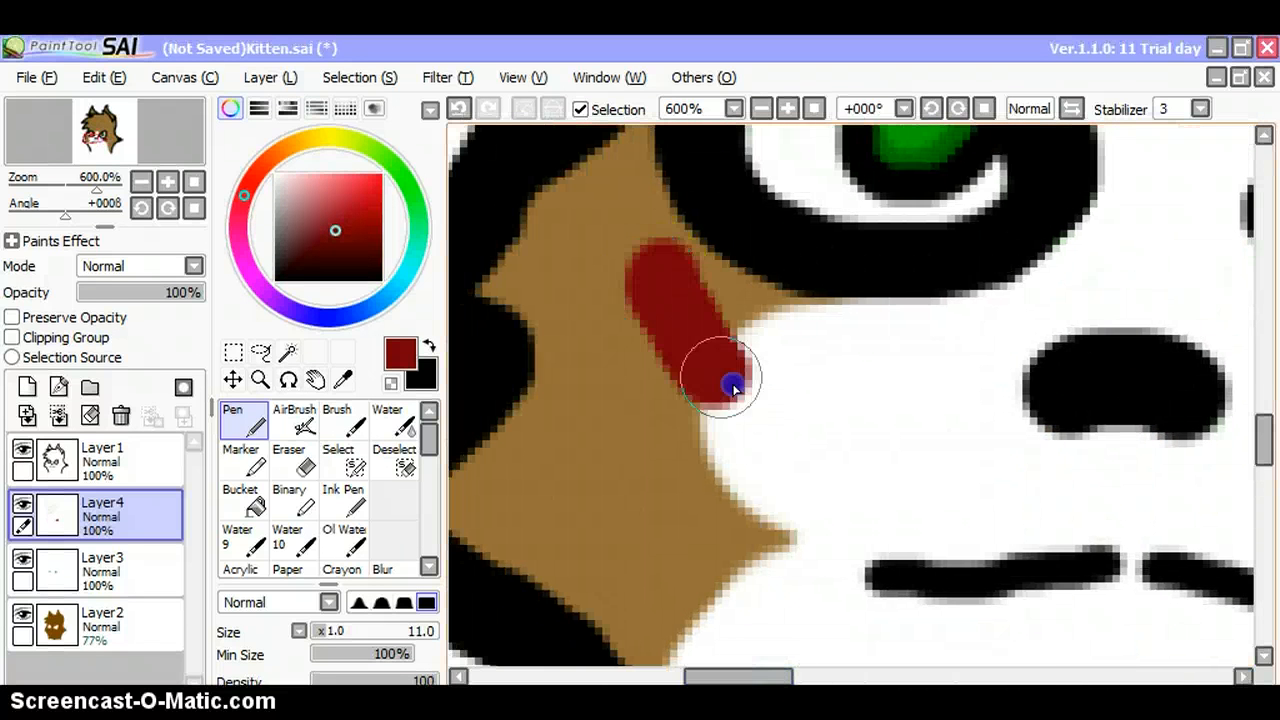
drag(725, 385, 665, 340)
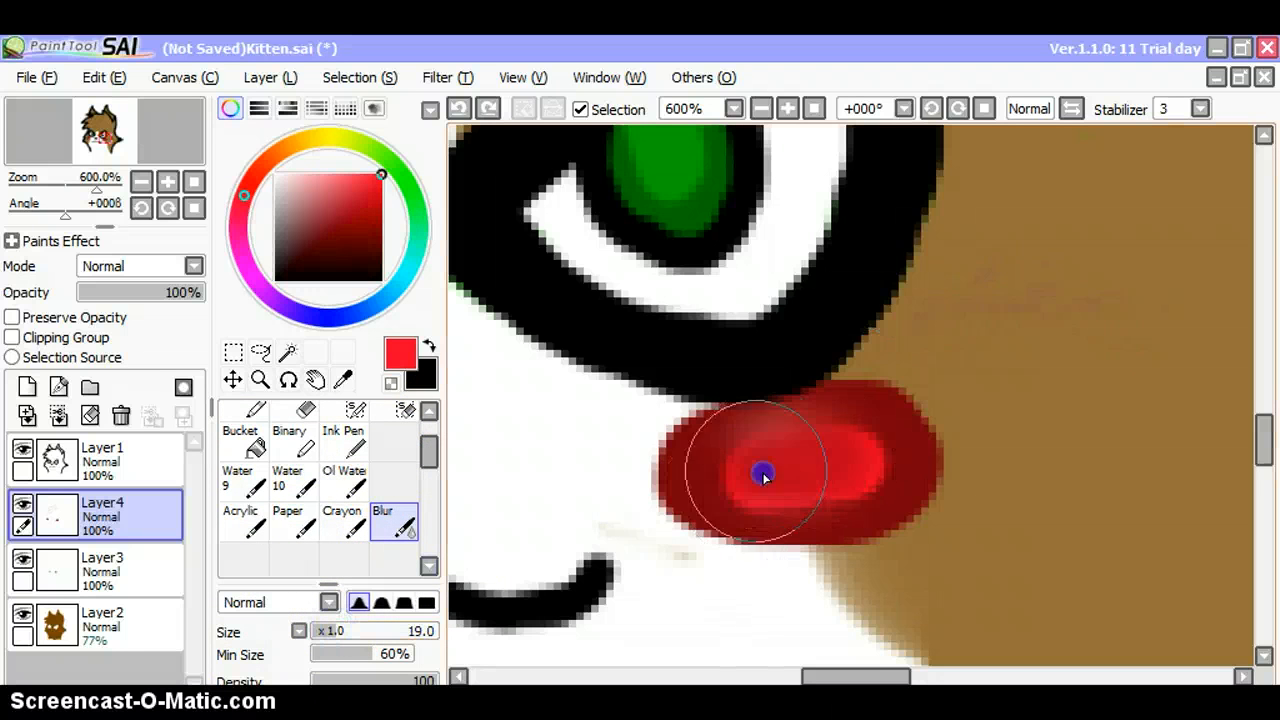
Blend the red cheek patches with a size-9 Blur at 1600% zoom, then zoom out to 75%.
click(320, 631)
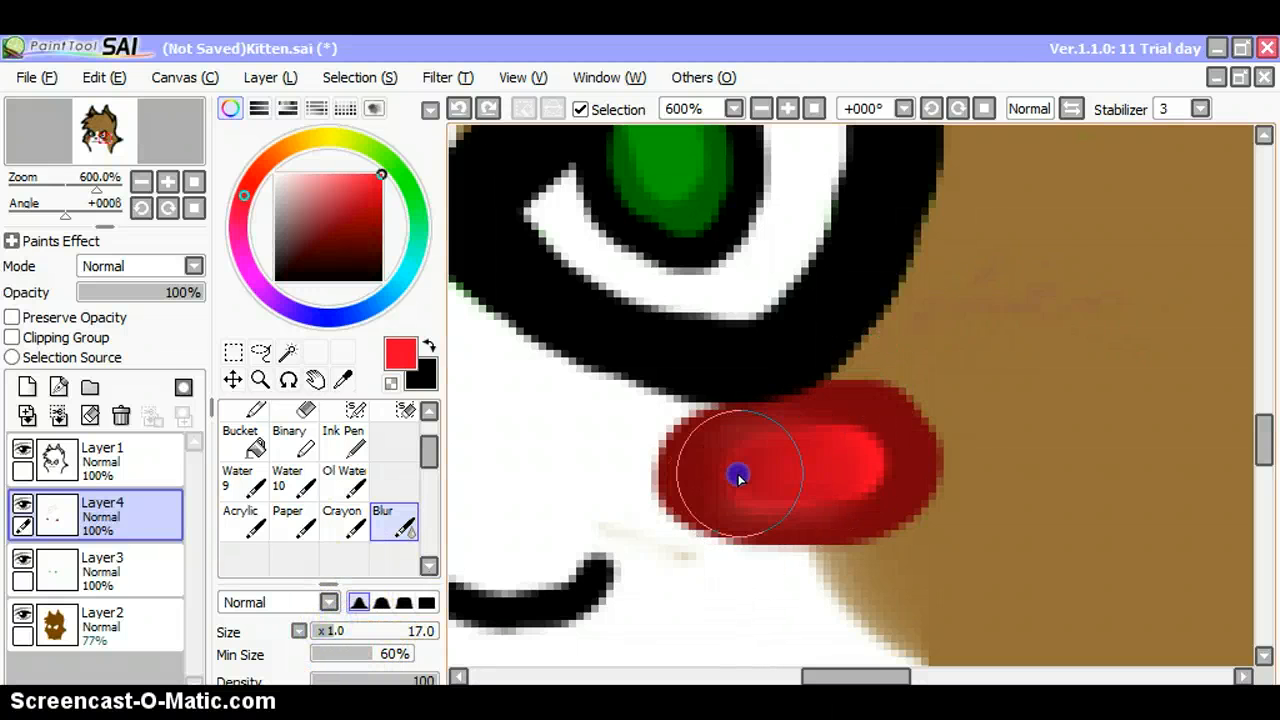
drag(740, 475, 847, 465)
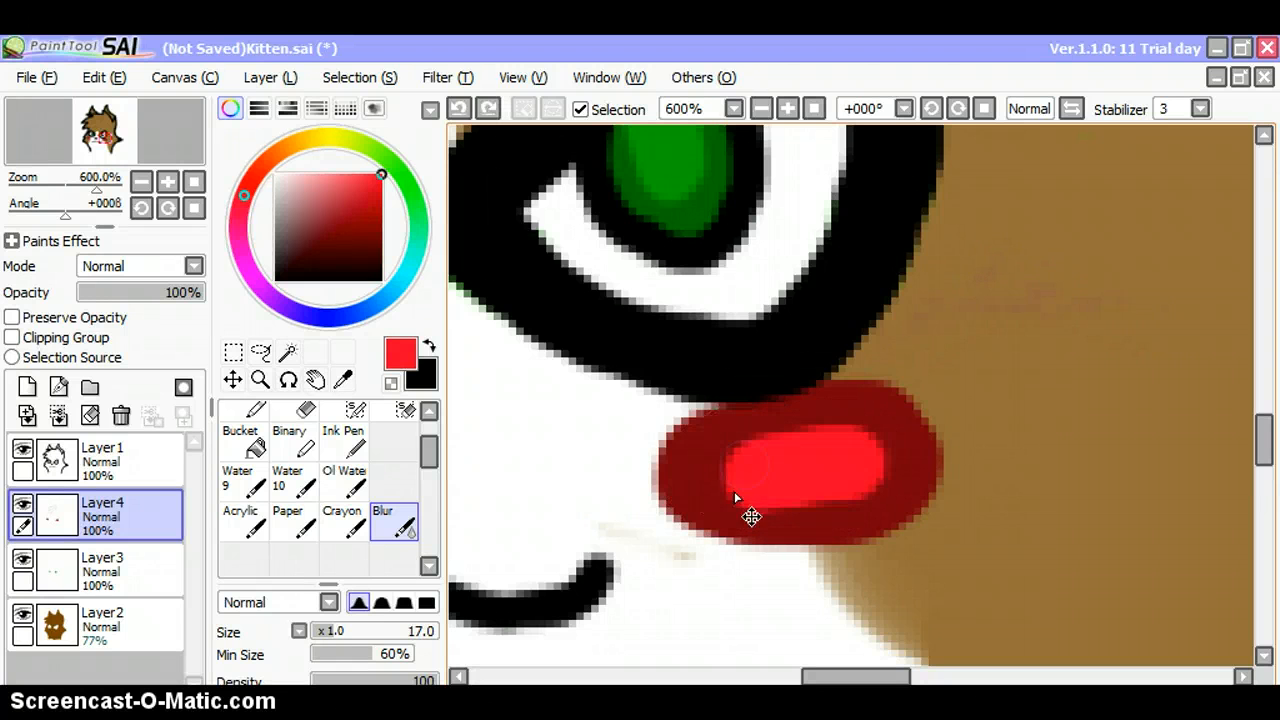
click(167, 181)
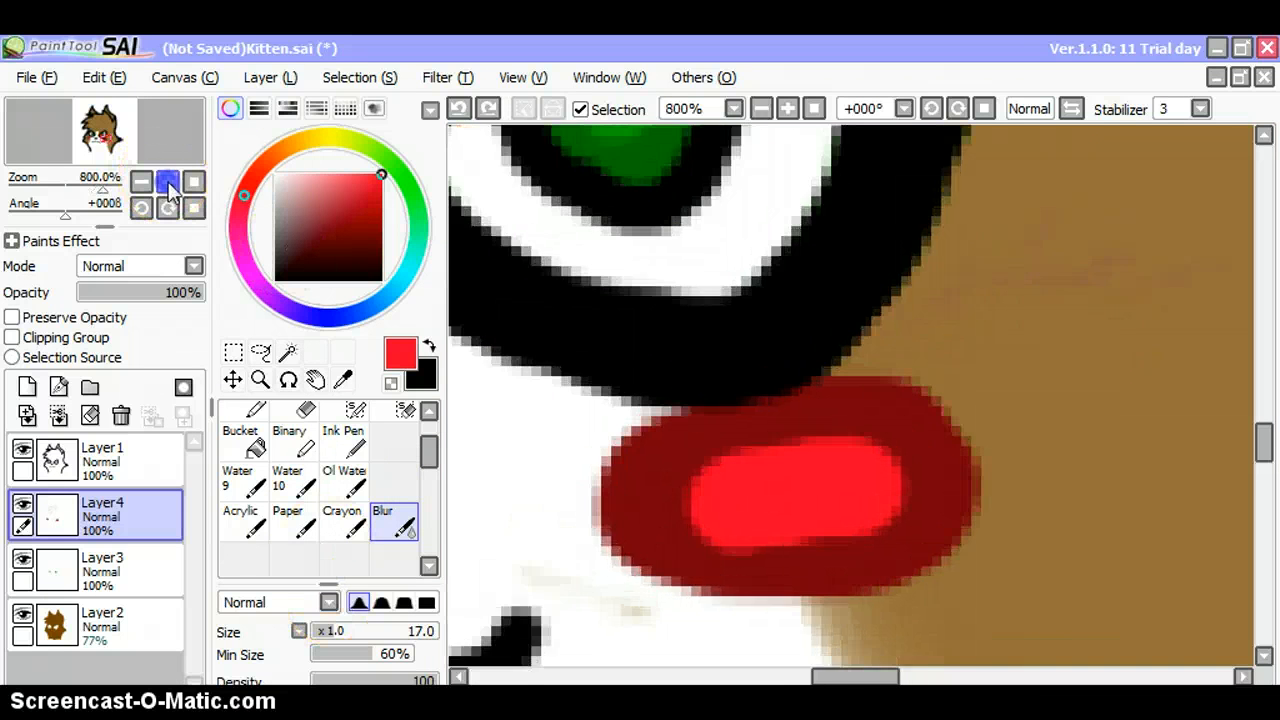
click(168, 181)
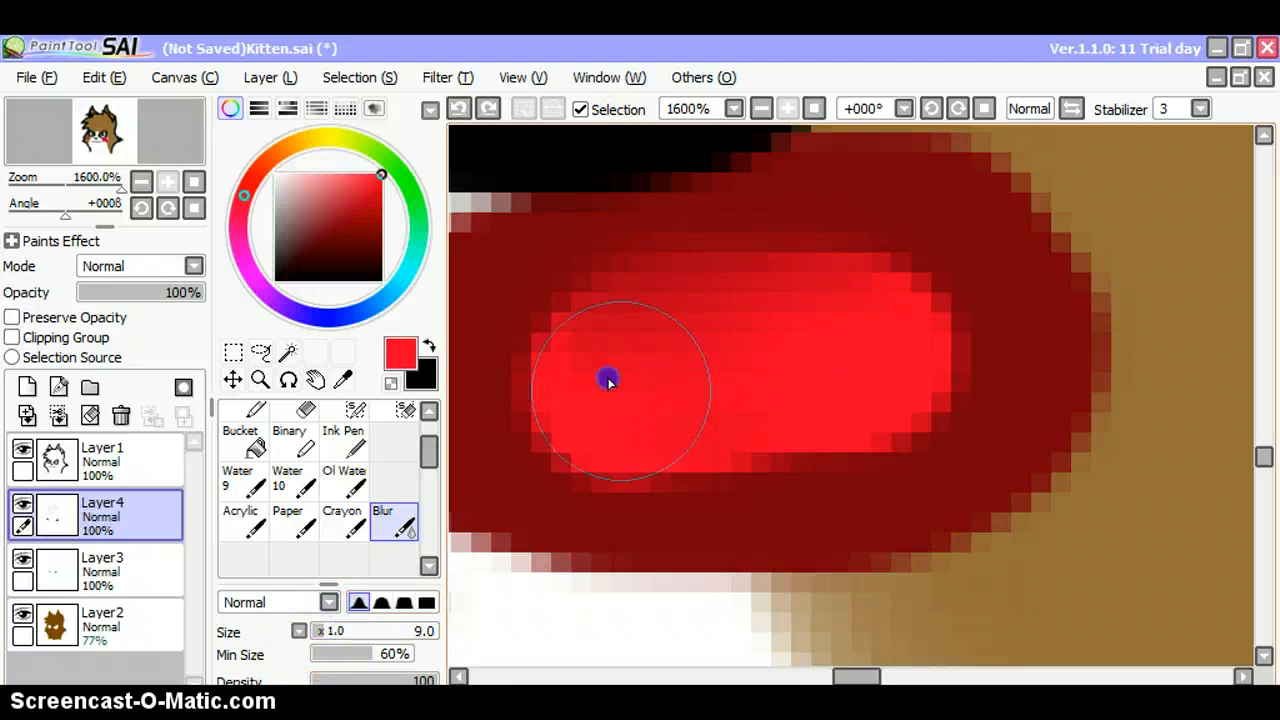
drag(610, 380, 893, 356)
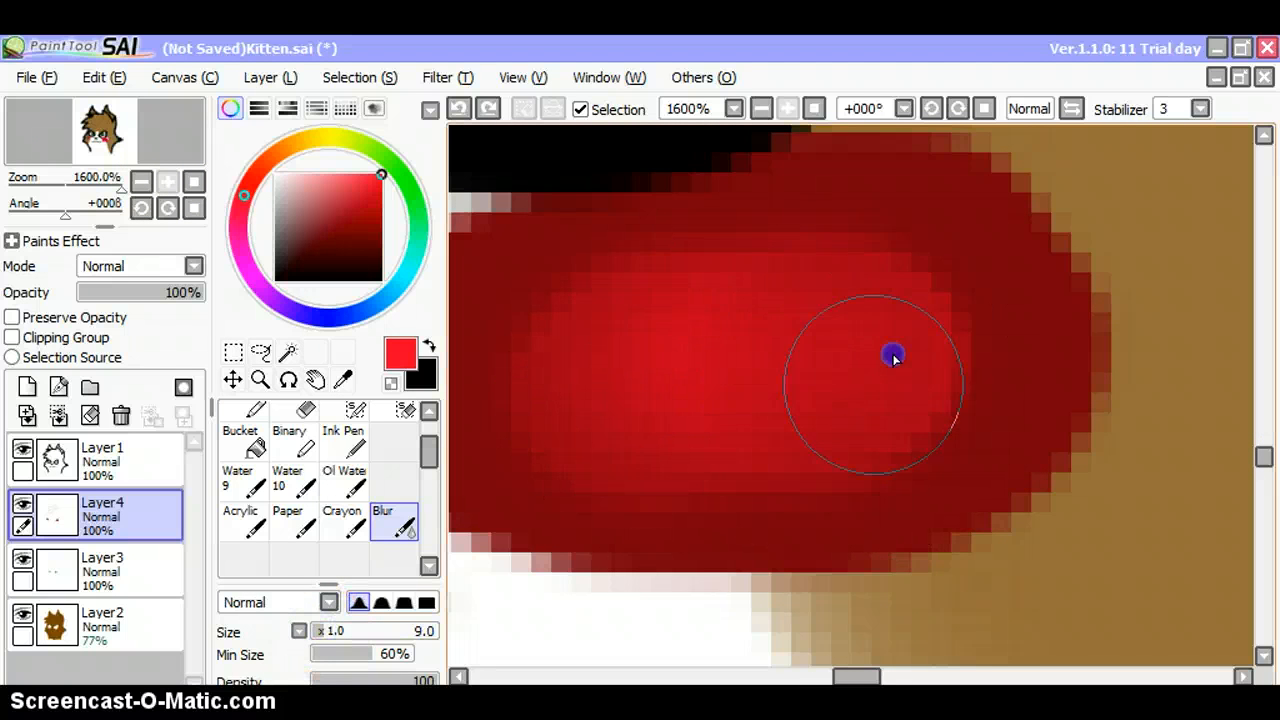
mouse_move(682, 300)
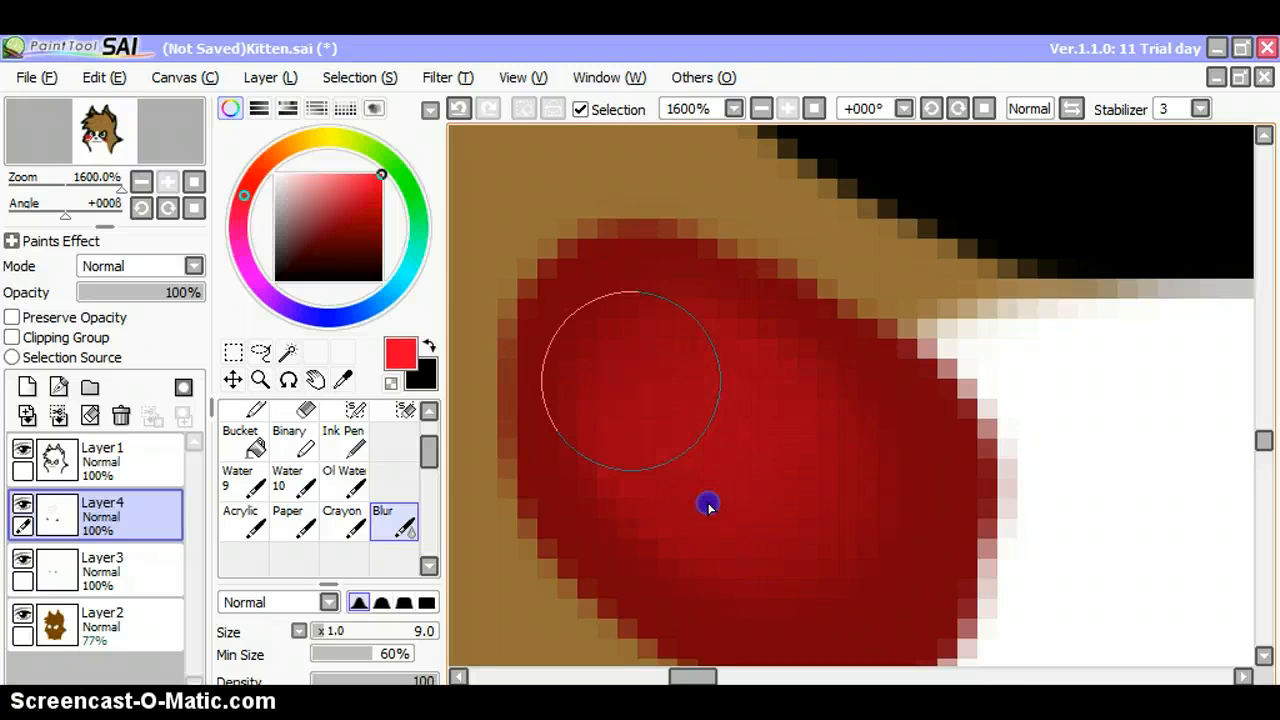
click(168, 181)
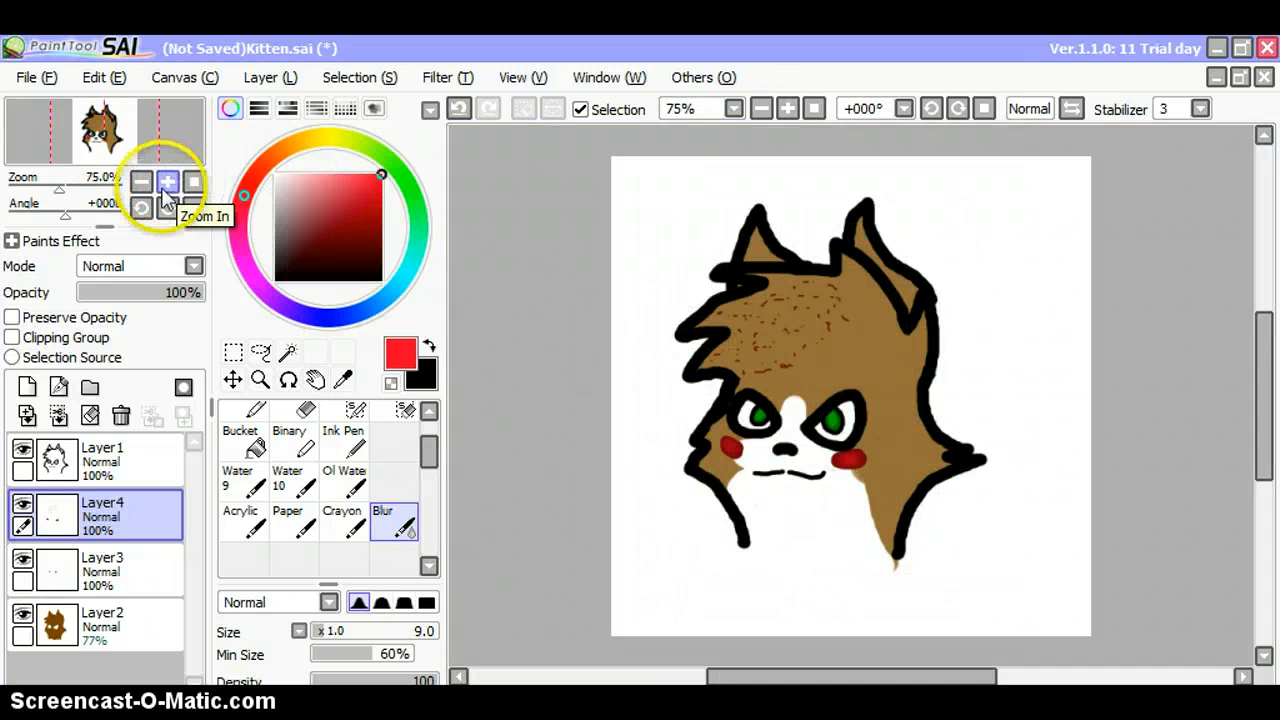
Select Layer3, soften the green irises' edges with Blur, then view the whole head.
click(167, 181)
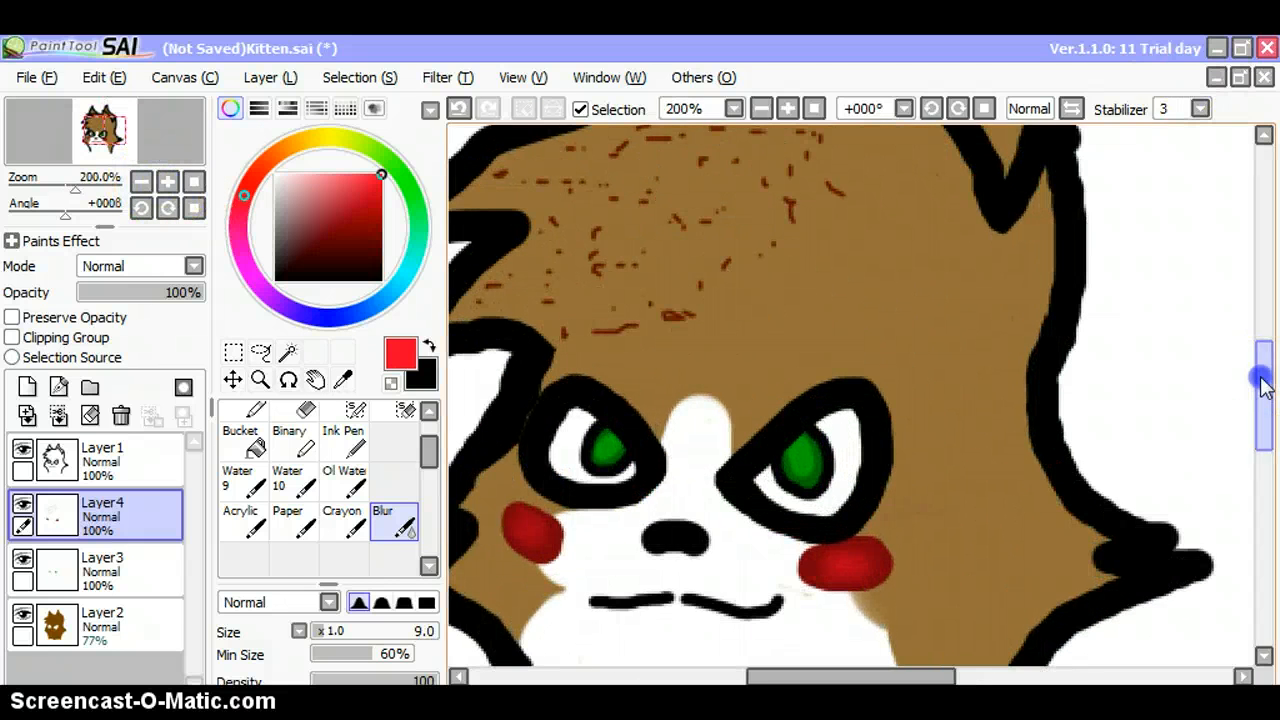
scroll(down, 3)
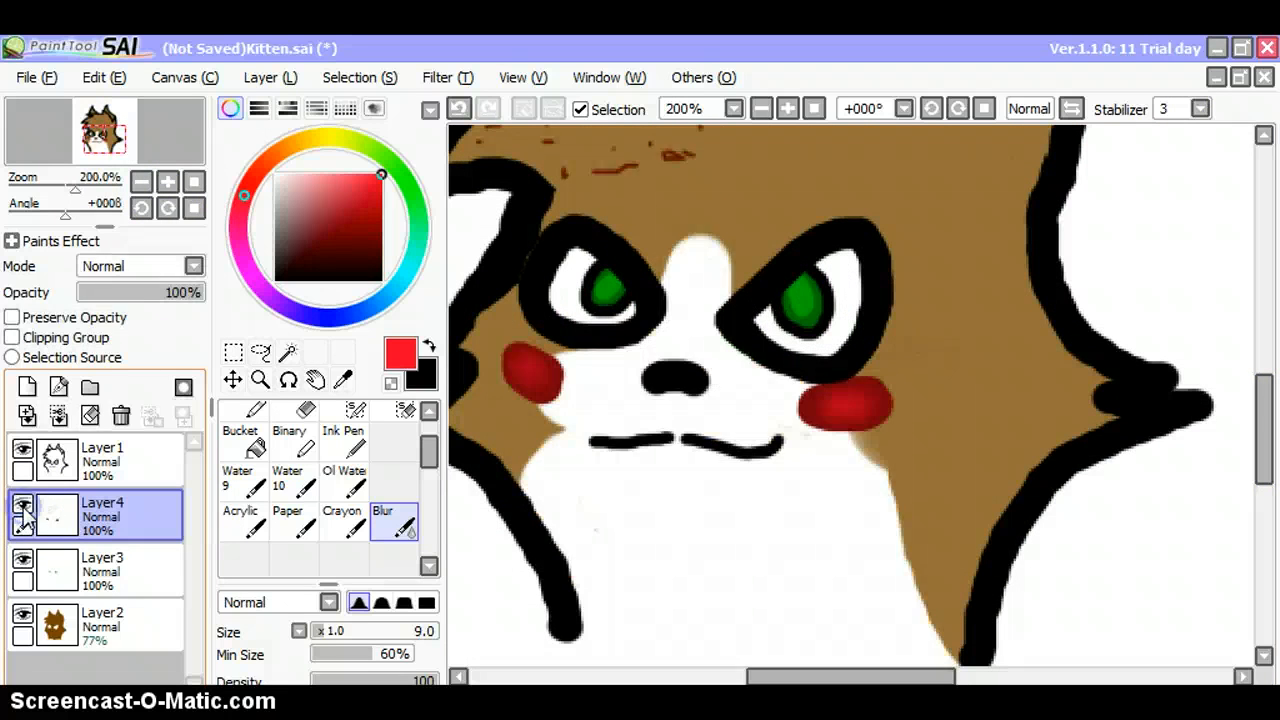
mouse_move(85, 388)
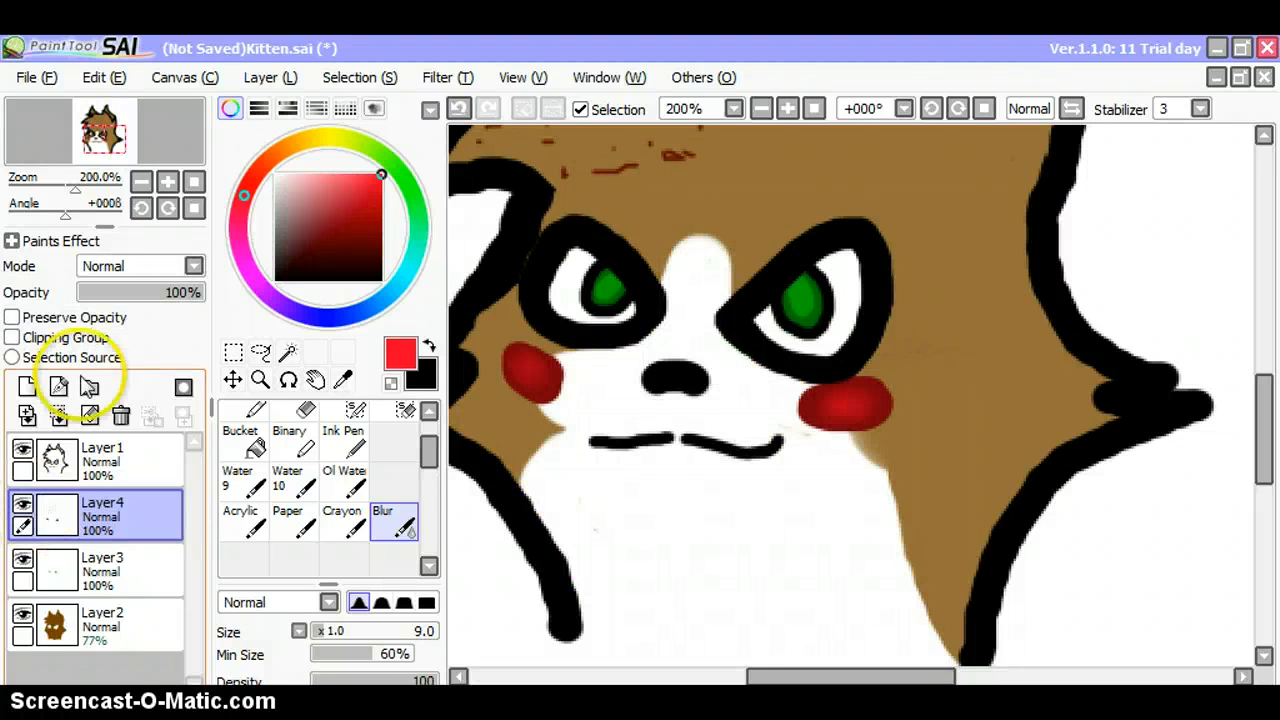
click(100, 570)
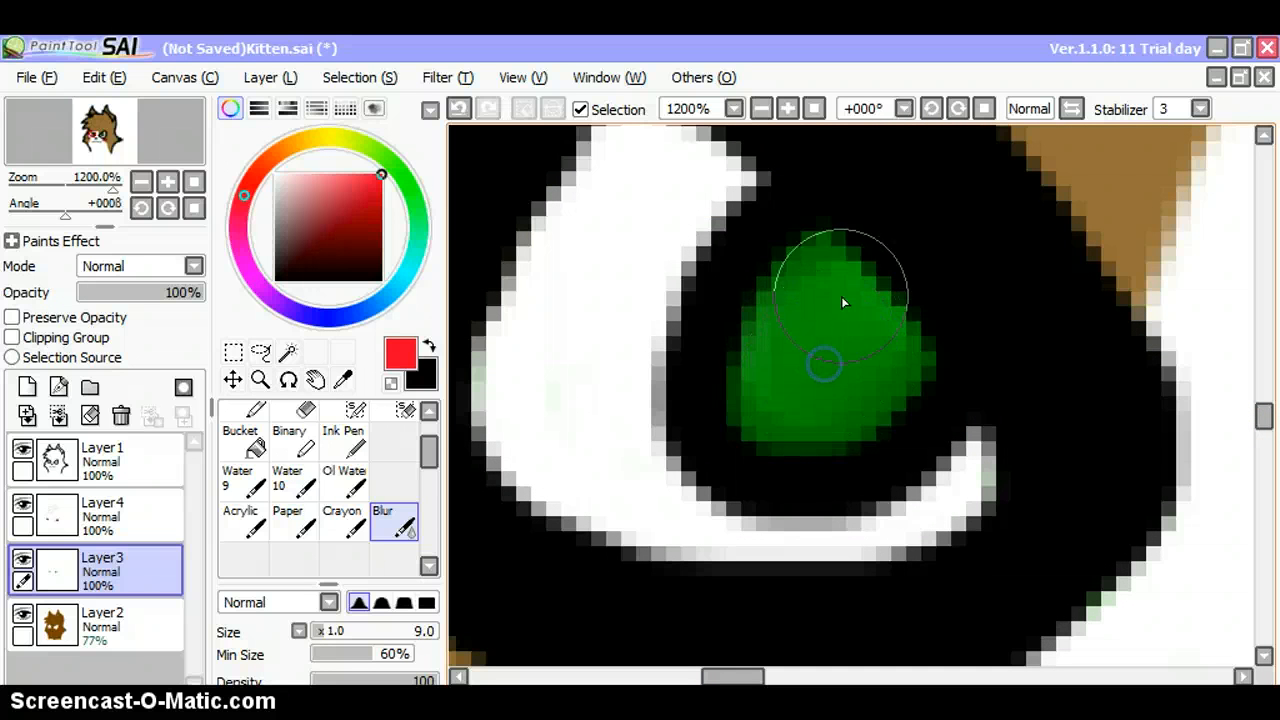
click(168, 181)
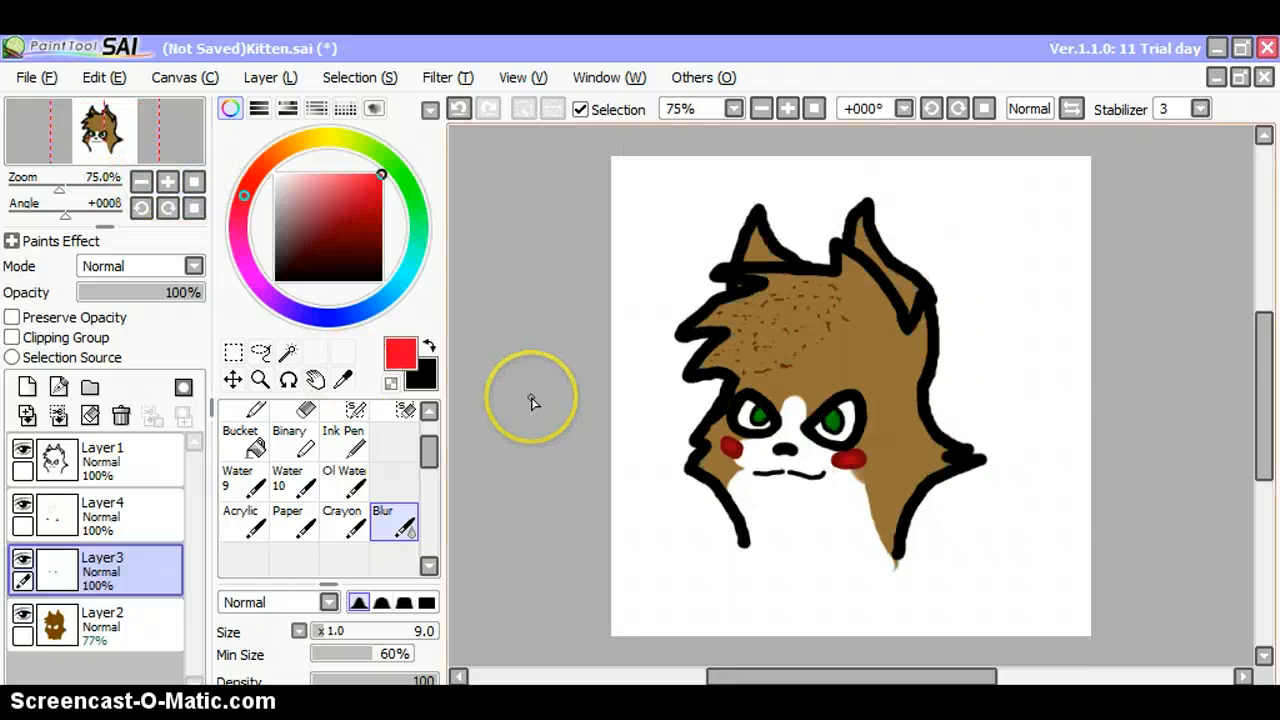
mouse_move(560, 398)
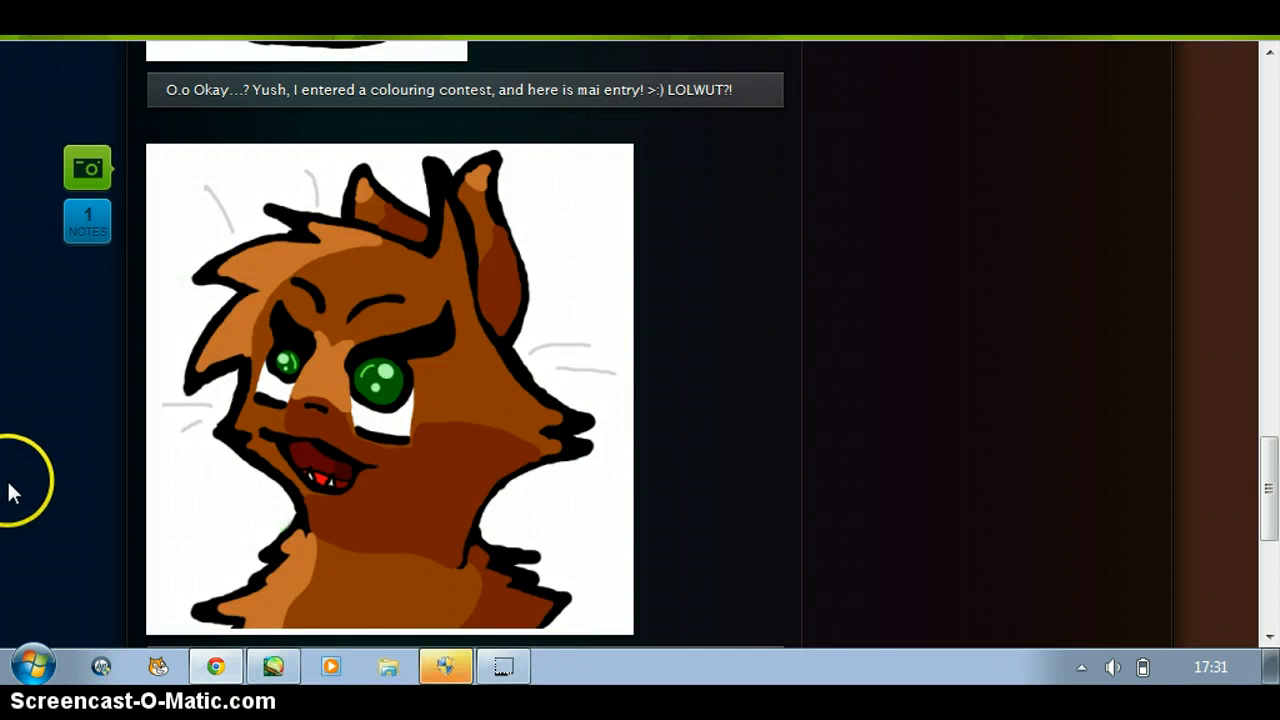
mouse_move(265, 480)
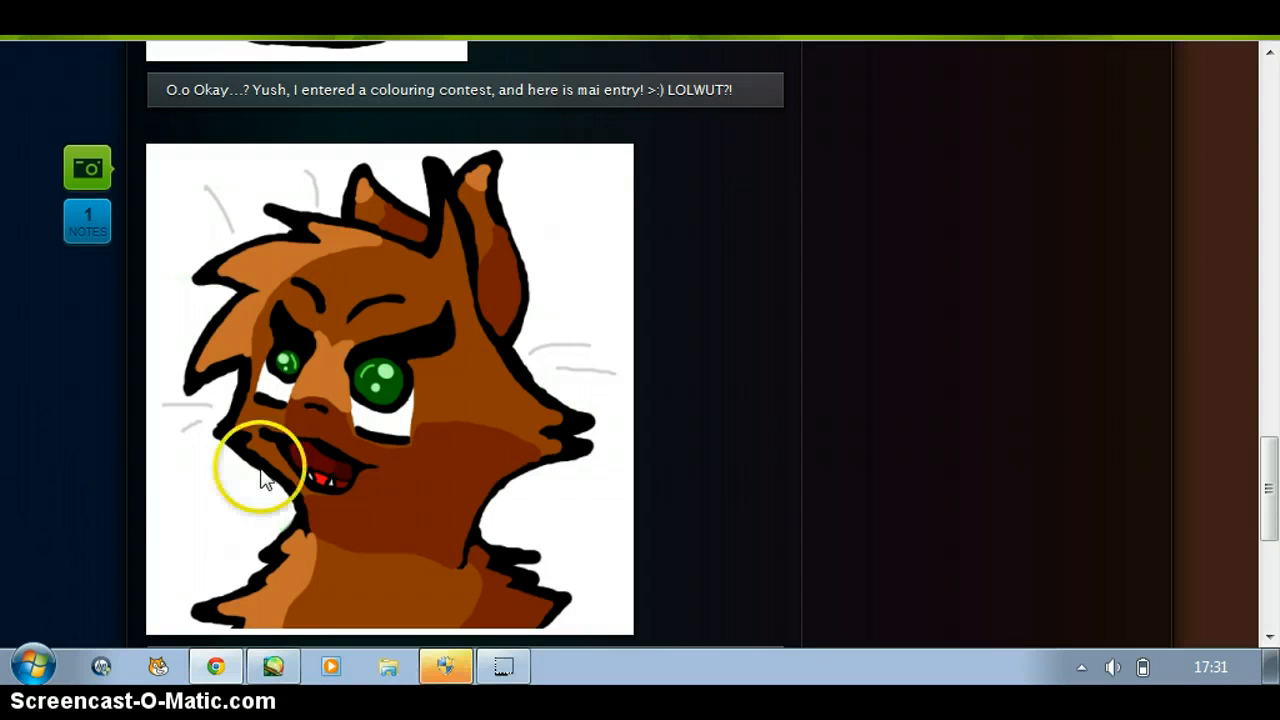
mouse_move(1220, 405)
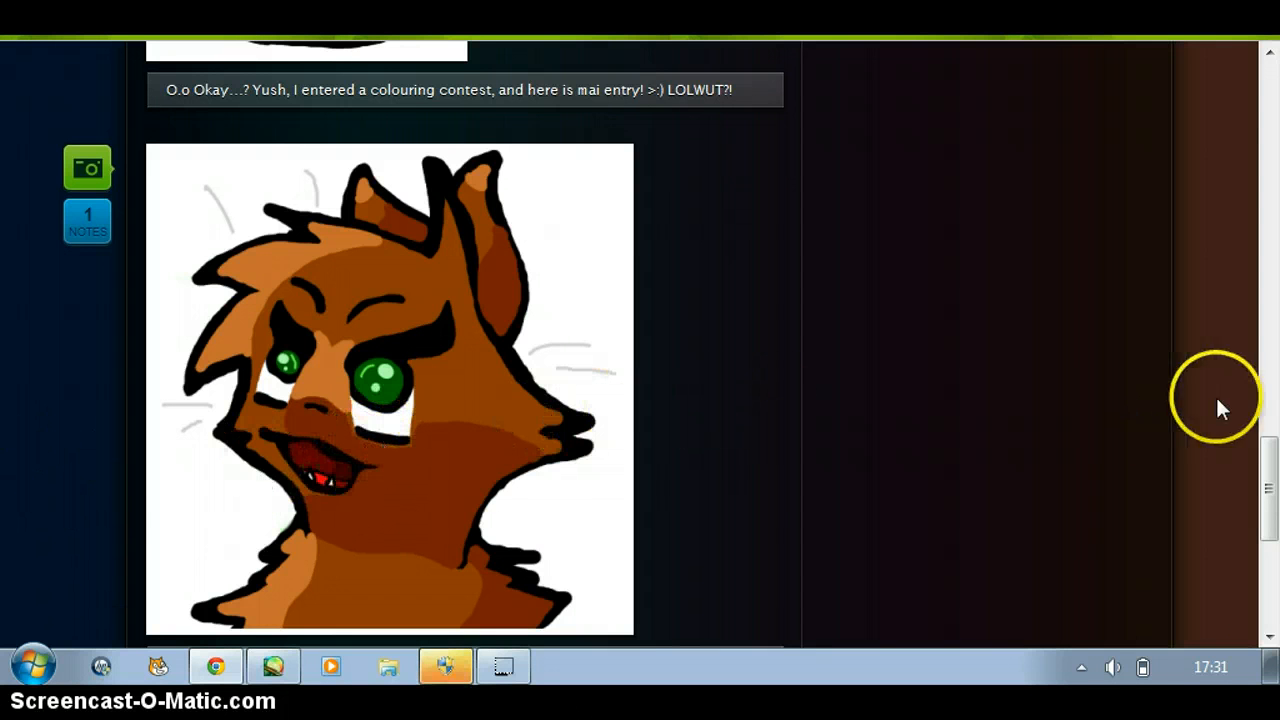
Scroll through the Tumblr blog posts back to the colouring contest cat entry.
scroll(down, 3)
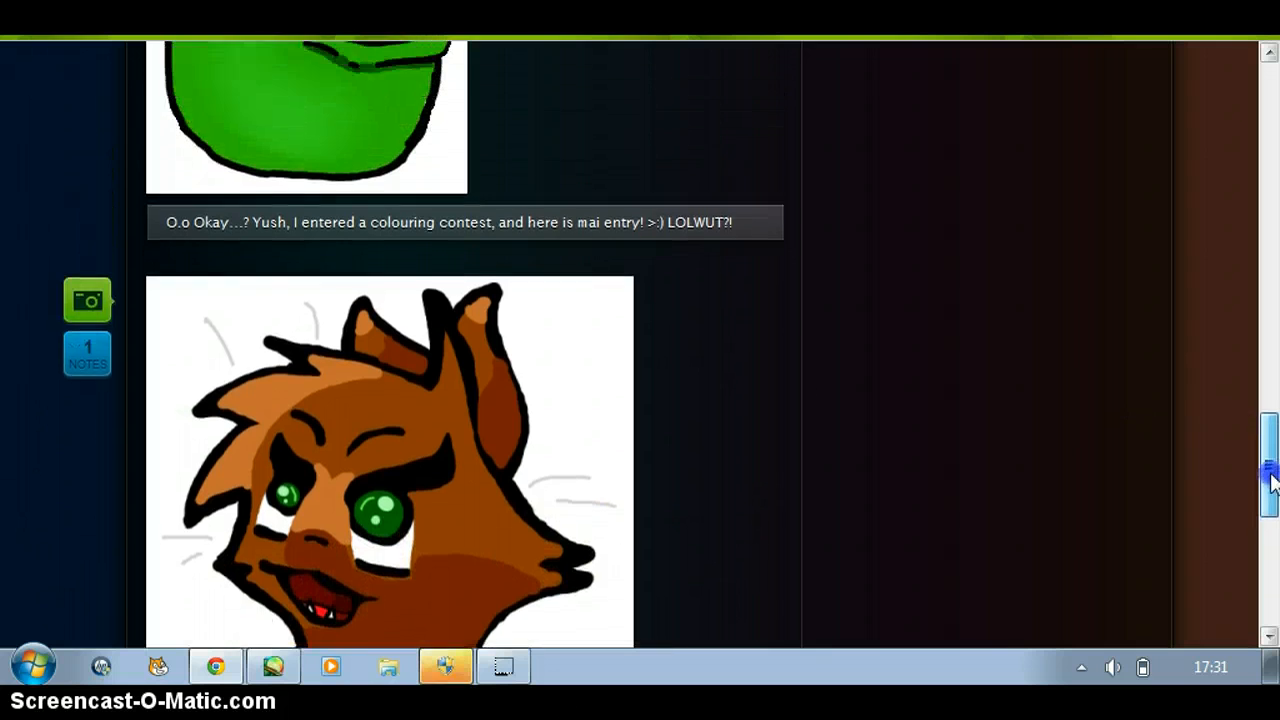
scroll(up, 3)
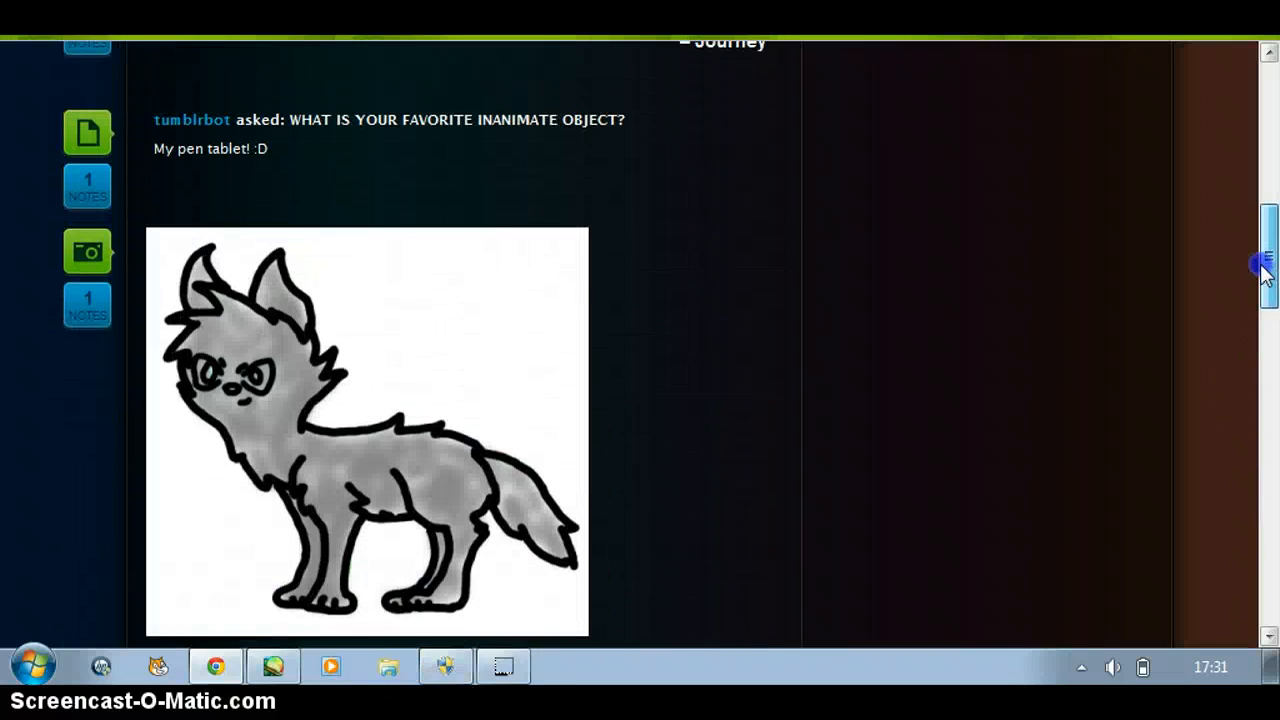
scroll(down, 3)
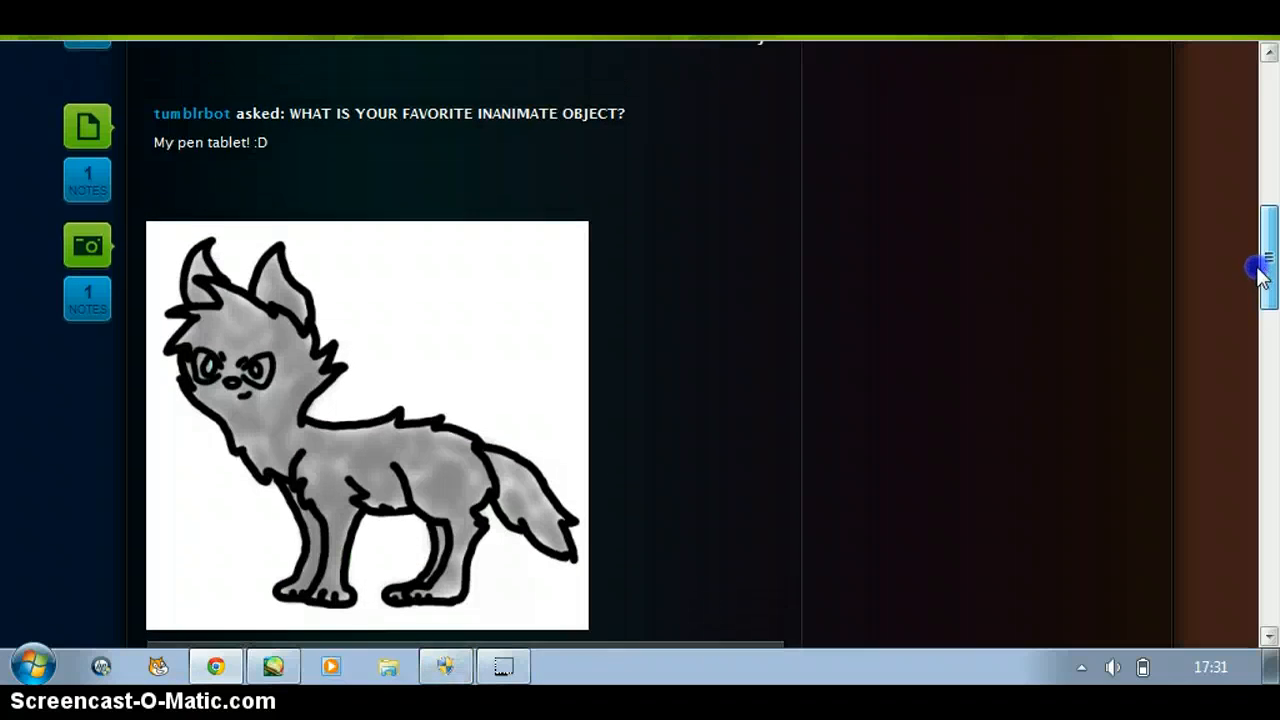
scroll(down, 3)
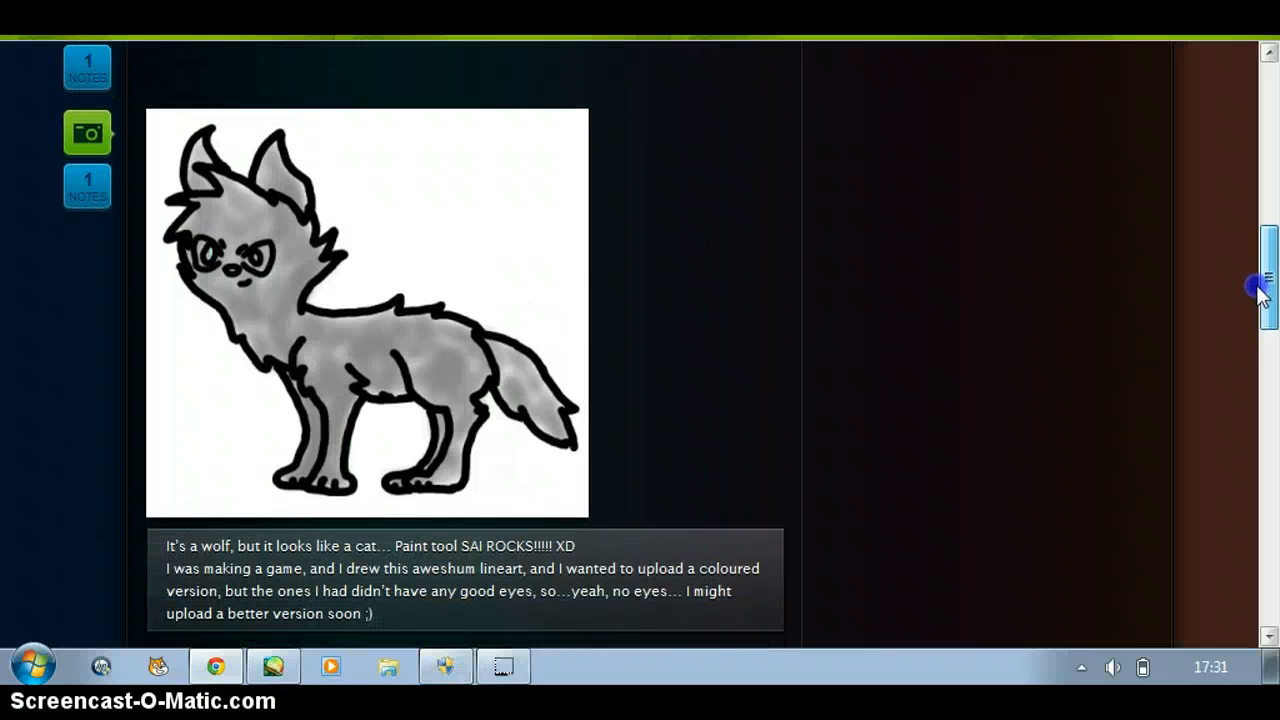
mouse_move(668, 123)
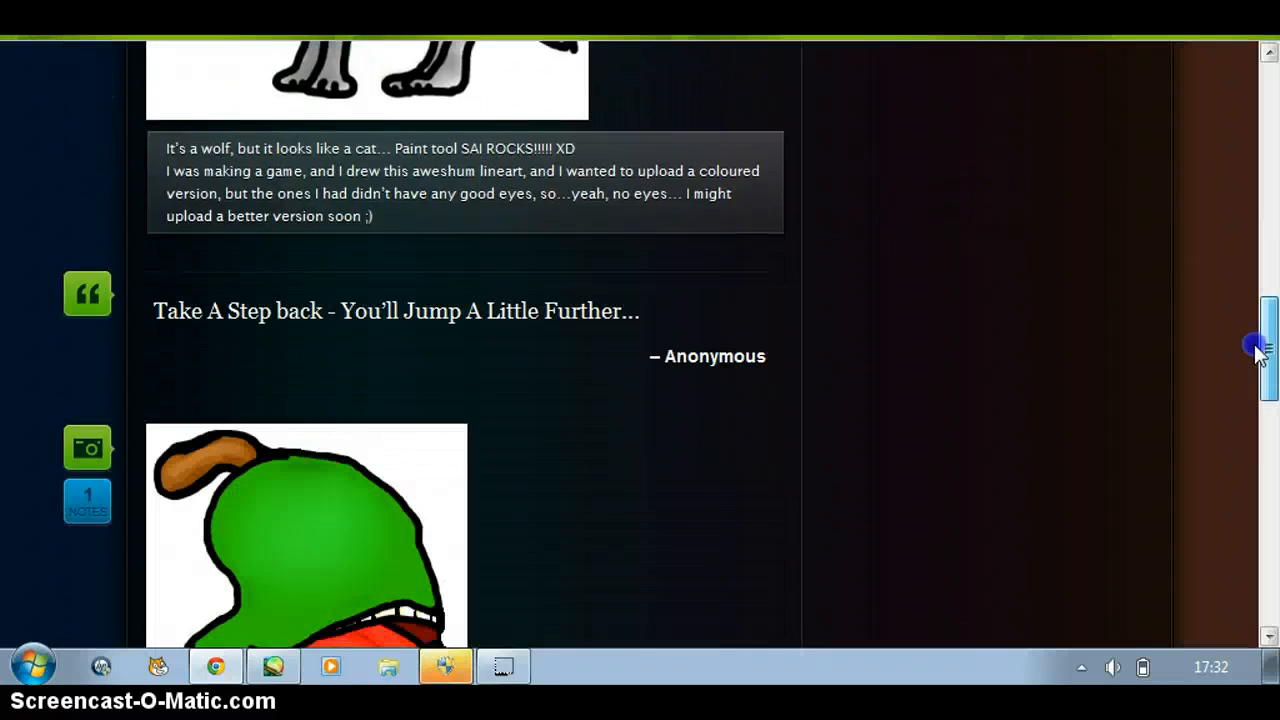
scroll(down, 3)
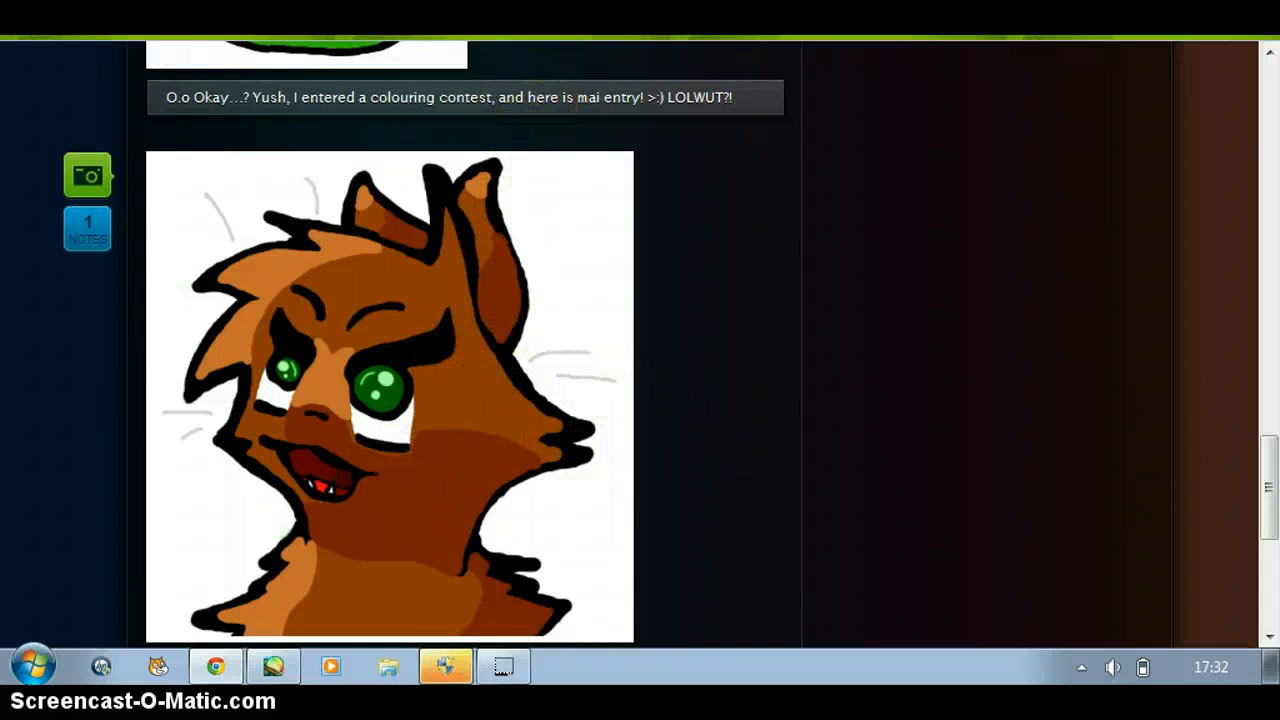
scroll(up, 3)
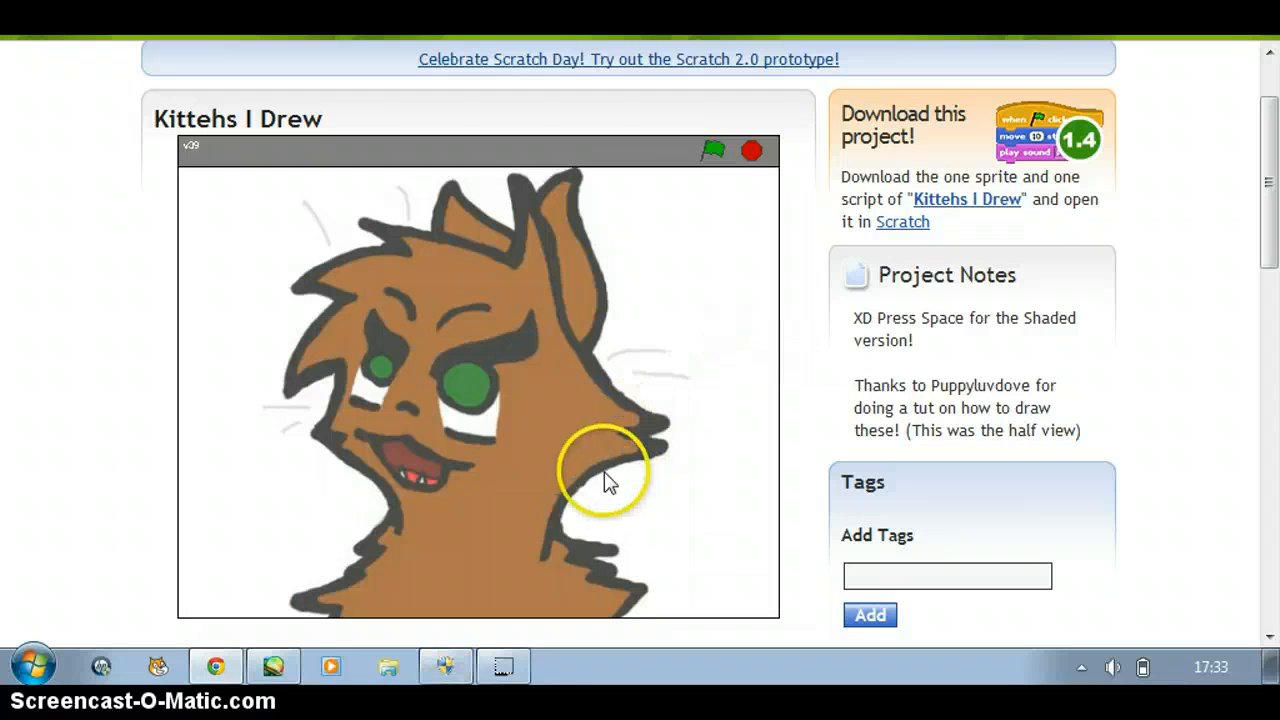
mouse_move(690, 527)
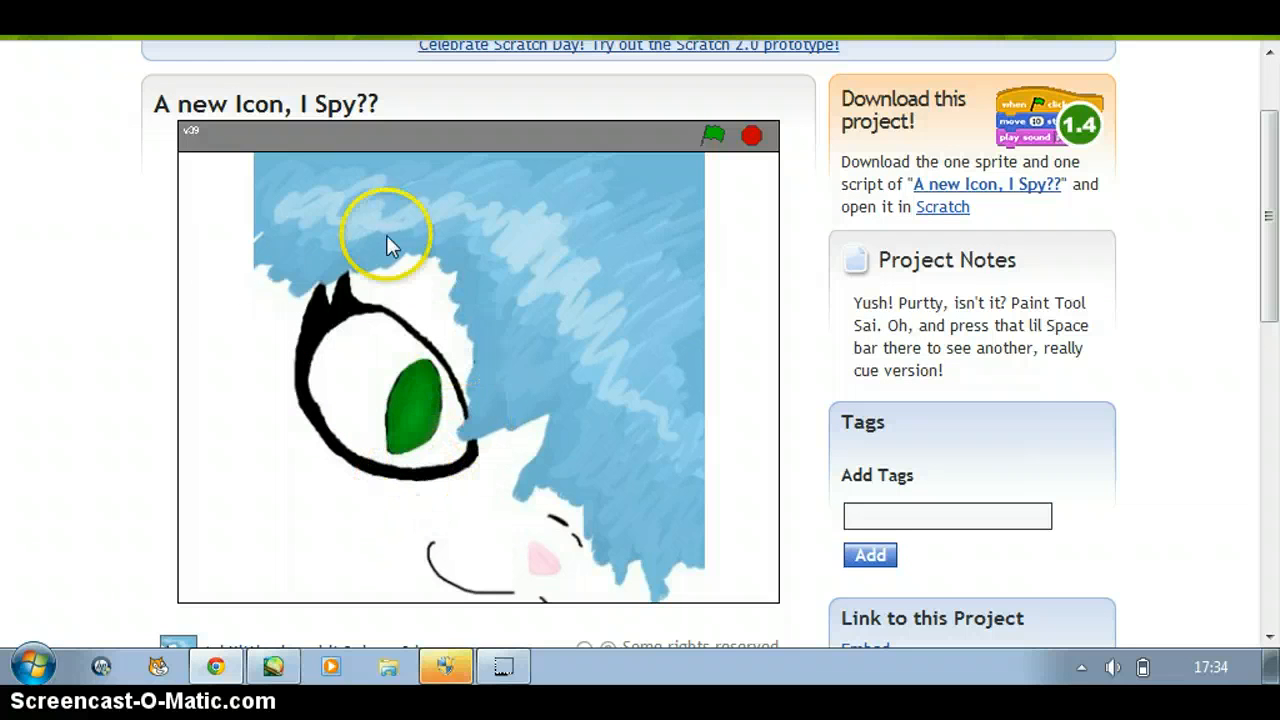
mouse_move(480, 525)
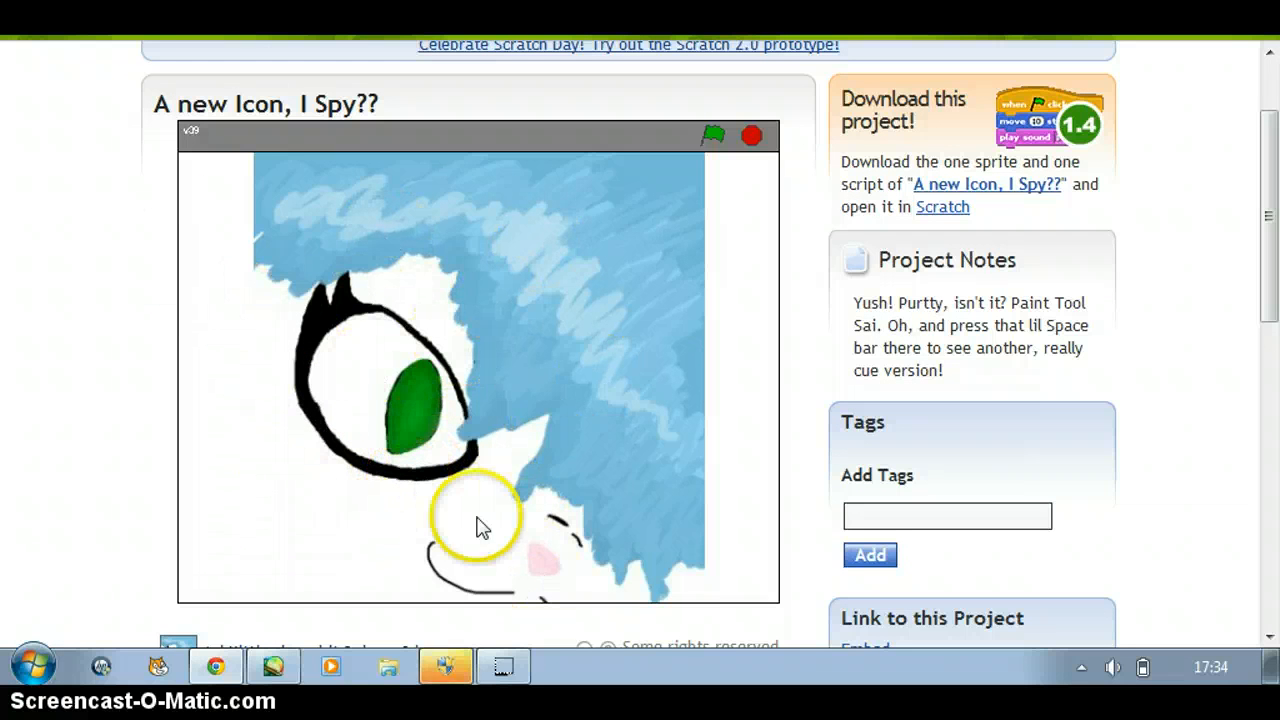